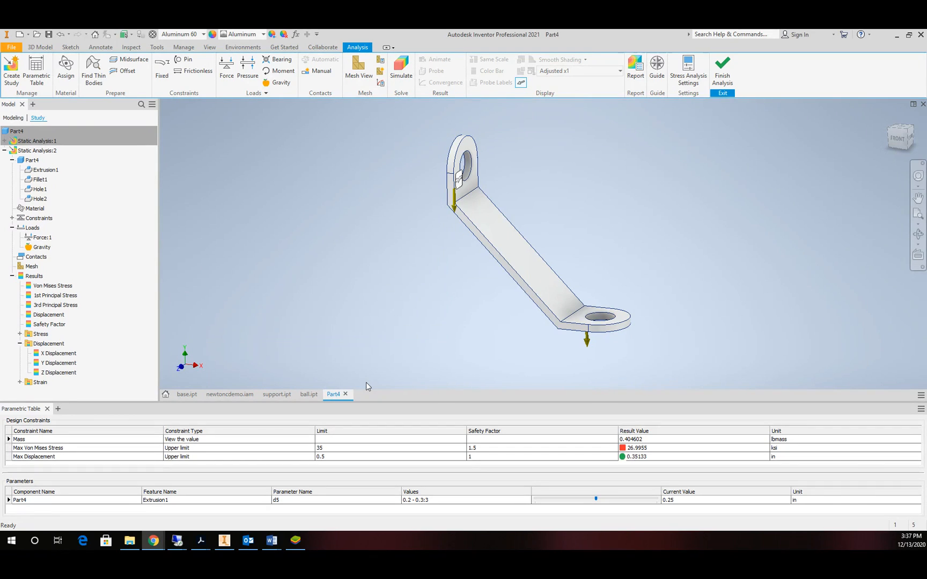
mouse_move(401, 377)
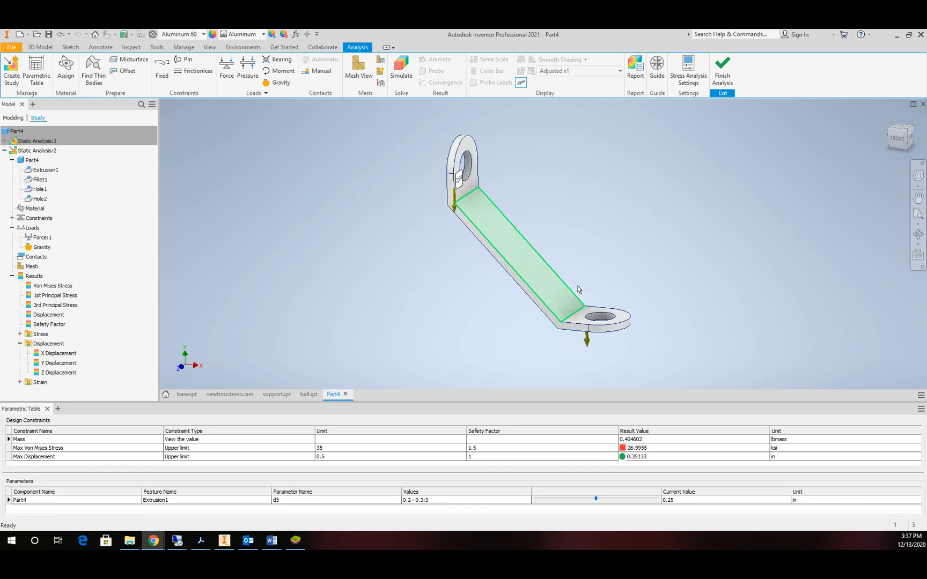
Create a new blank part, Part5, from the Standard.ipt template.
click(477, 299)
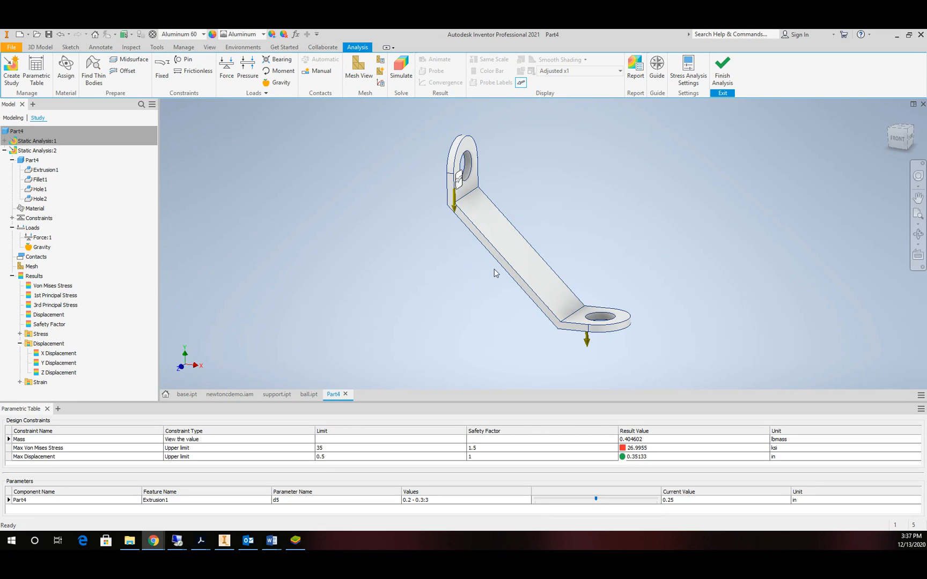
mouse_move(424, 264)
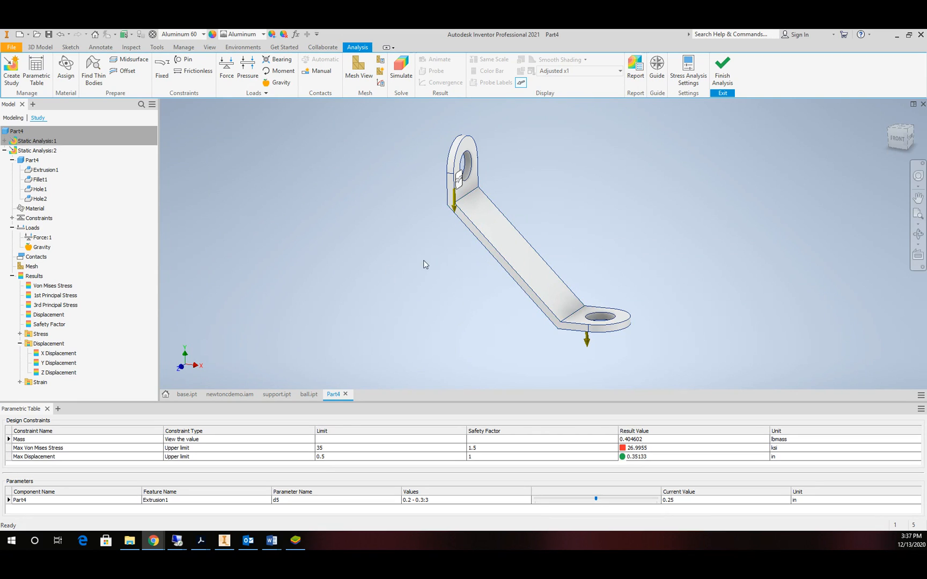
mouse_move(116, 159)
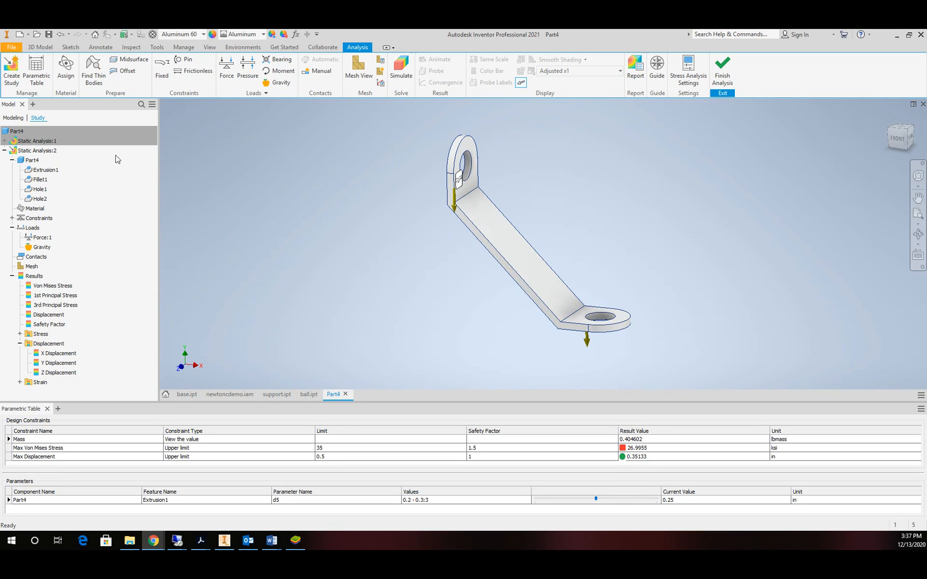
click(11, 47)
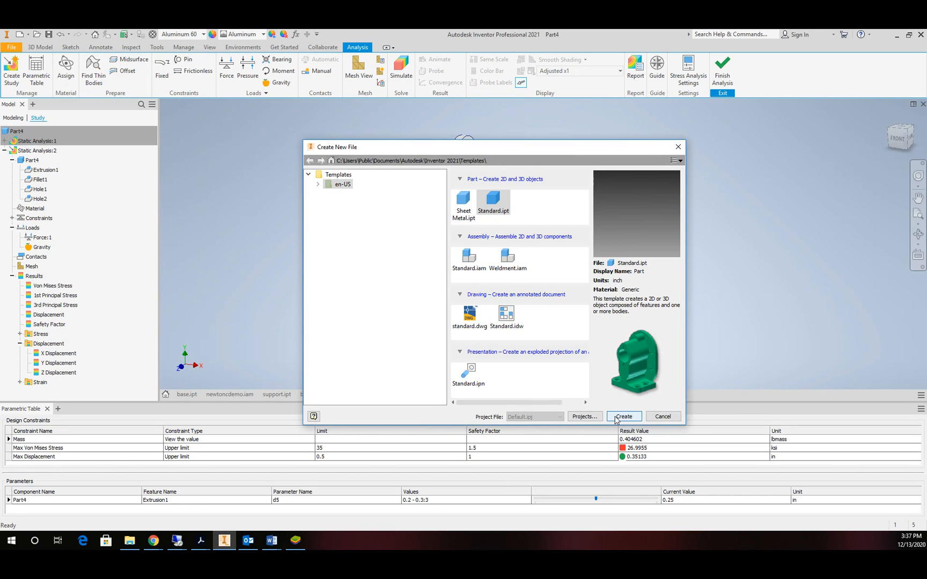
mouse_move(624, 416)
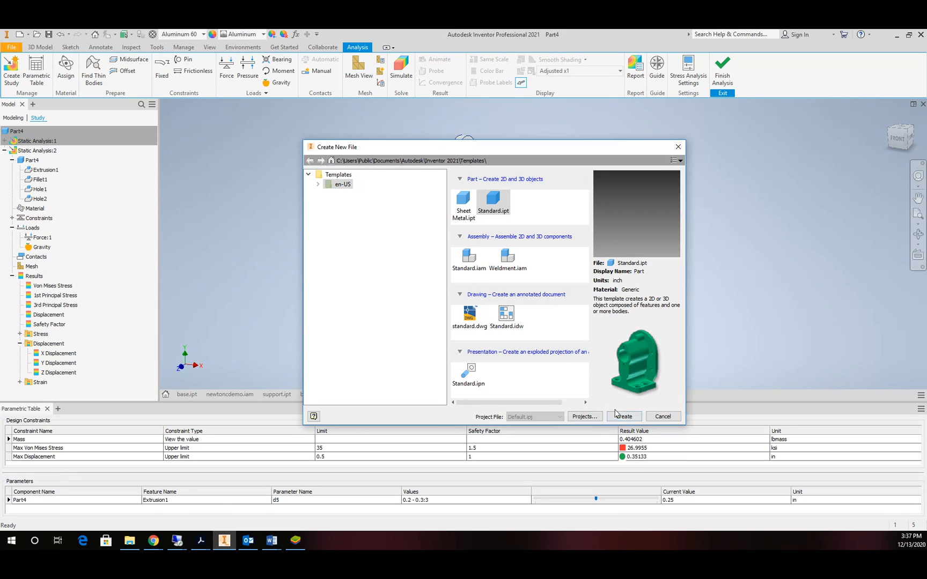
click(624, 416)
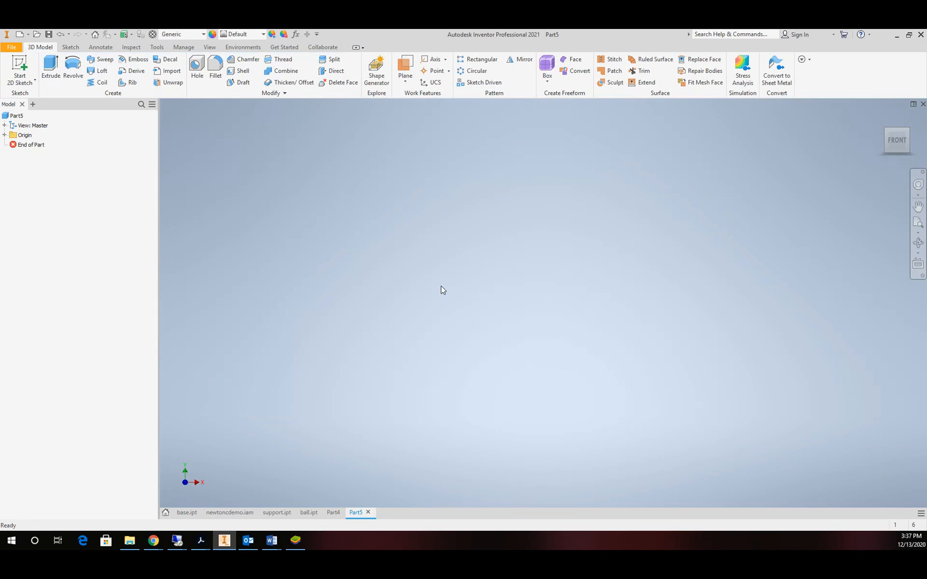
mouse_move(29, 103)
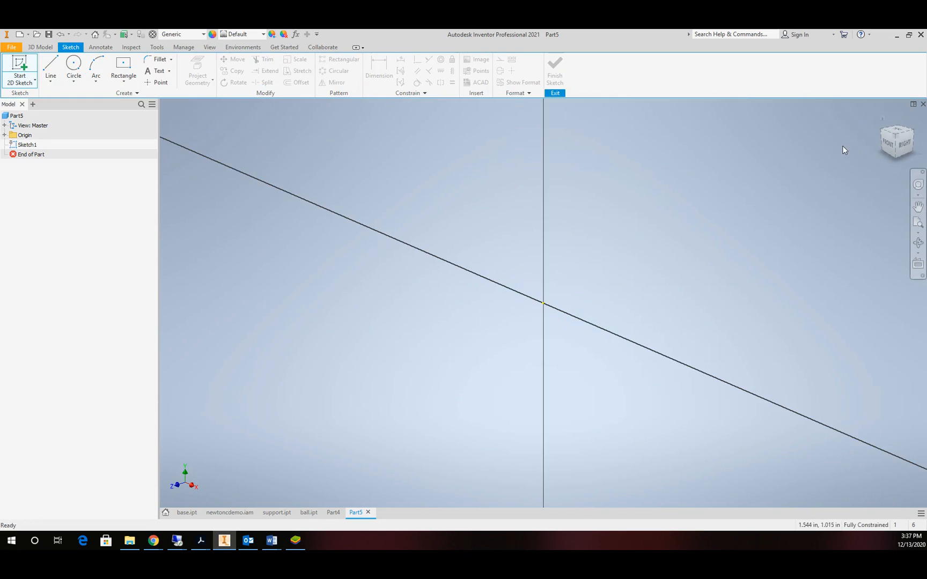
Draw the connected line segments of the bent bracket outline in a front-plane sketch.
click(896, 140)
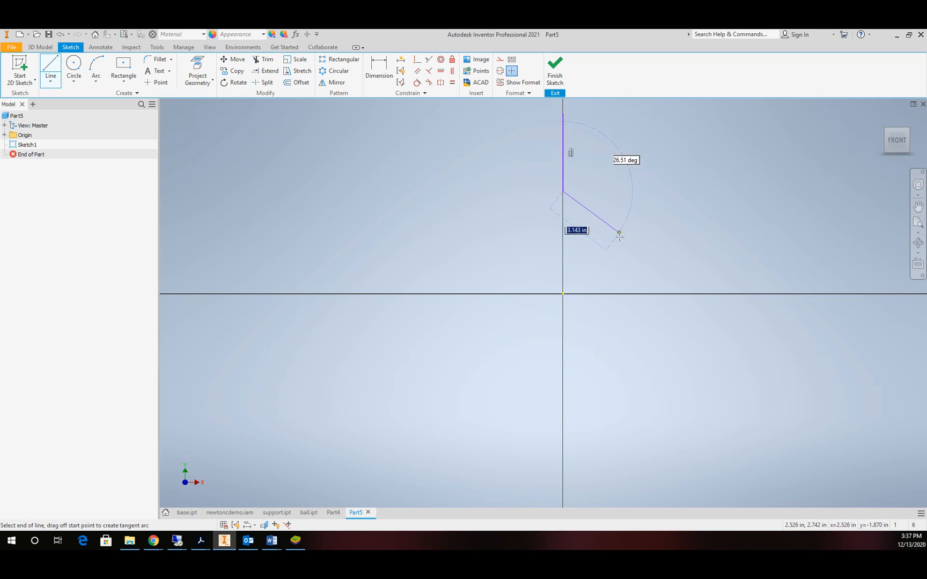
mouse_move(681, 294)
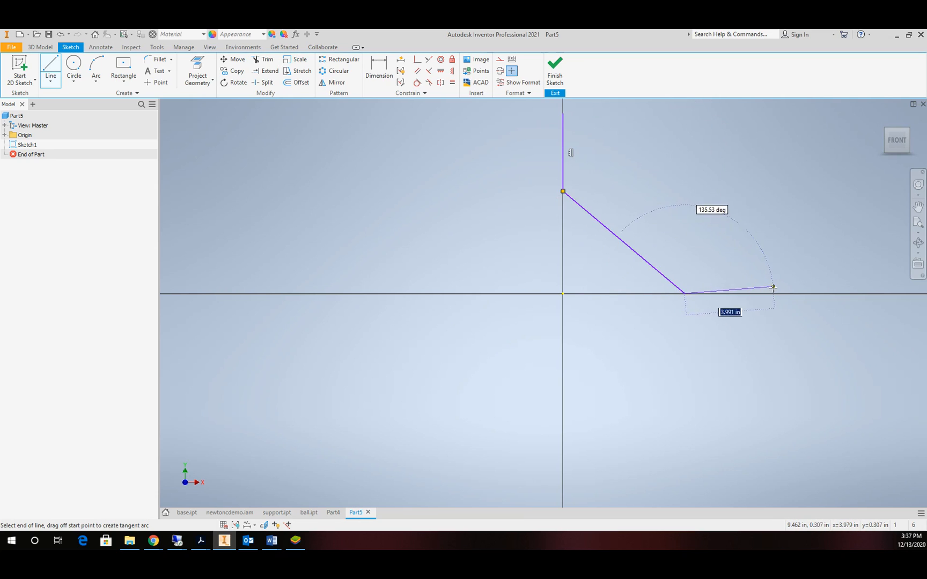
click(684, 294)
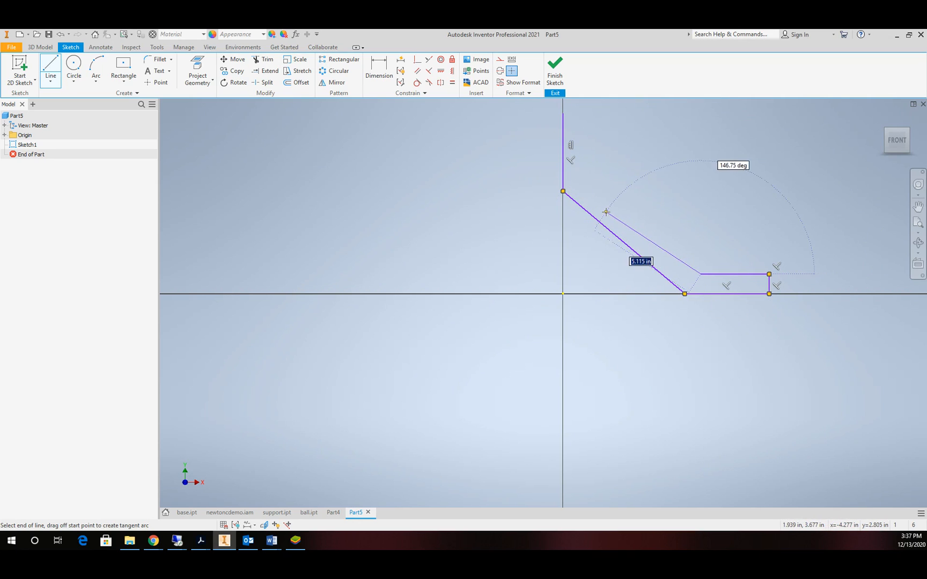
mouse_move(587, 183)
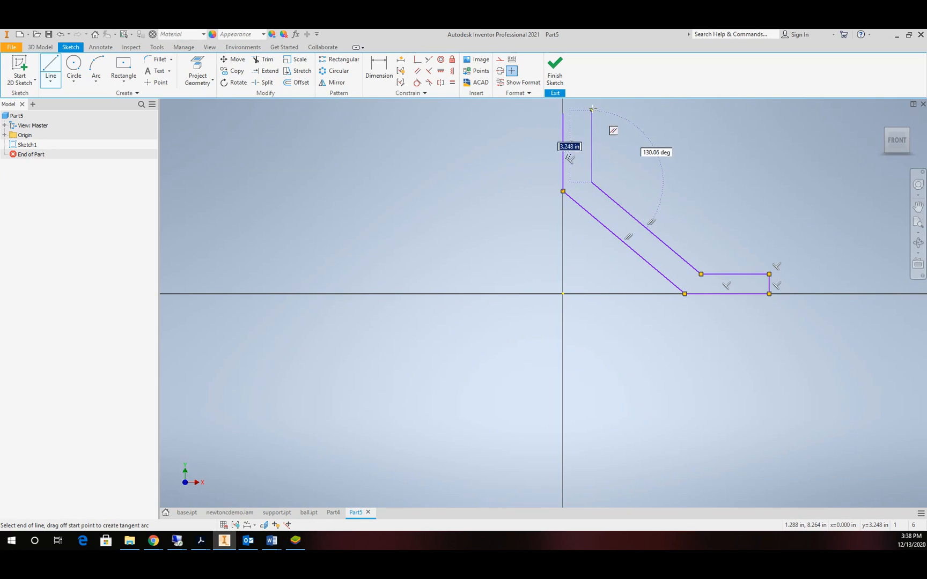
mouse_move(567, 111)
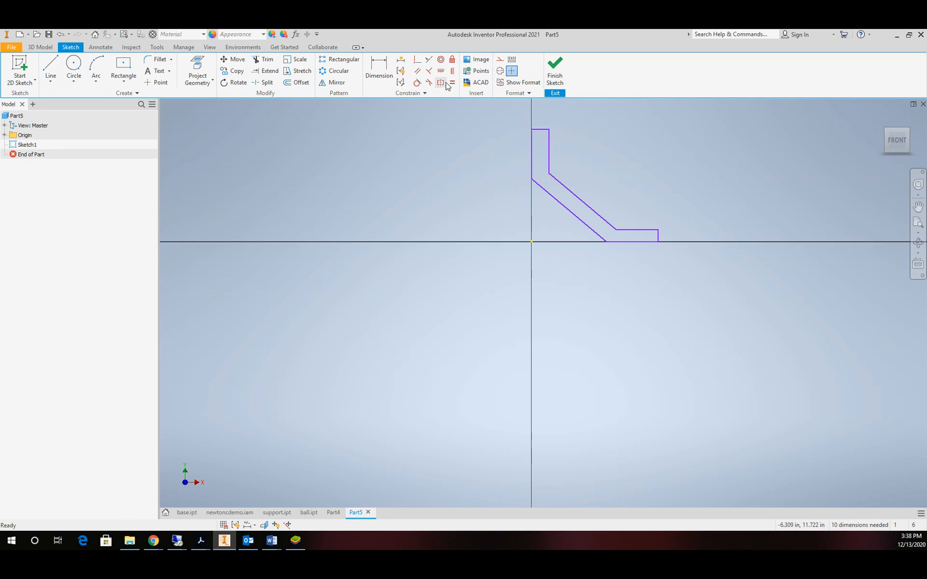
Apply a coincident constraint tying the top of the upright leg to the sketch axes.
click(452, 82)
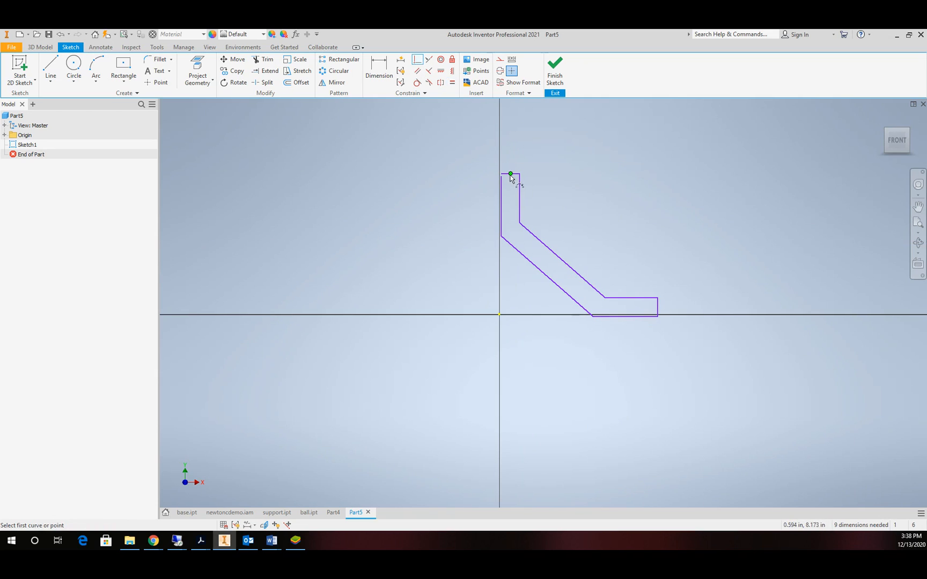
click(510, 174)
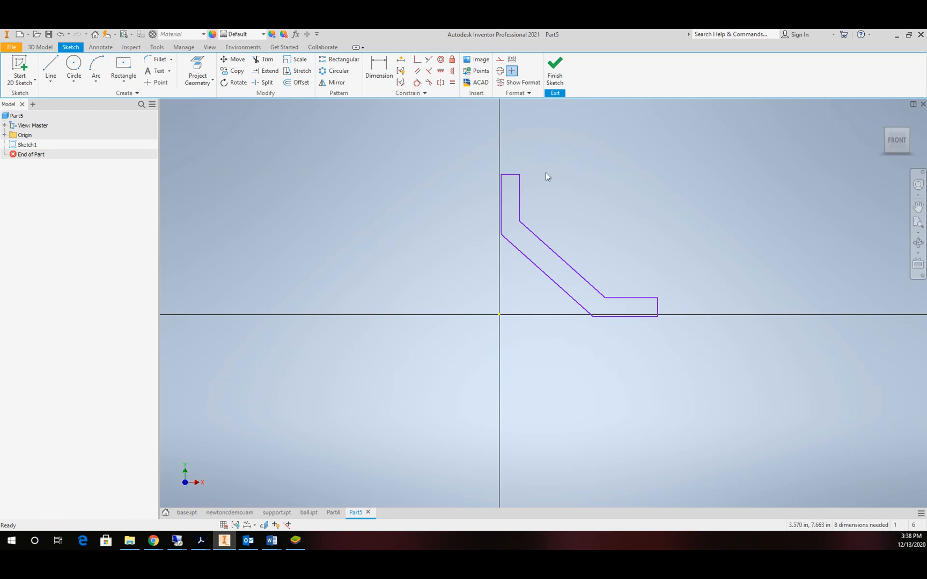
mouse_move(379, 71)
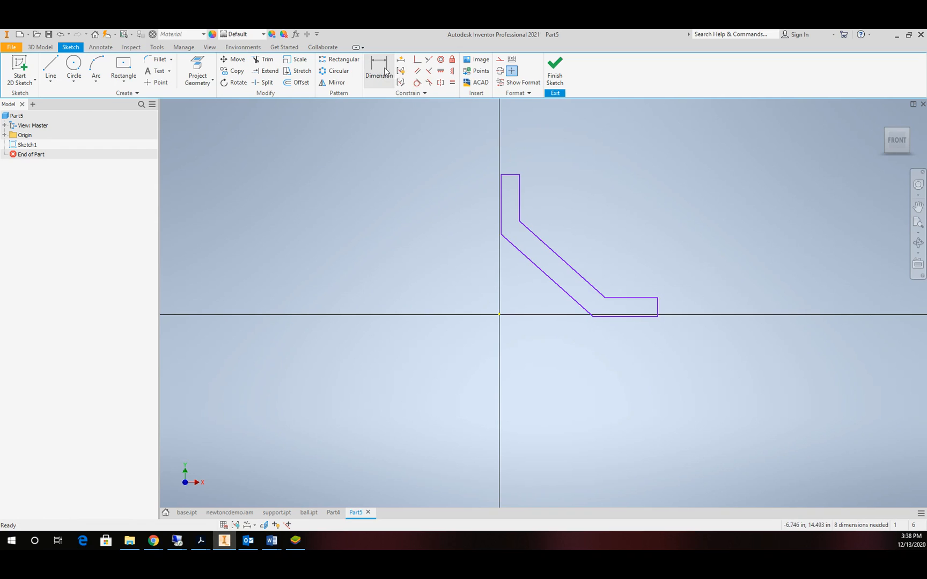
Dimension the profile: foot length from height, 0.25 leg thickness, slanted thickness d2, 2.000 leg length.
click(379, 70)
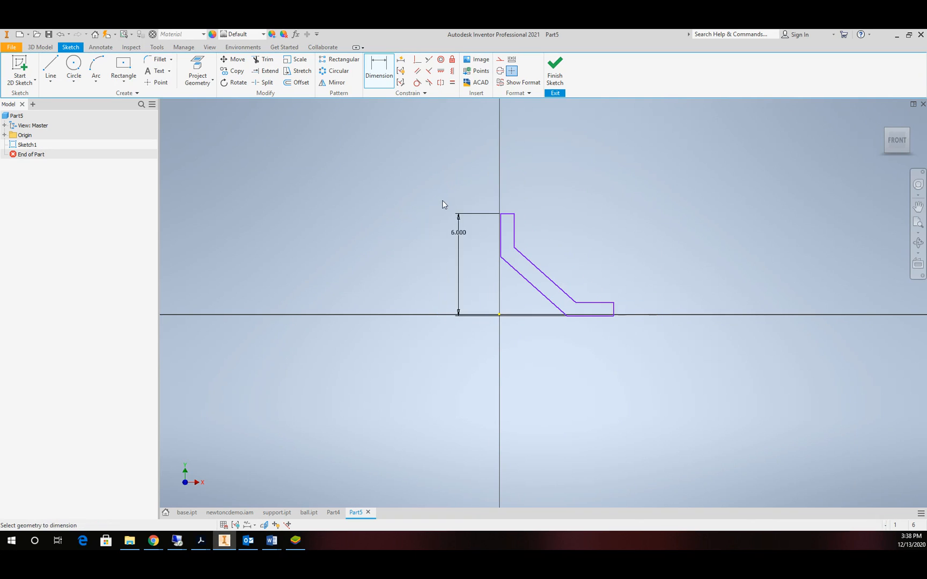
mouse_move(621, 320)
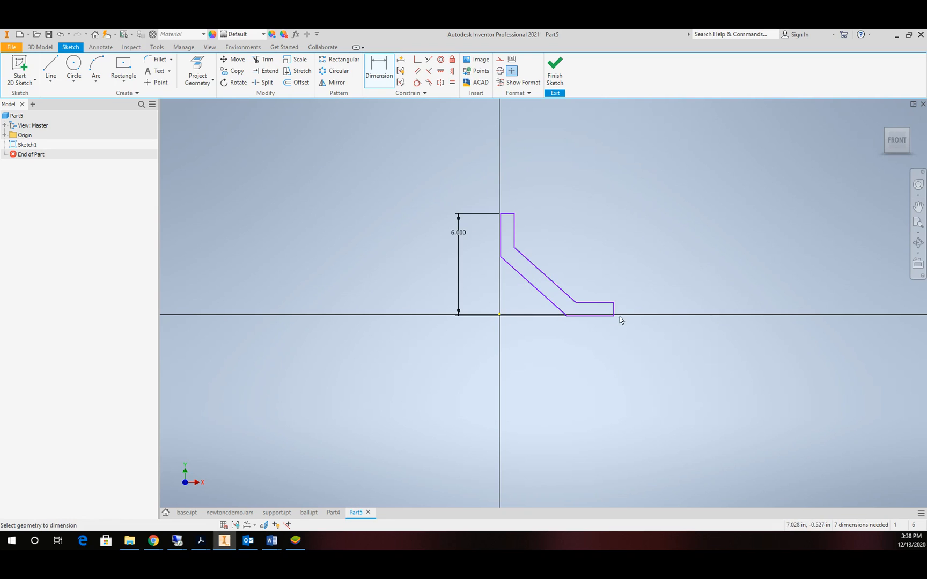
mouse_move(503, 230)
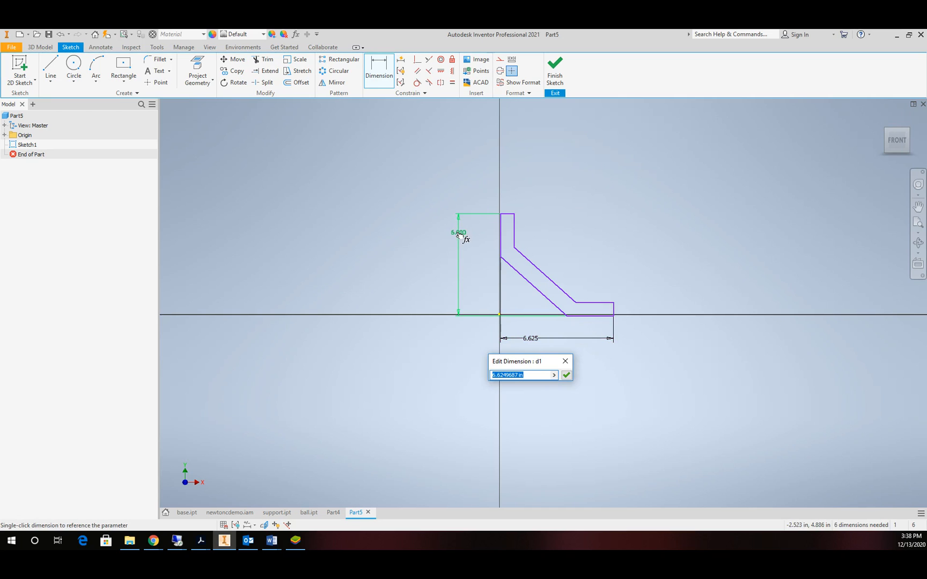
click(566, 375)
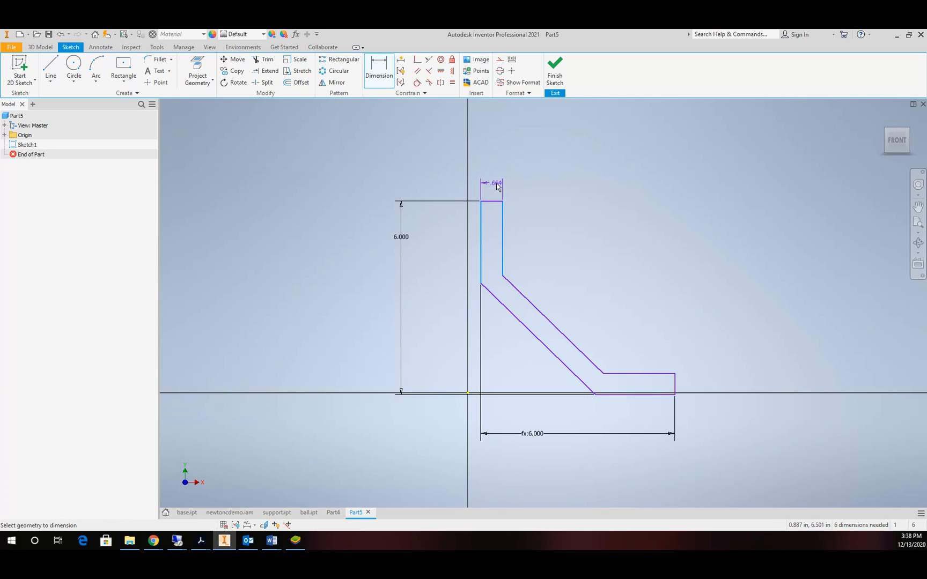
click(494, 183)
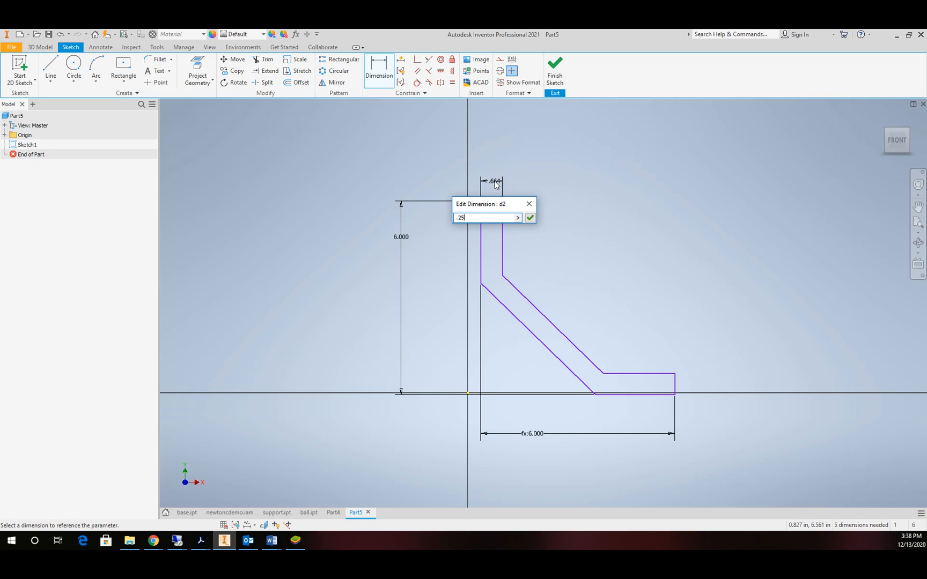
click(531, 218)
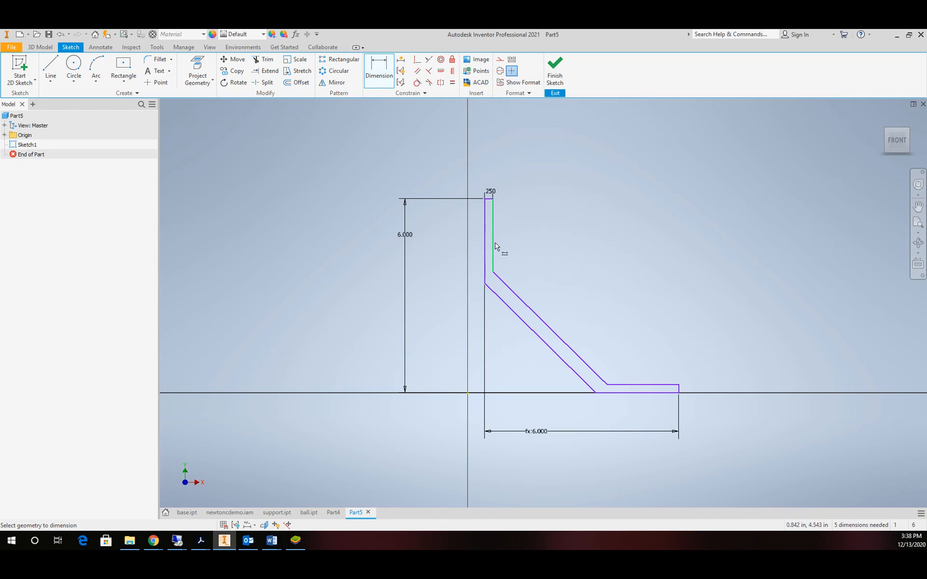
mouse_move(622, 389)
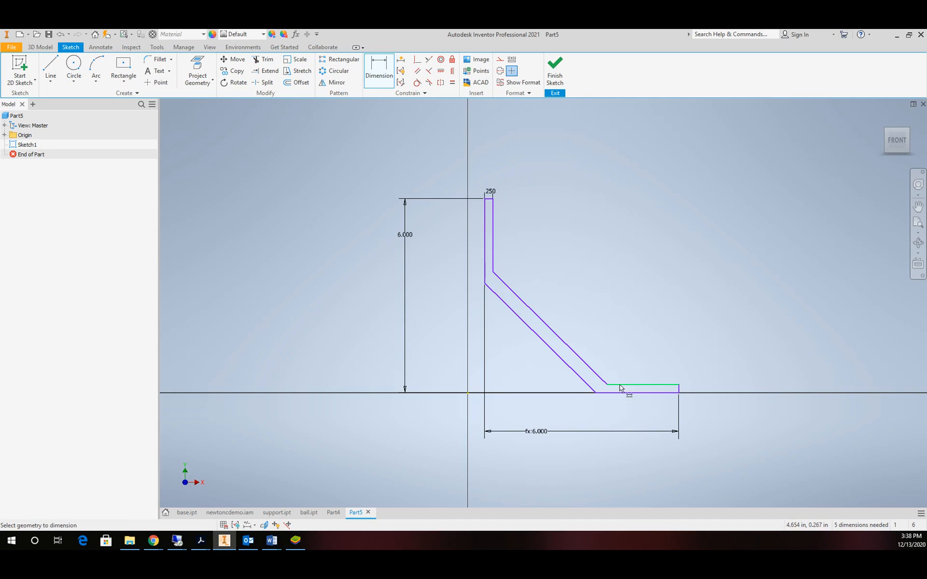
mouse_move(545, 337)
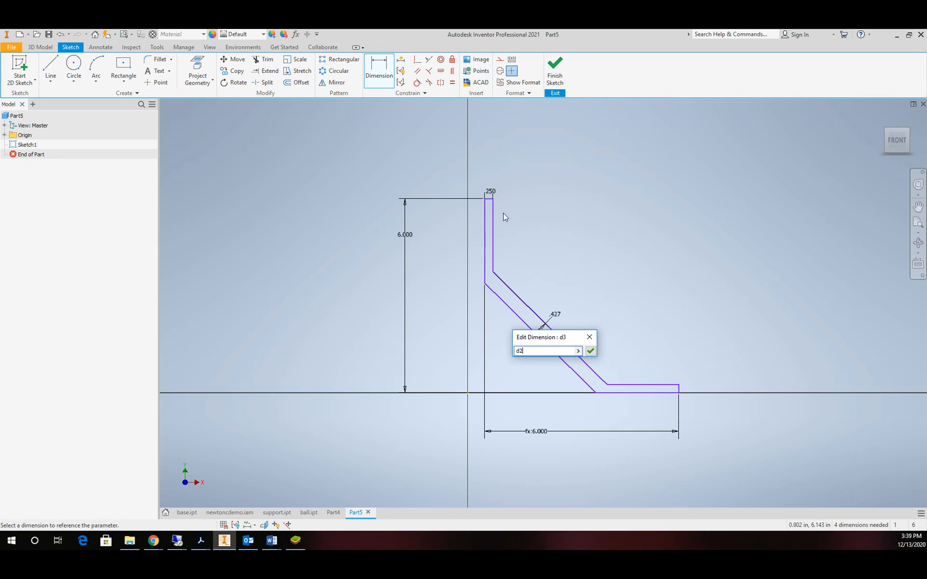
click(590, 351)
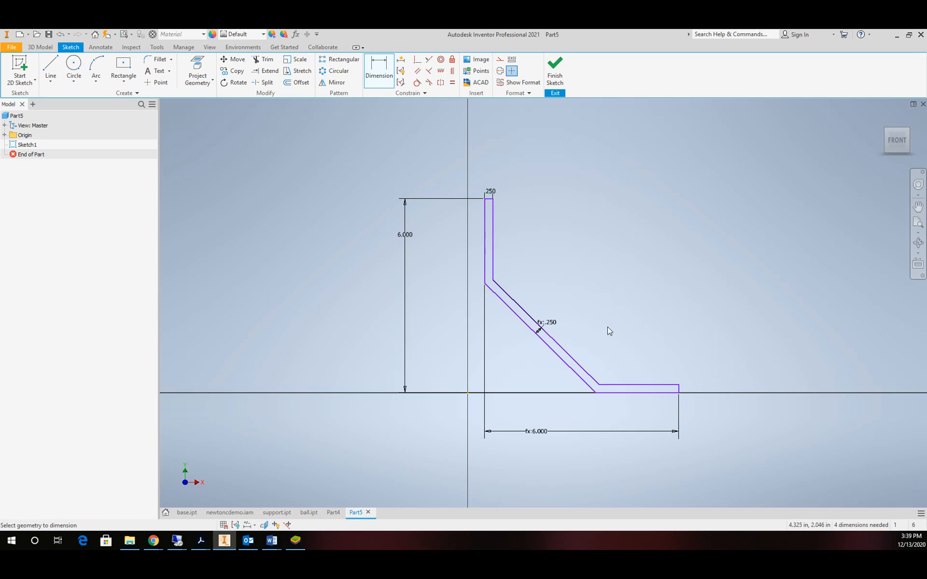
mouse_move(498, 204)
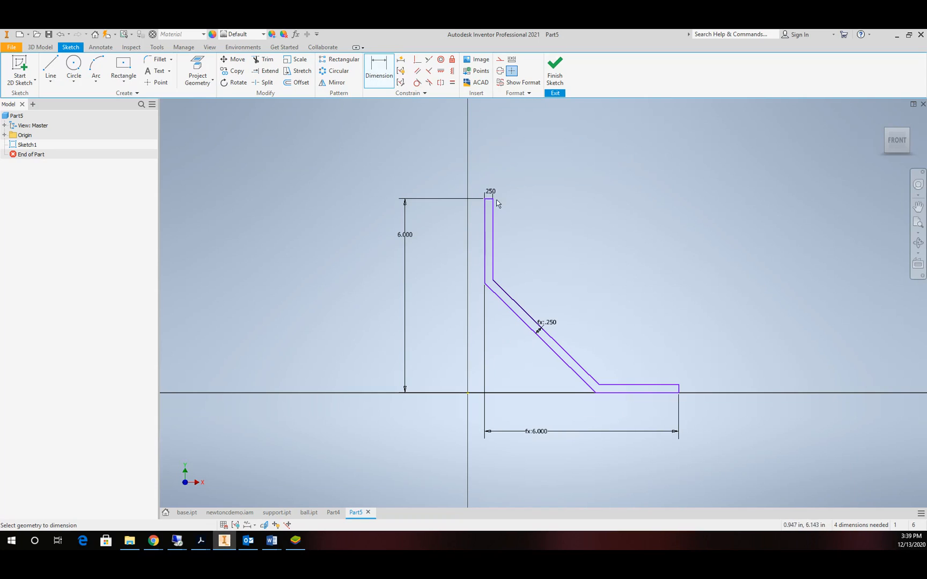
click(533, 230)
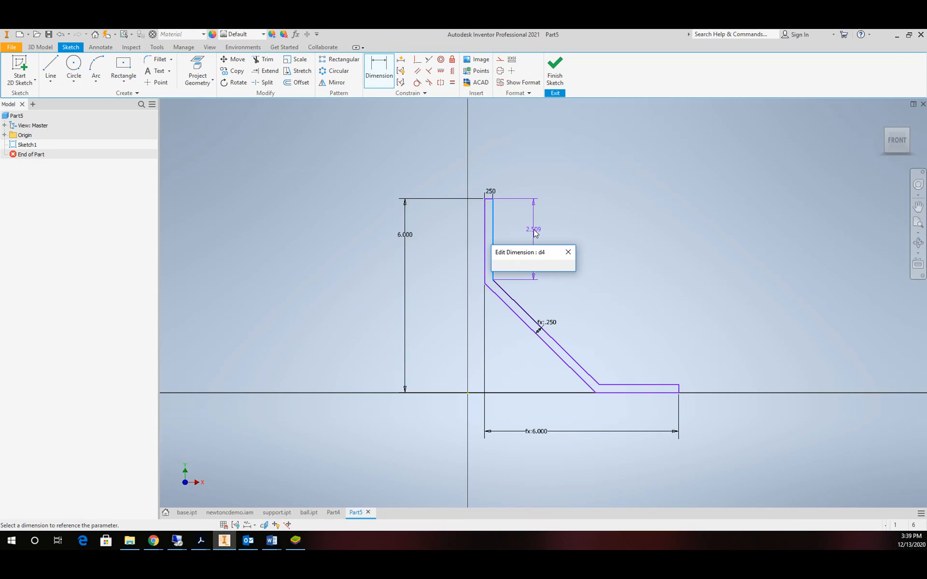
key(Return)
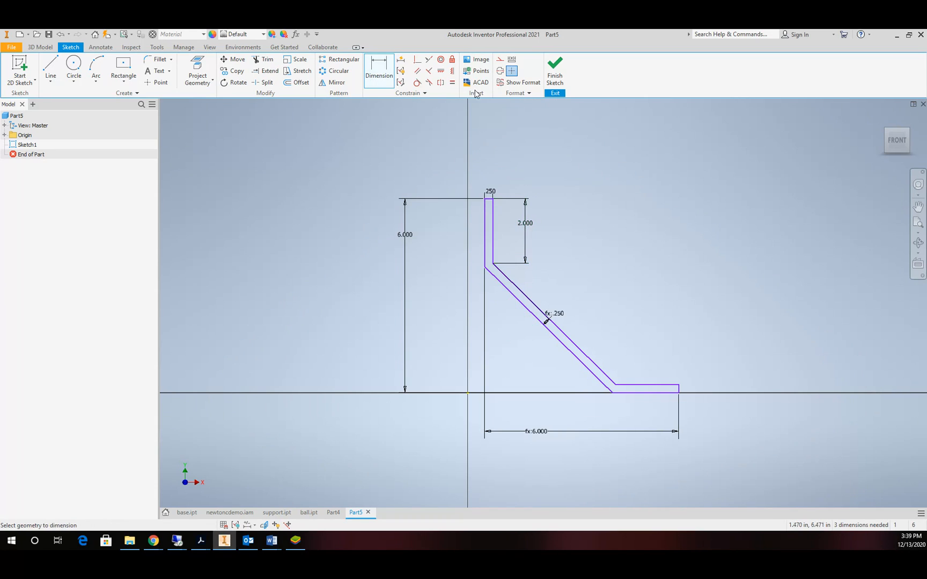
Make the bottom leg thickness equal to the top leg, discarding an over-constraining slanted-edge dimension.
click(452, 82)
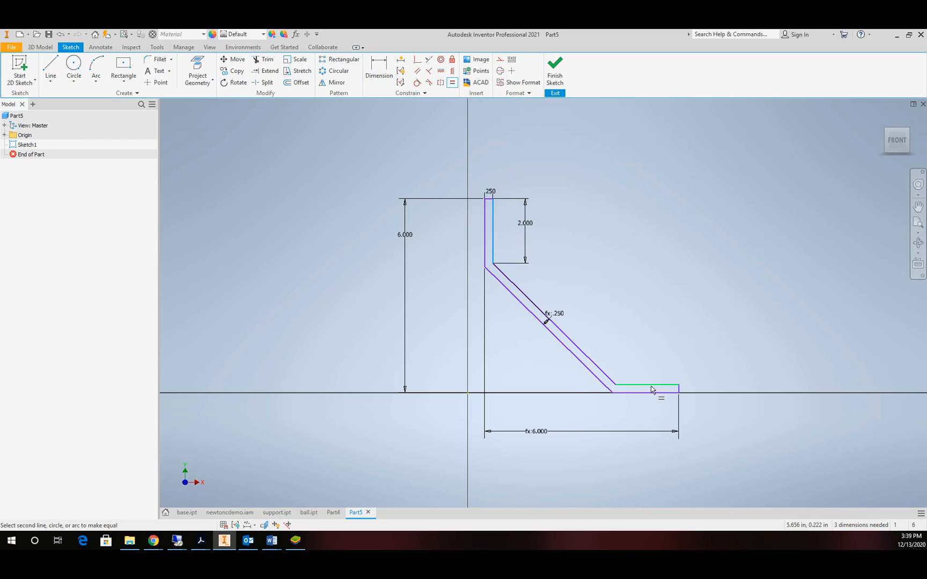
click(648, 388)
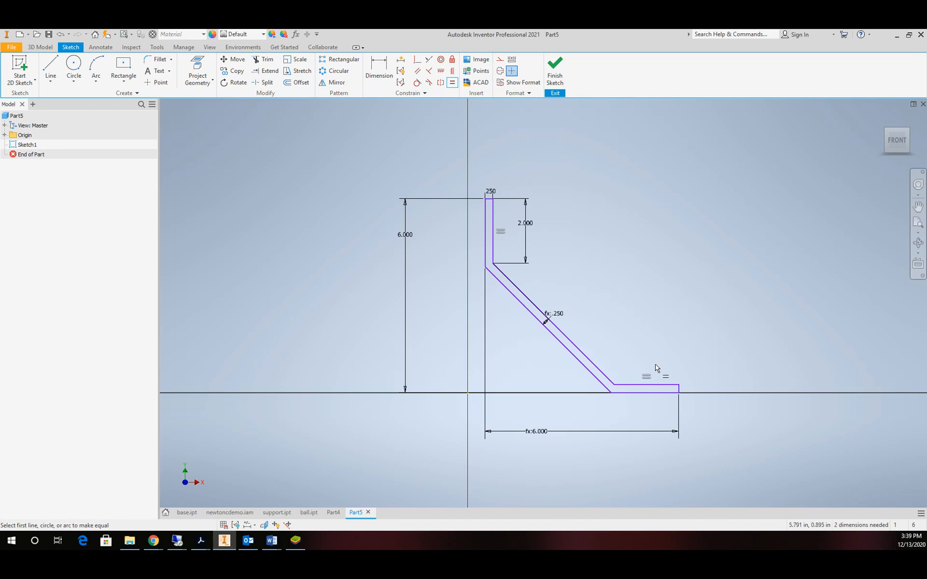
mouse_move(544, 102)
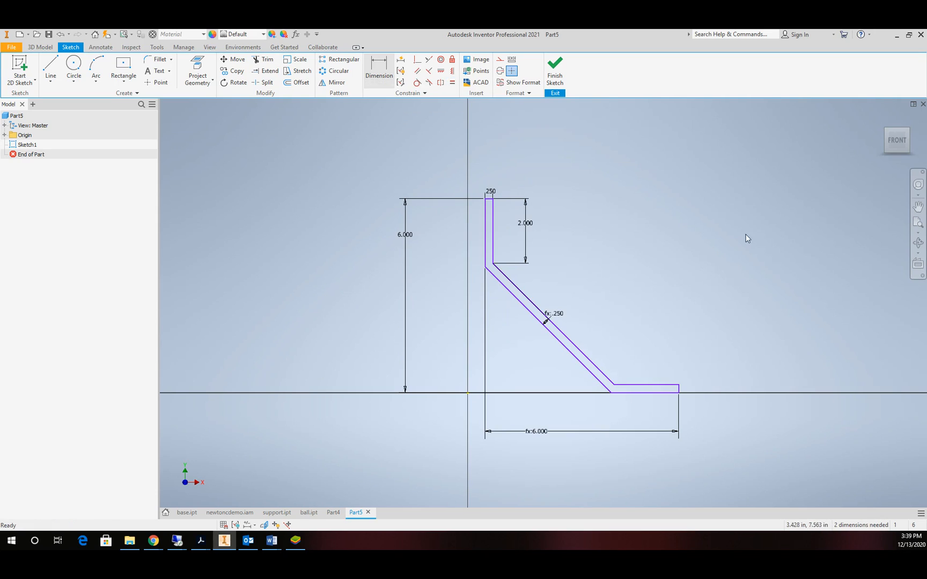
mouse_move(655, 267)
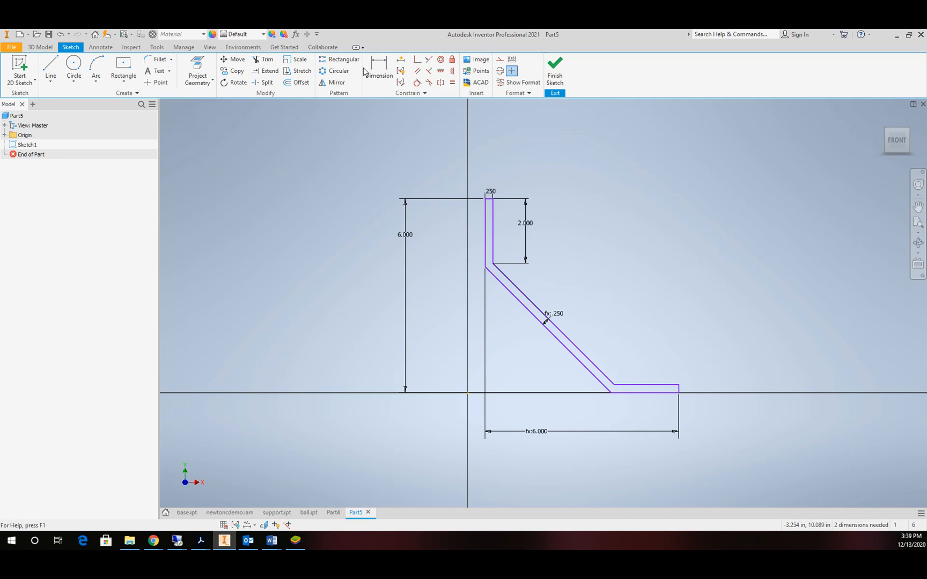
click(379, 69)
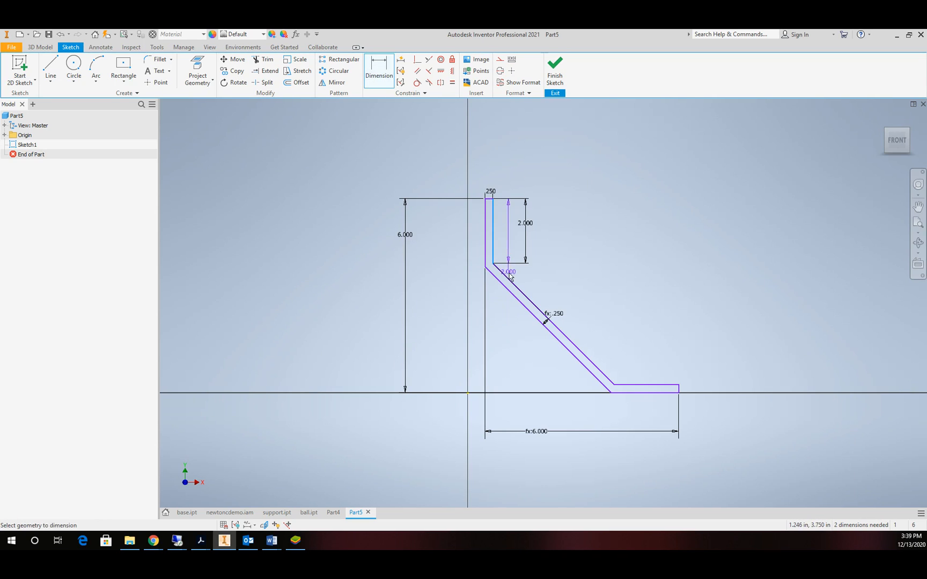
click(509, 272)
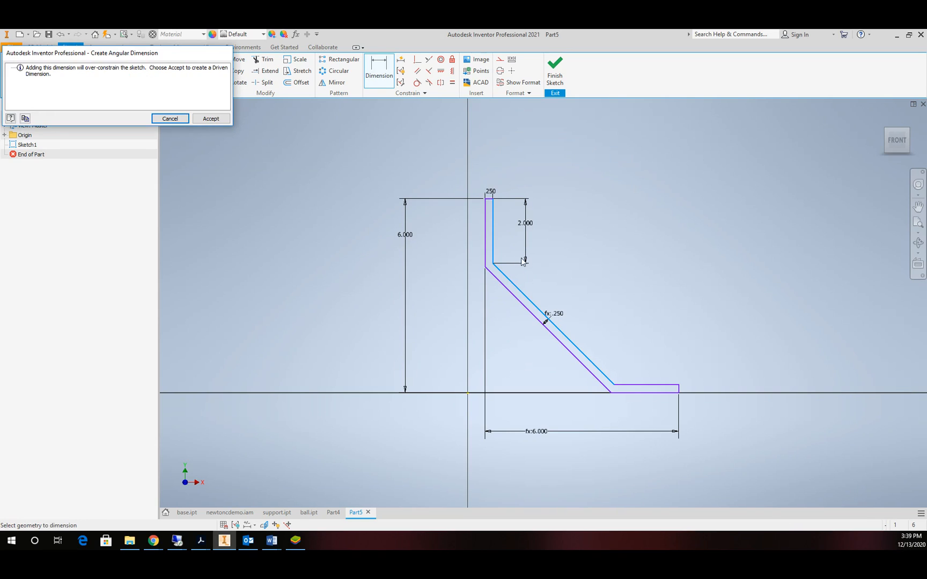
click(170, 118)
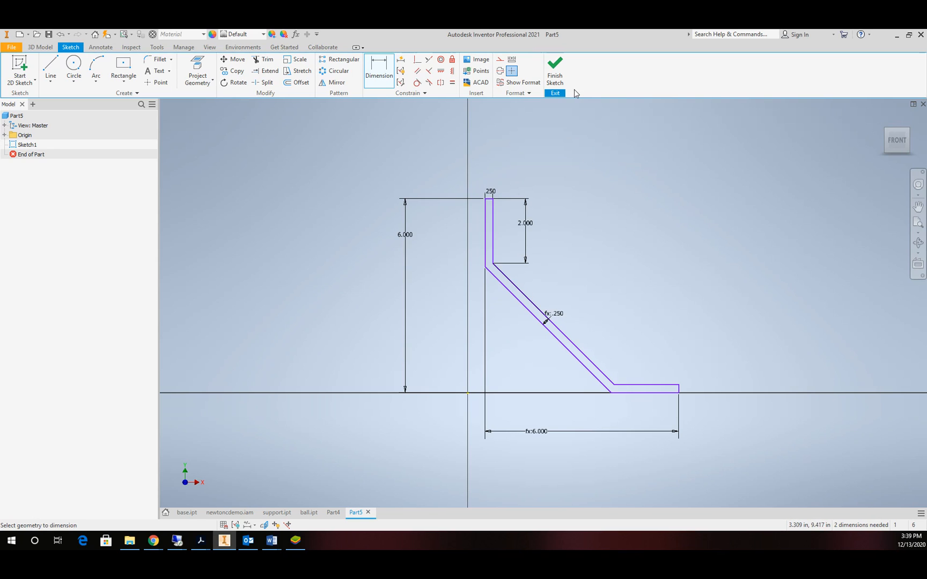
mouse_move(555, 65)
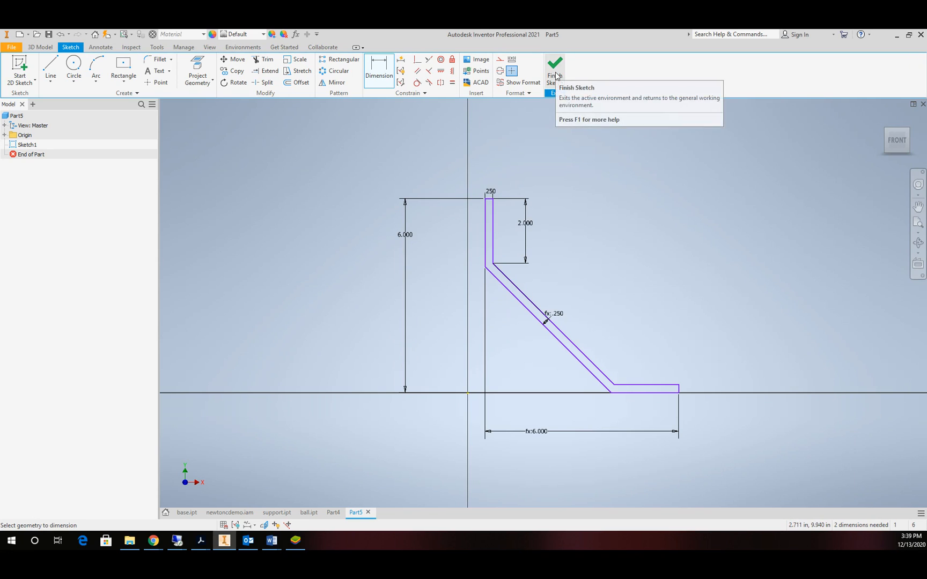
mouse_move(547, 319)
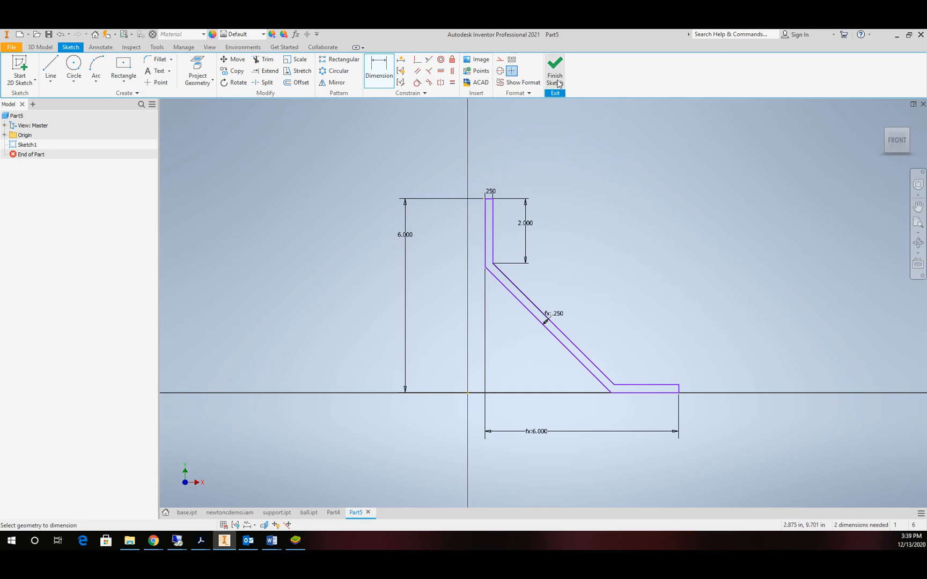
Finish the sketch and extrude the profile symmetrically by 1 in into Extrusion1.
click(555, 70)
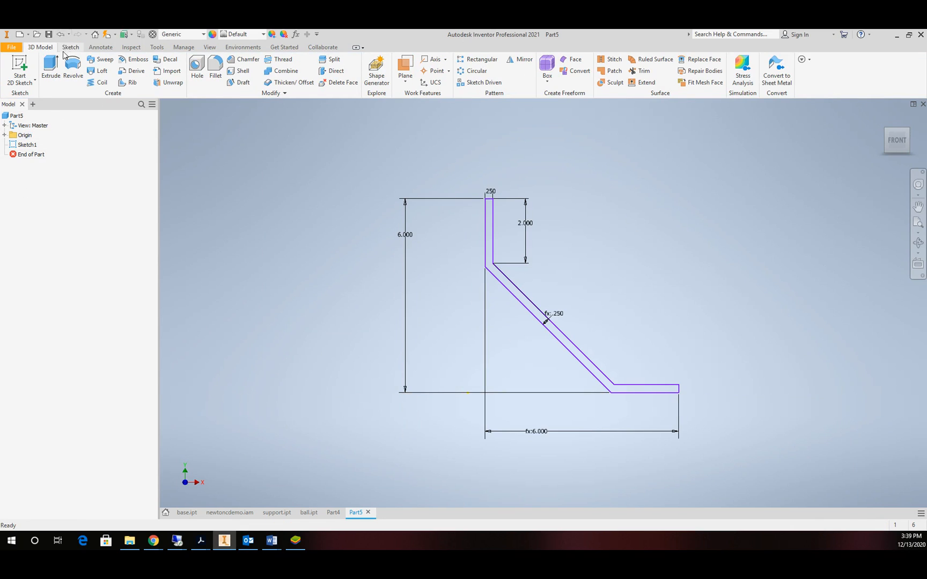
click(50, 65)
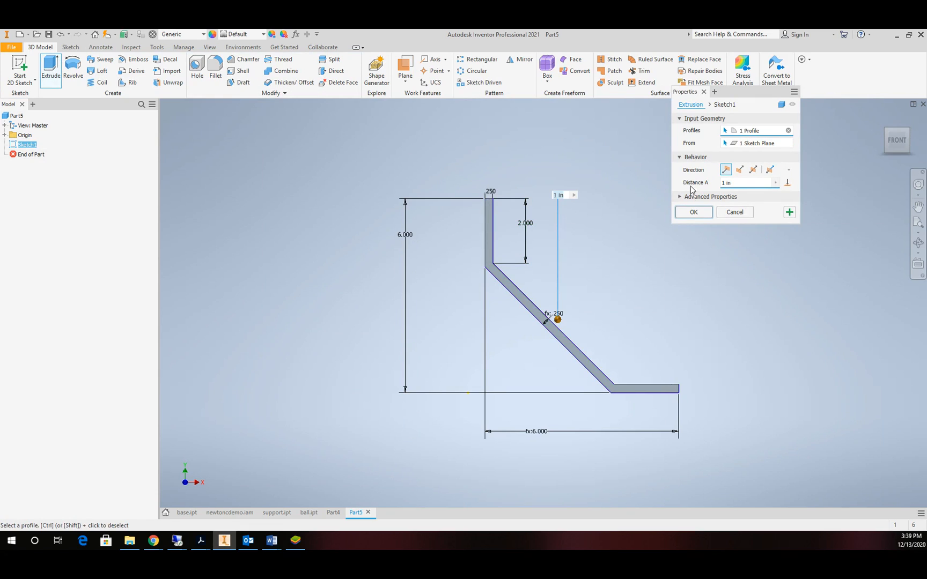
mouse_move(754, 169)
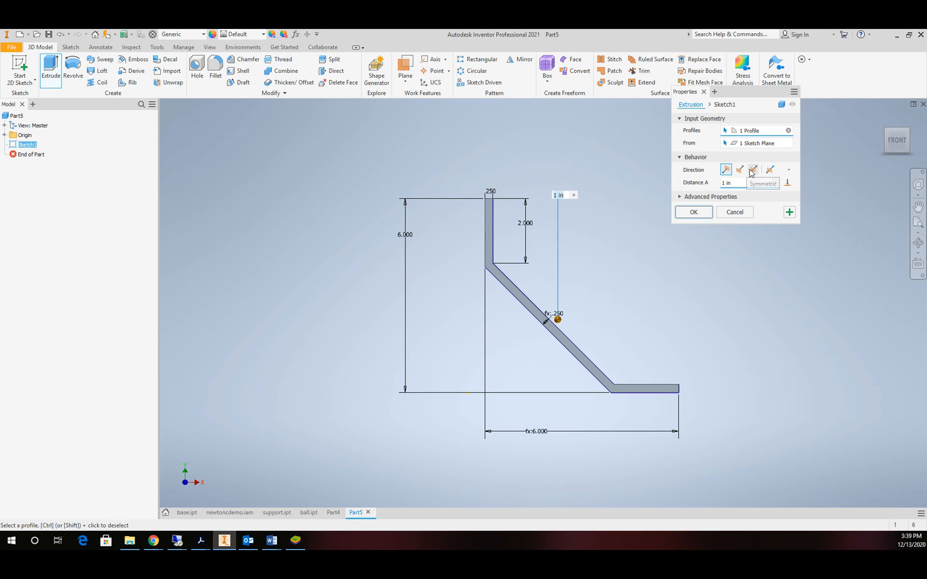
click(753, 169)
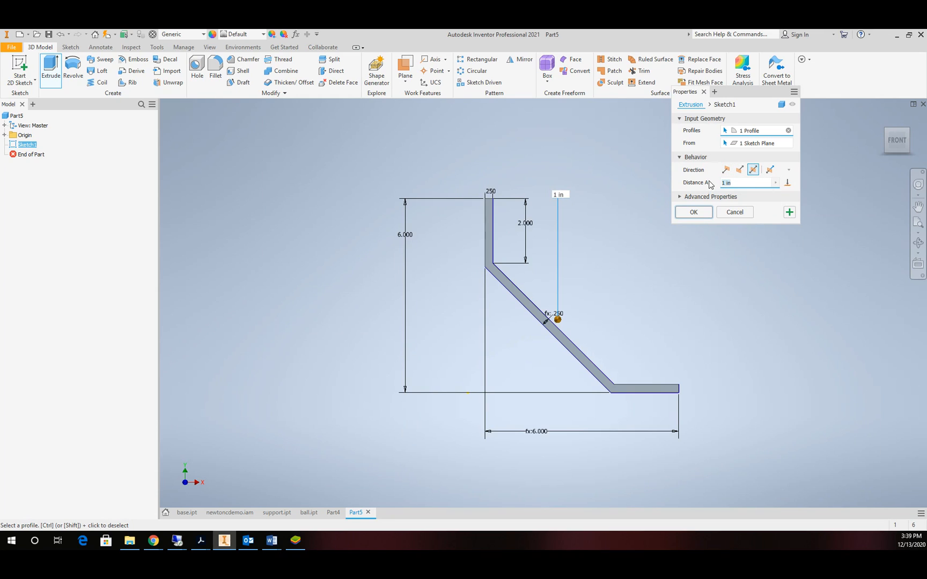
click(694, 212)
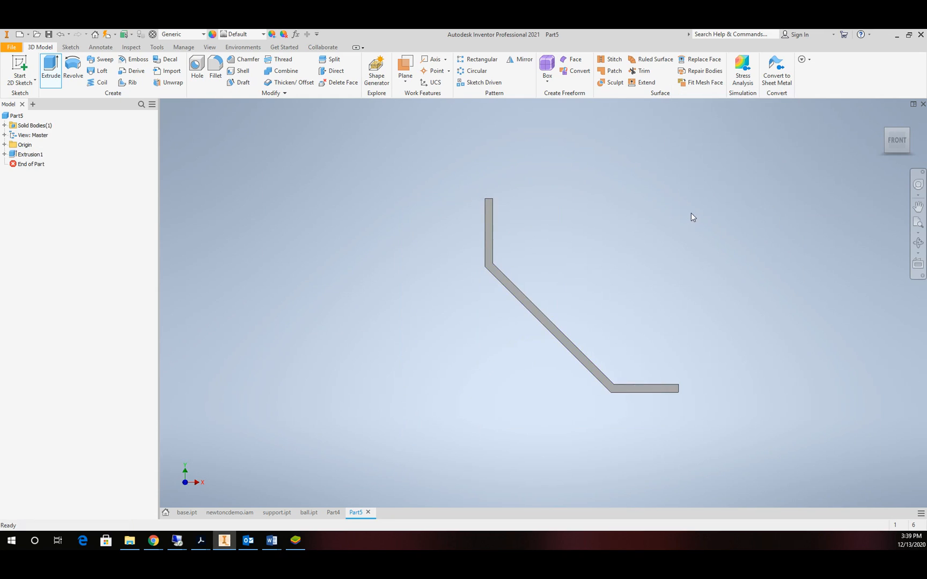
mouse_move(892, 208)
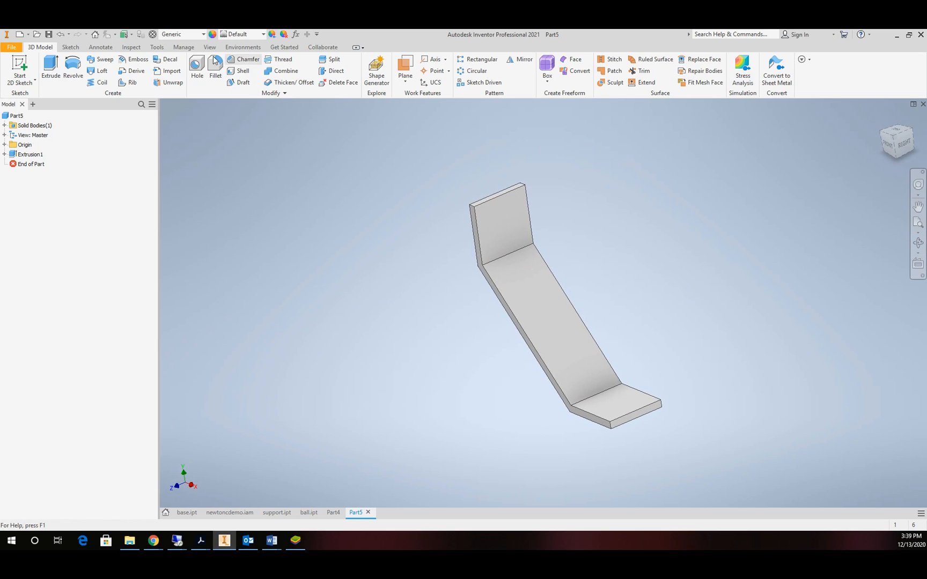
Fillet the end corner edges of both legs with radius 1.
click(215, 70)
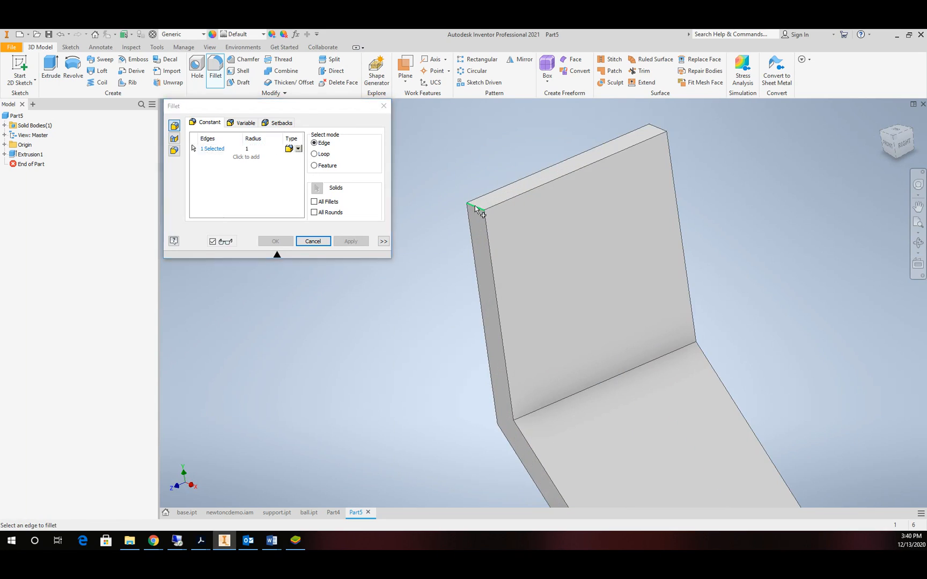
click(660, 133)
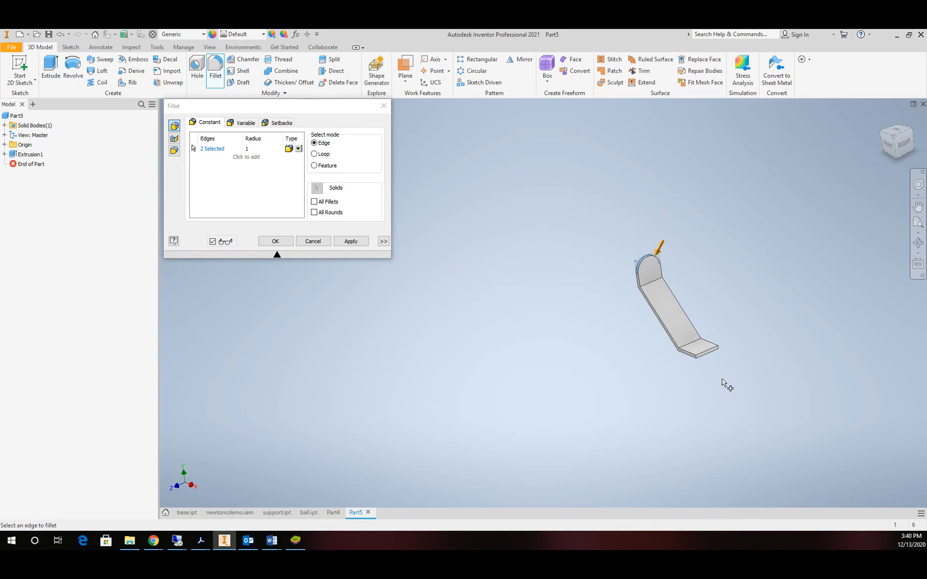
click(658, 452)
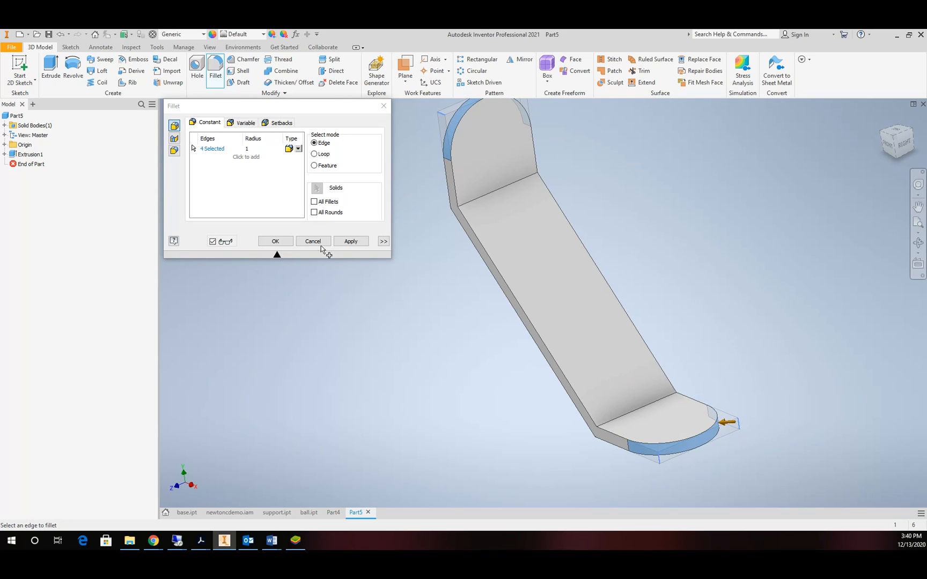
click(274, 241)
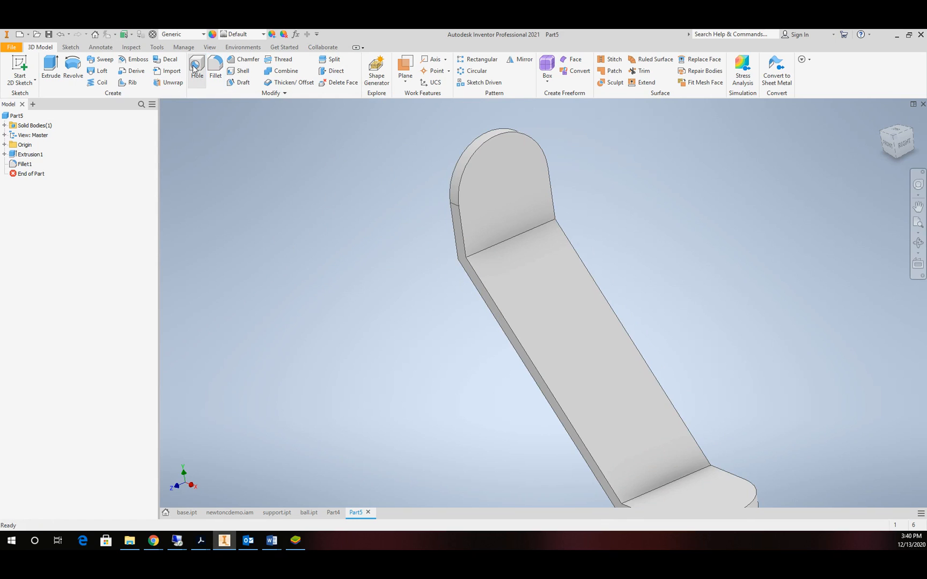
click(197, 67)
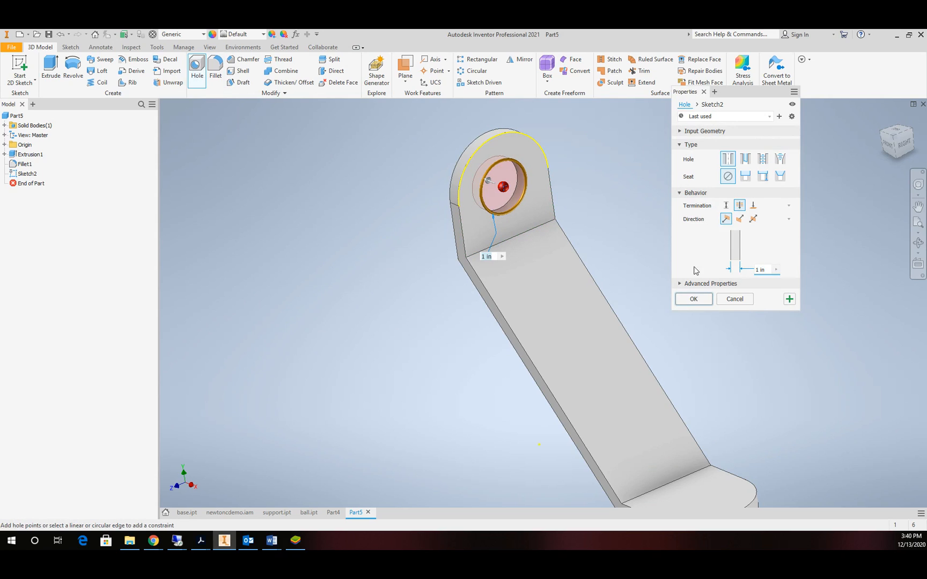
Add Hole1 and Hole2 concentric with the top and bottom rounded ends.
click(693, 299)
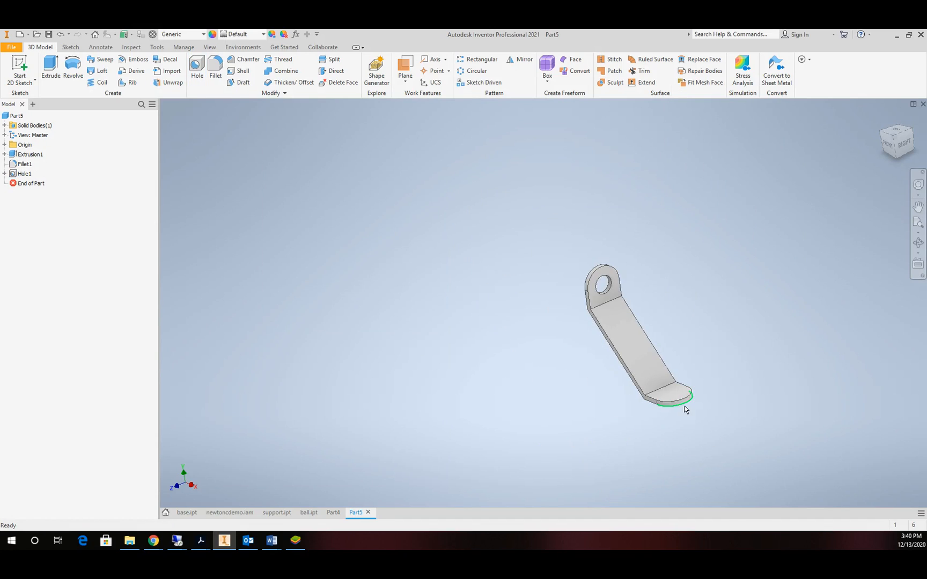
click(197, 67)
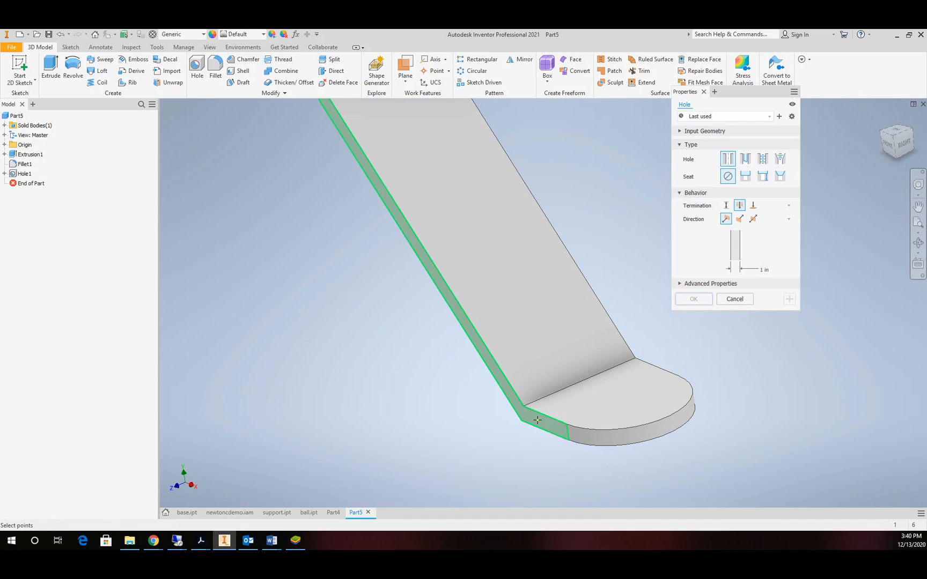
click(618, 399)
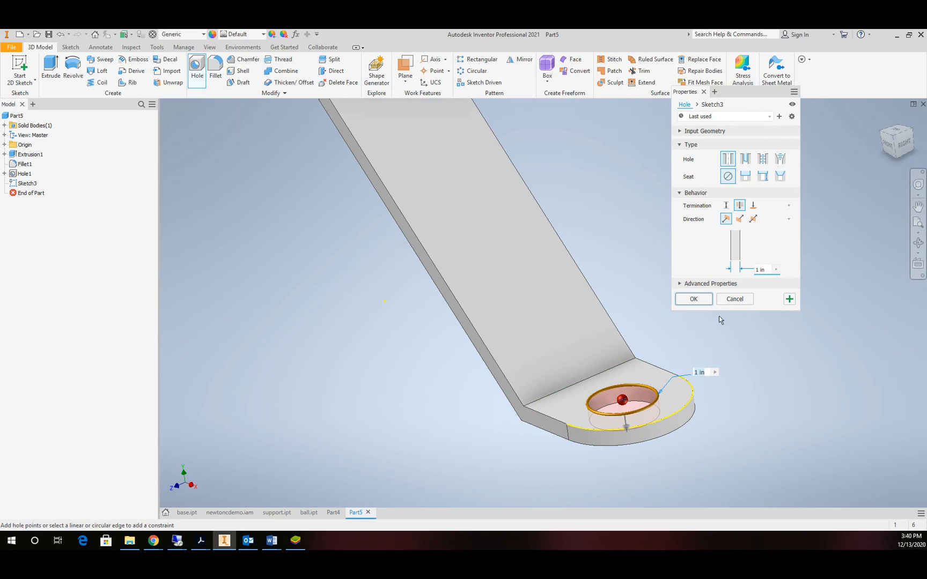
click(693, 299)
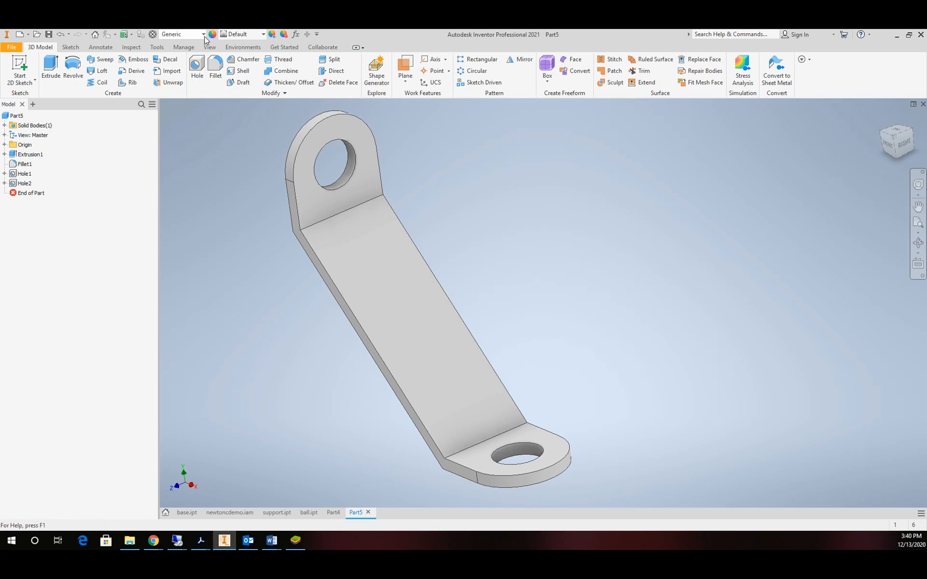
Assign Aluminum 6061 as the bracket's material.
click(180, 34)
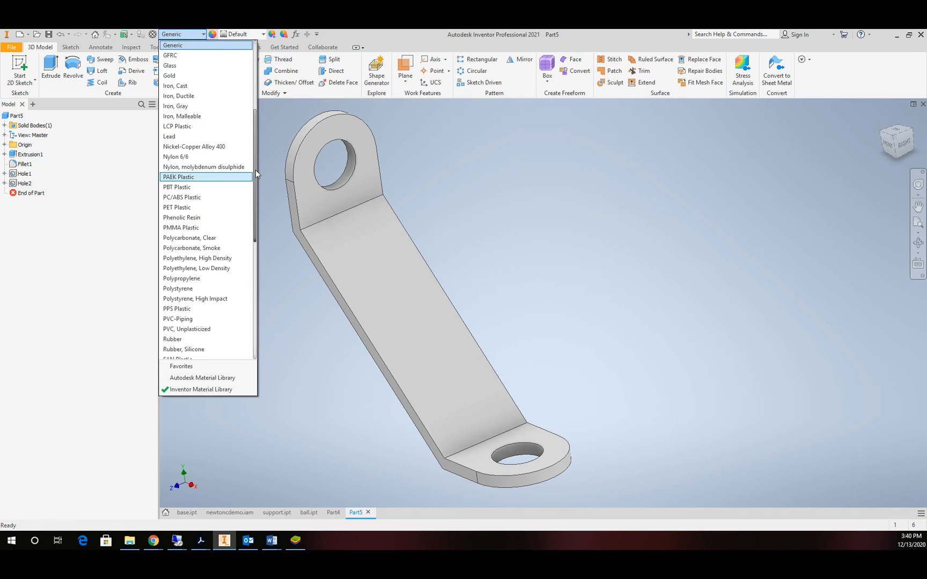
scroll(up, 3)
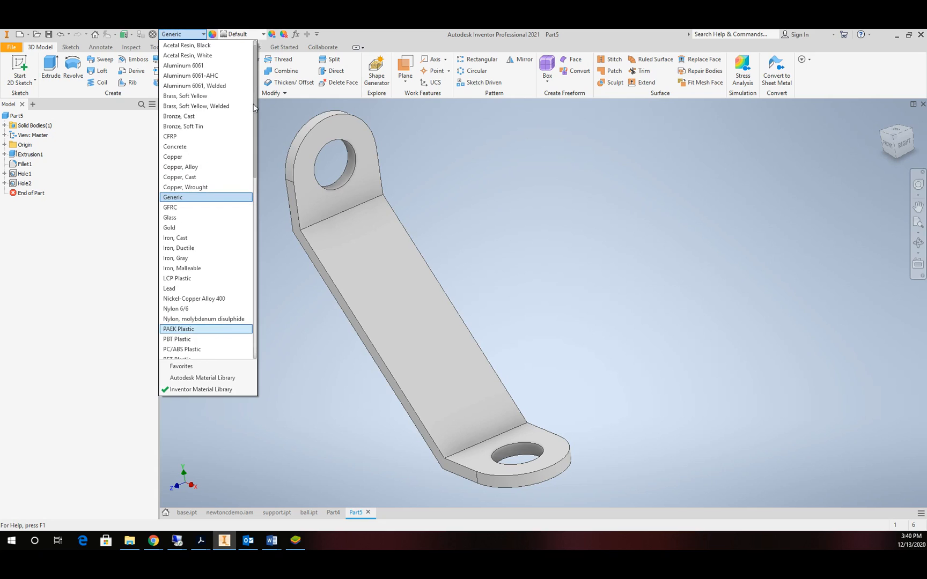
click(187, 75)
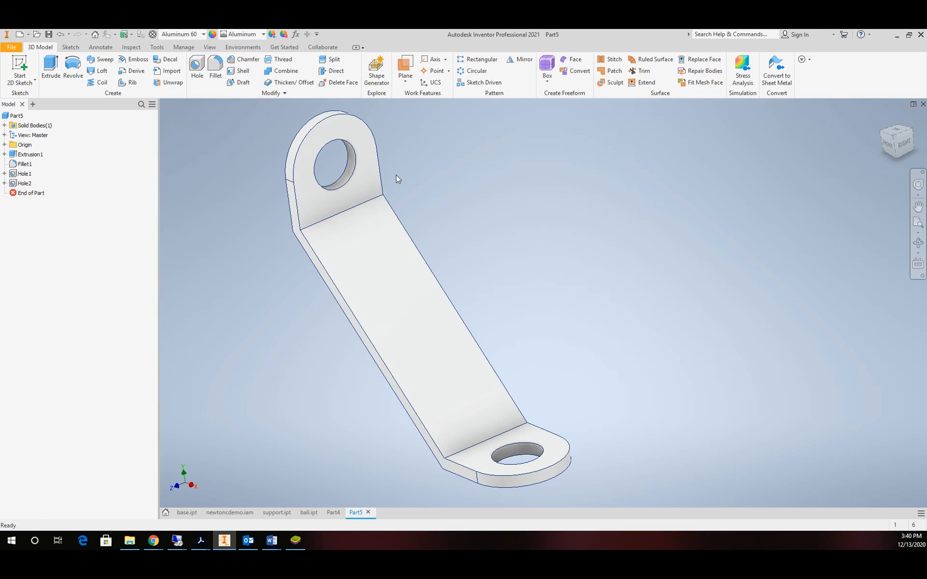
mouse_move(489, 174)
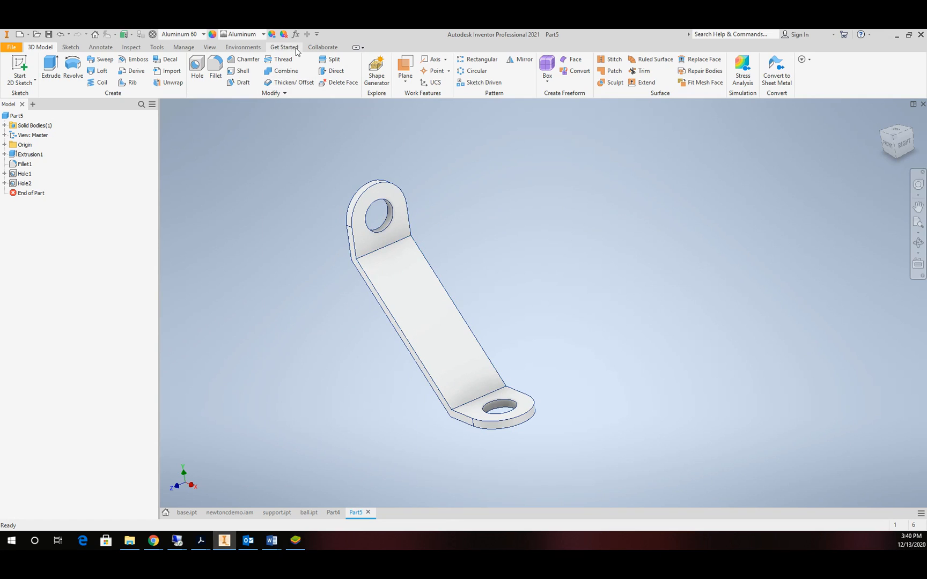
mouse_move(296, 35)
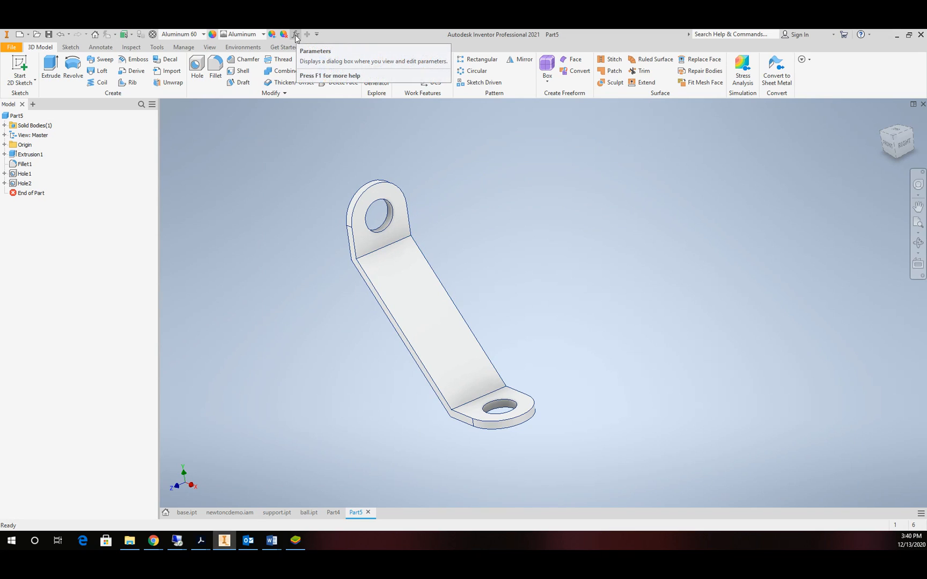
mouse_move(295, 34)
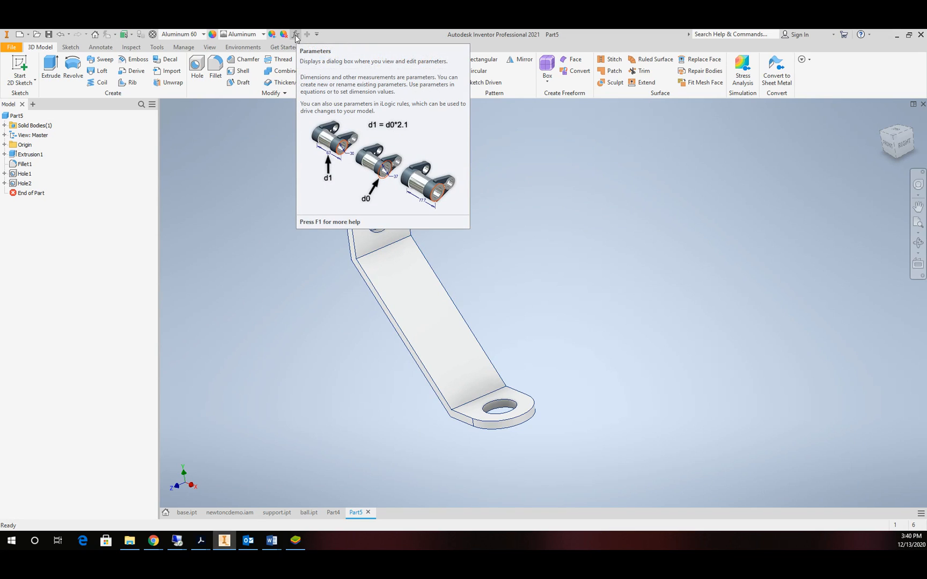
click(294, 34)
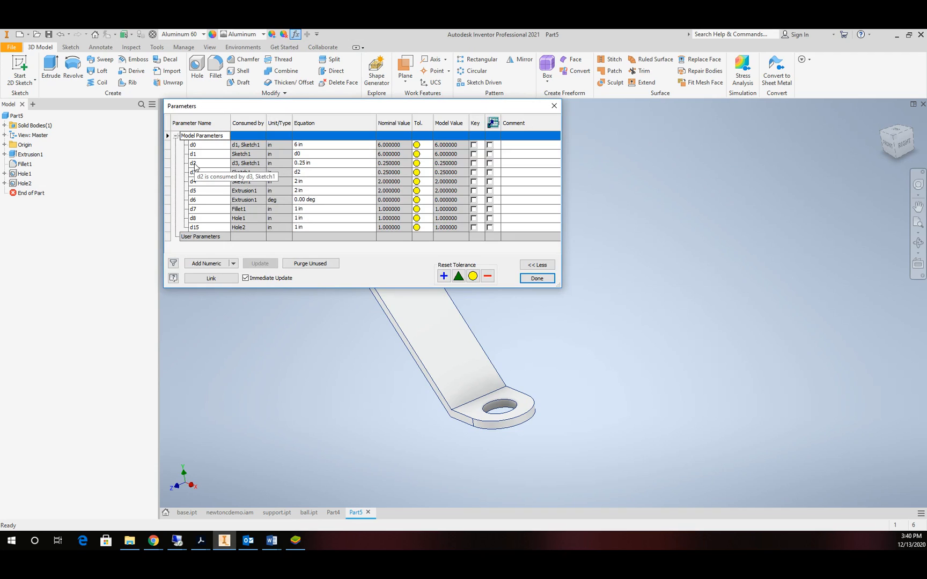
mouse_move(276, 165)
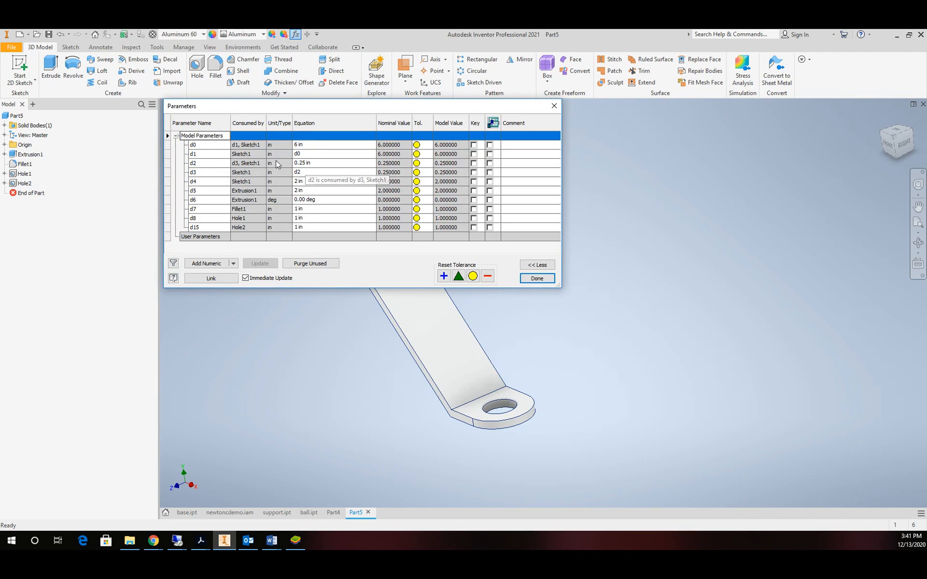
mouse_move(475, 154)
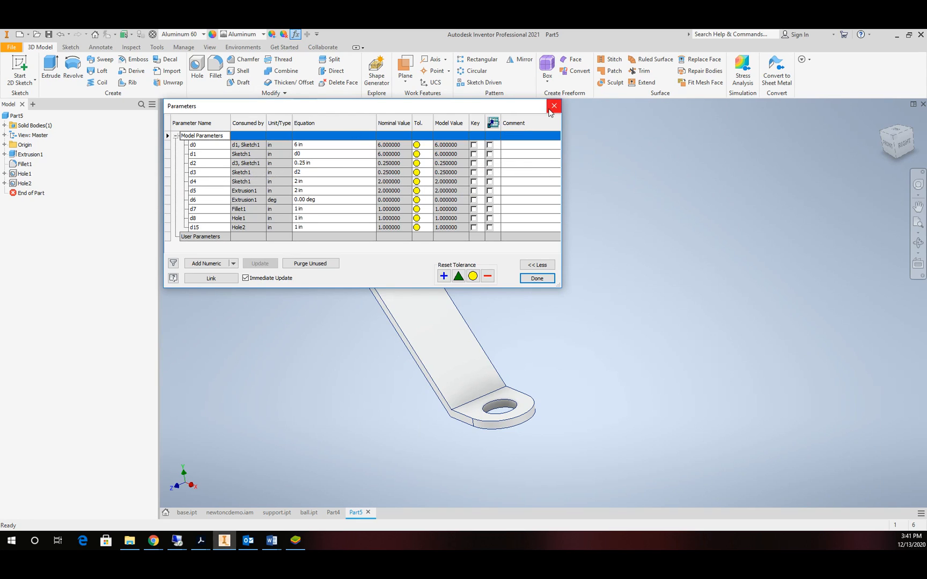
click(552, 106)
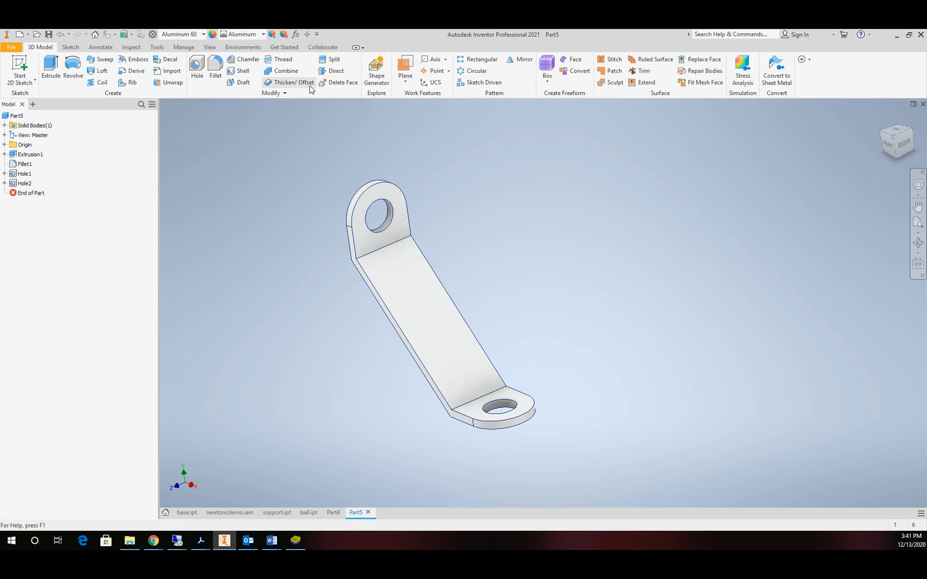
Enter Stress Analysis and create Static Analysis:1 with a Parametric Dimension design objective.
click(243, 47)
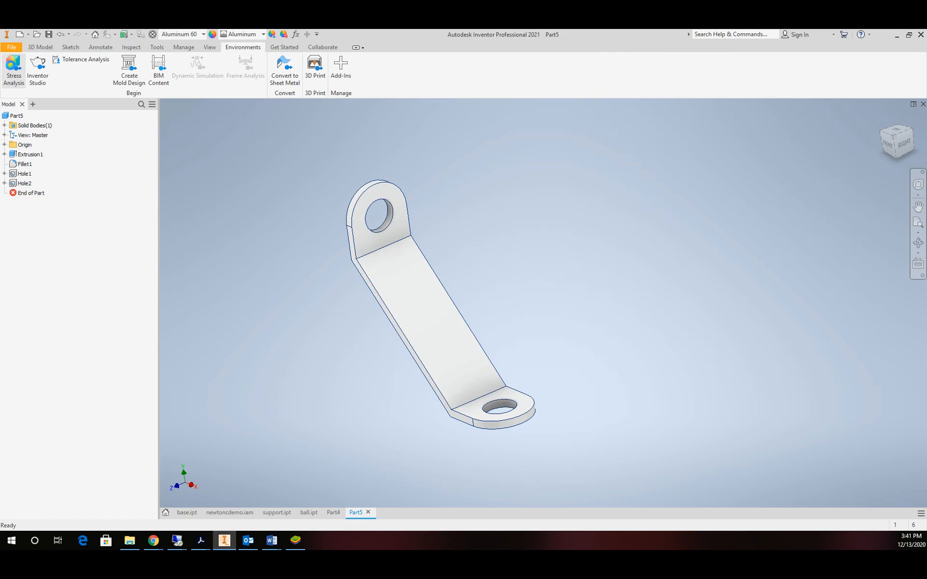
click(13, 70)
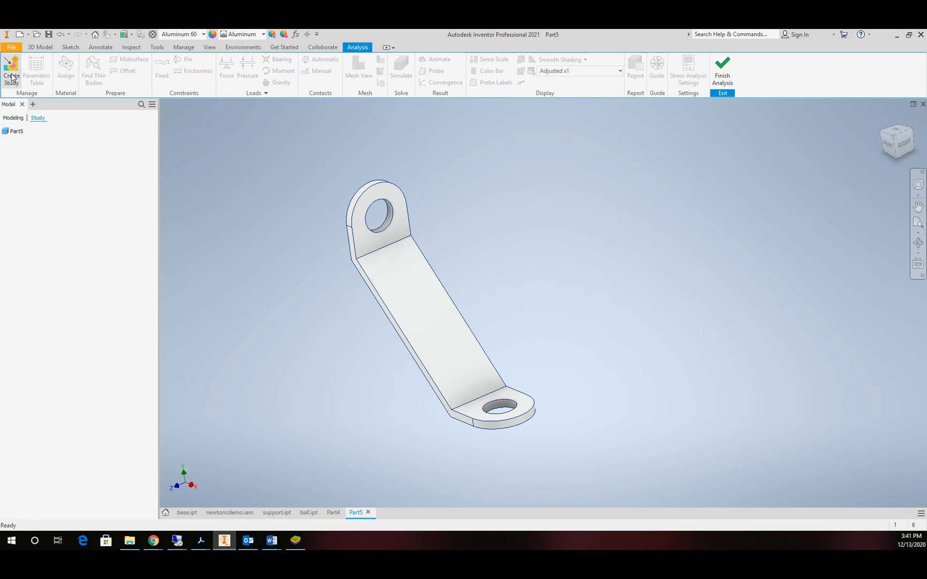
click(10, 73)
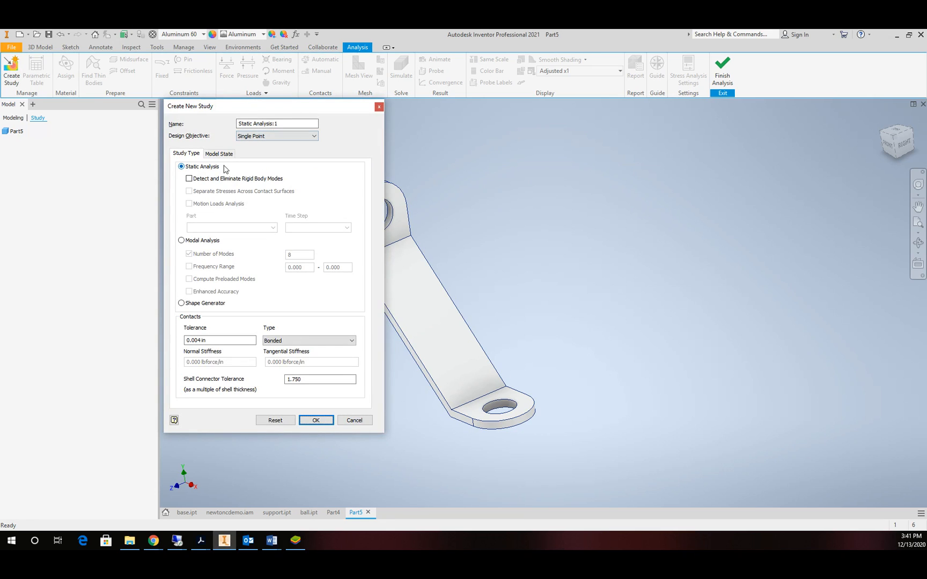
mouse_move(194, 138)
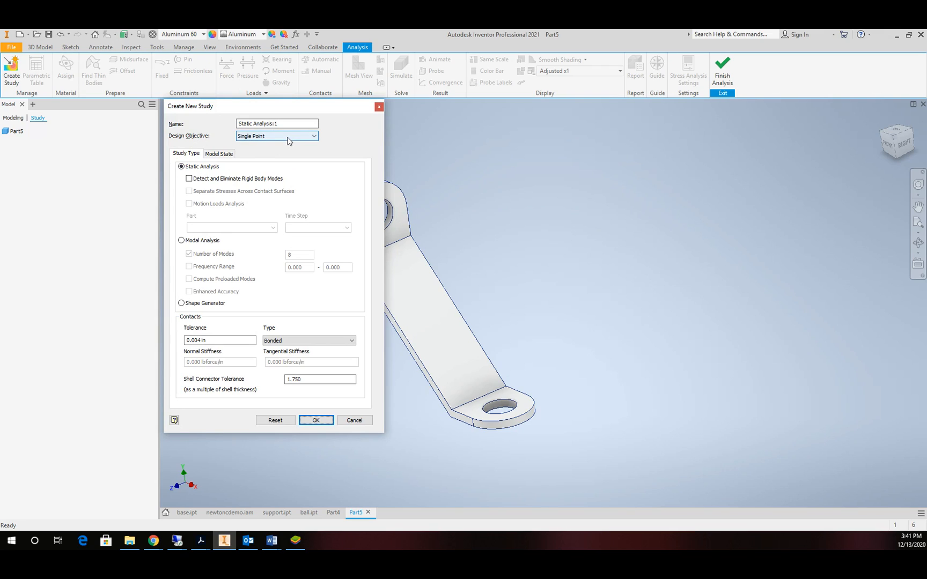
click(313, 136)
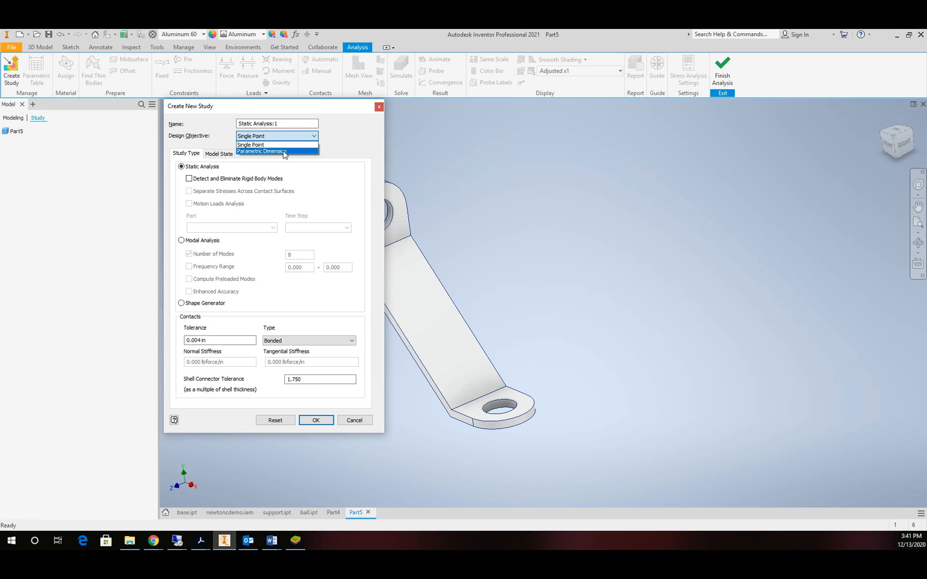
click(277, 151)
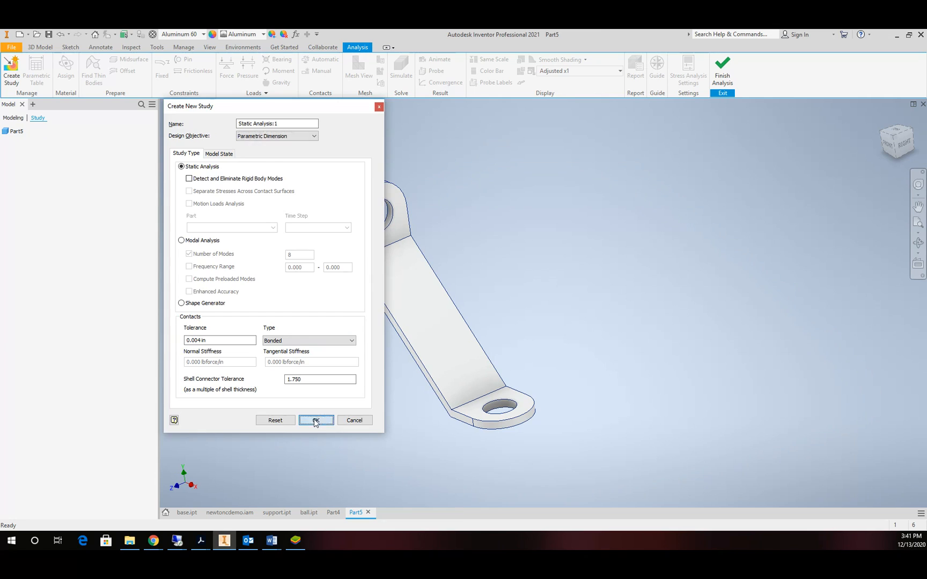
click(316, 421)
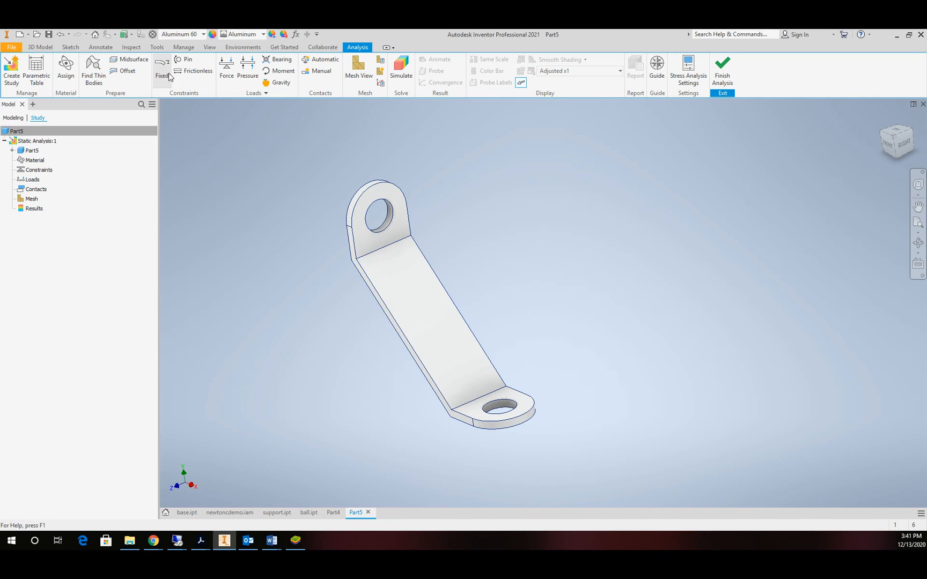
Apply a Fixed constraint to the inner face of the bracket's upper hole.
click(162, 65)
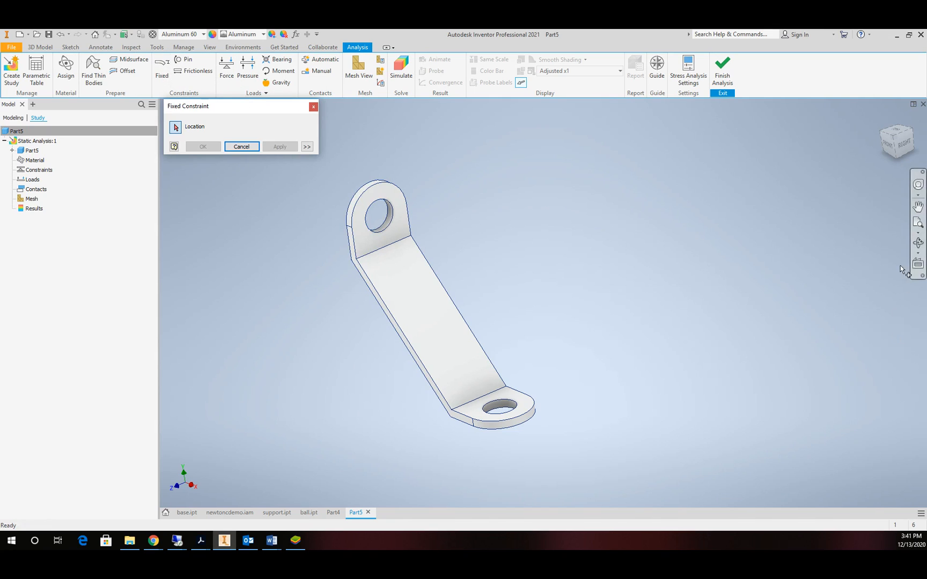
click(918, 243)
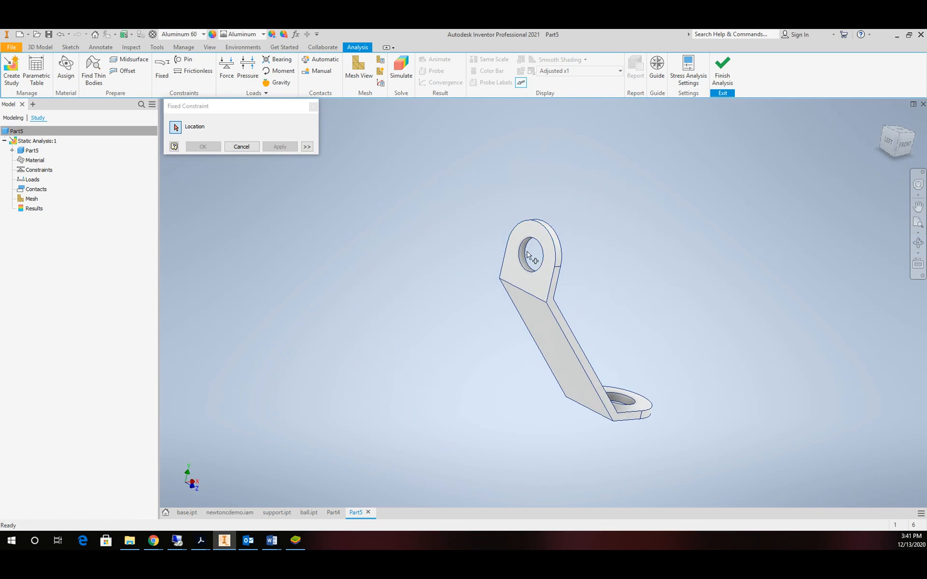
click(526, 266)
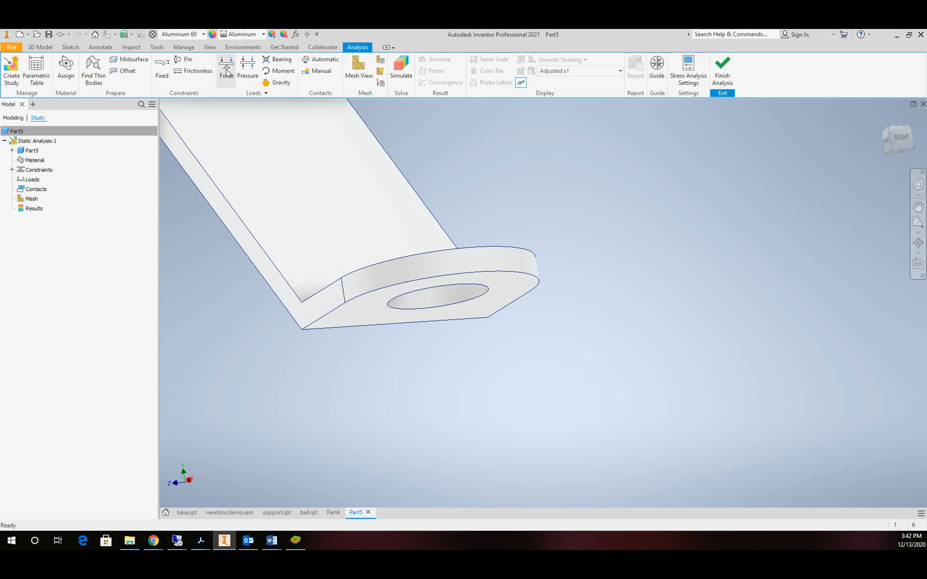
Apply a 120 lbforce downward force to the bottom face of the lower tab.
click(226, 67)
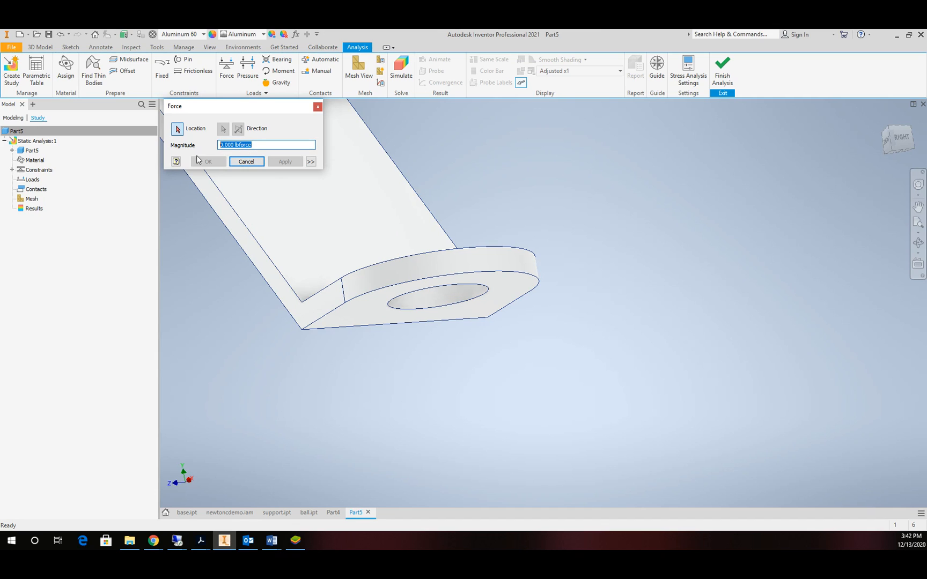
text(120)
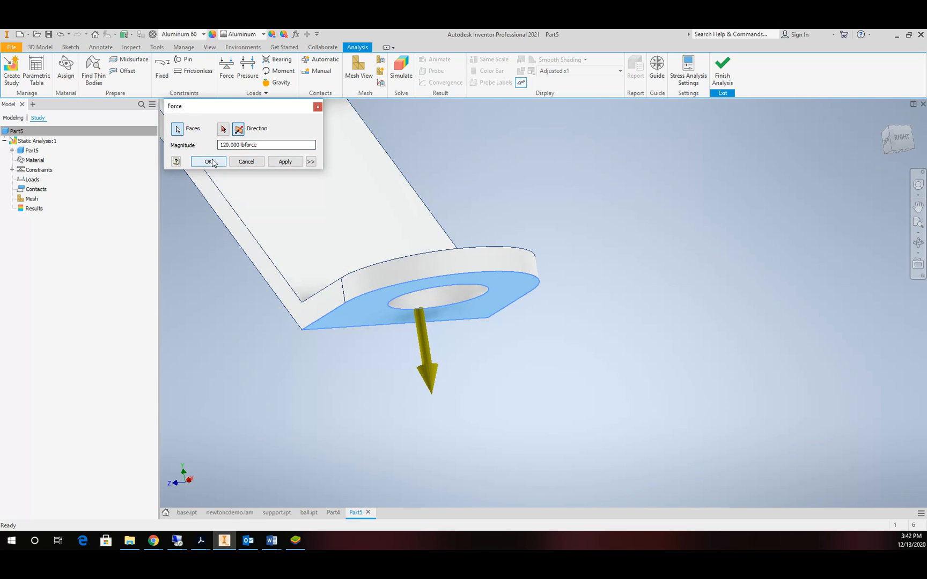
click(209, 161)
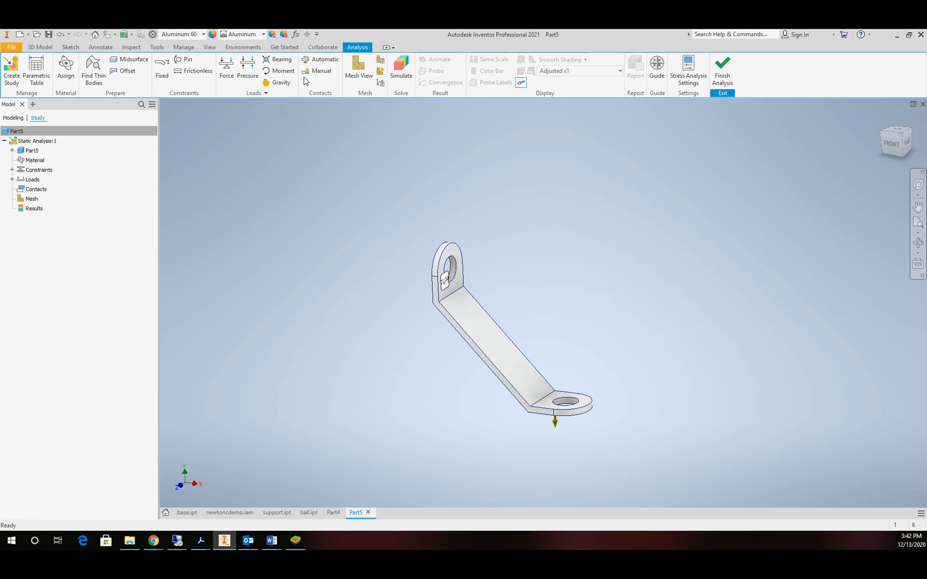
Add the default downward gravity load of 386.220 in/s^2 and zoom in on the bracket.
click(281, 82)
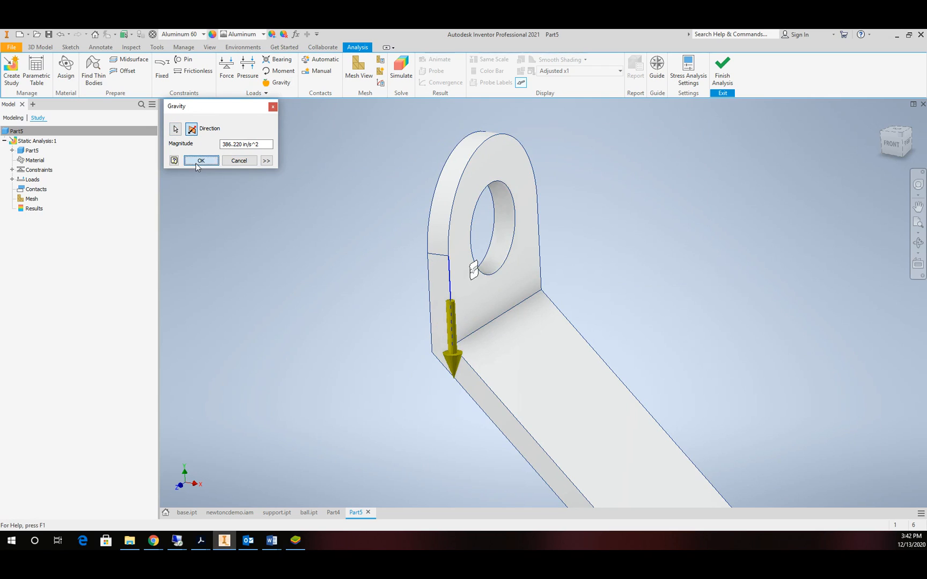
click(201, 160)
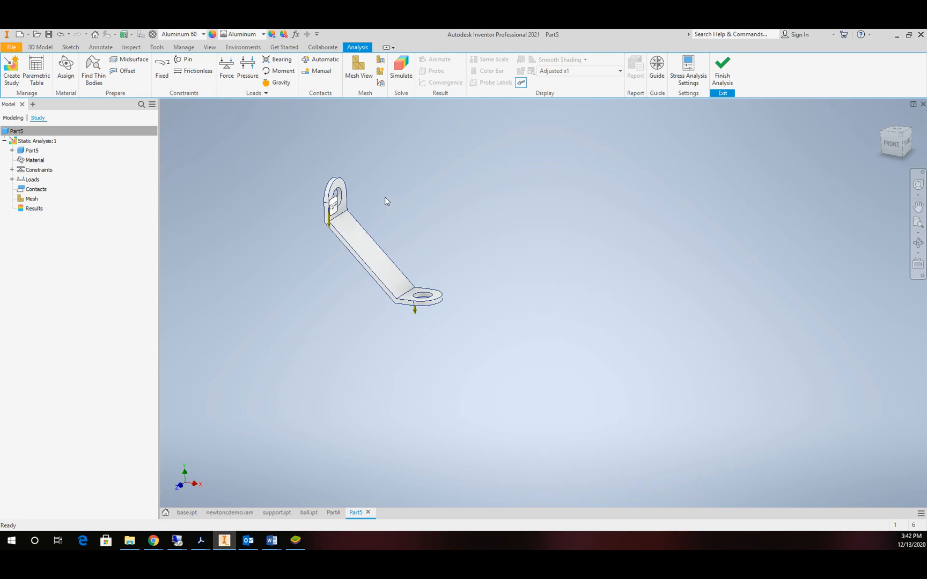
mouse_move(394, 210)
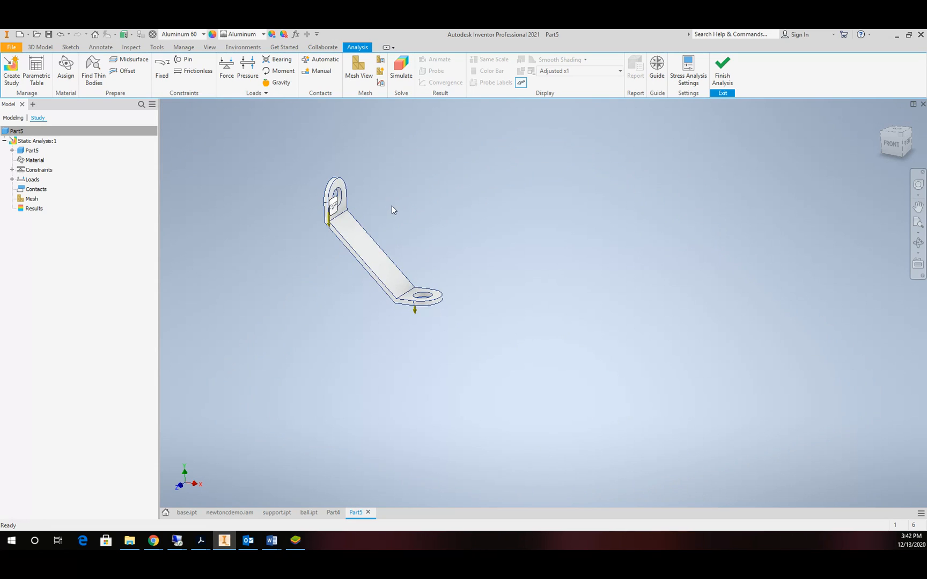
mouse_move(314, 177)
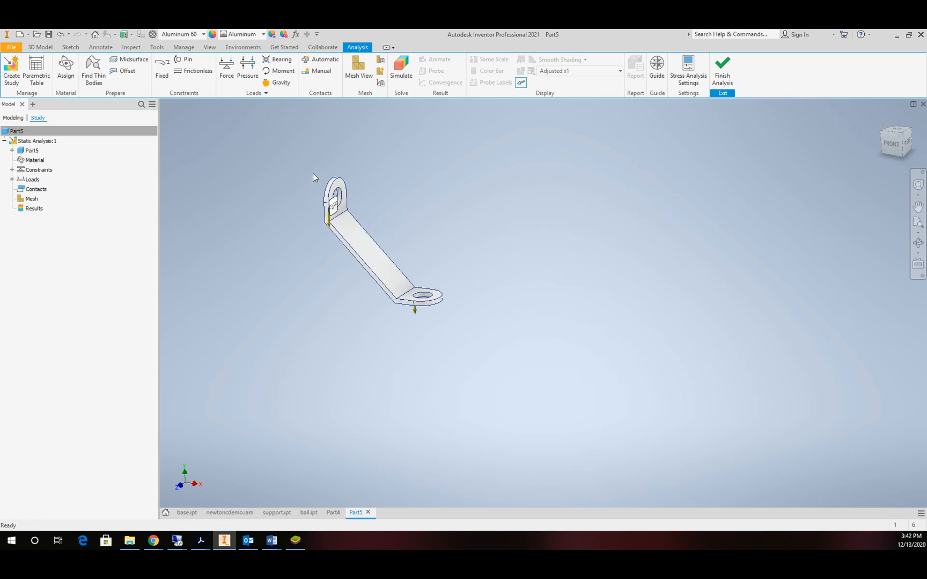
scroll(up, 3)
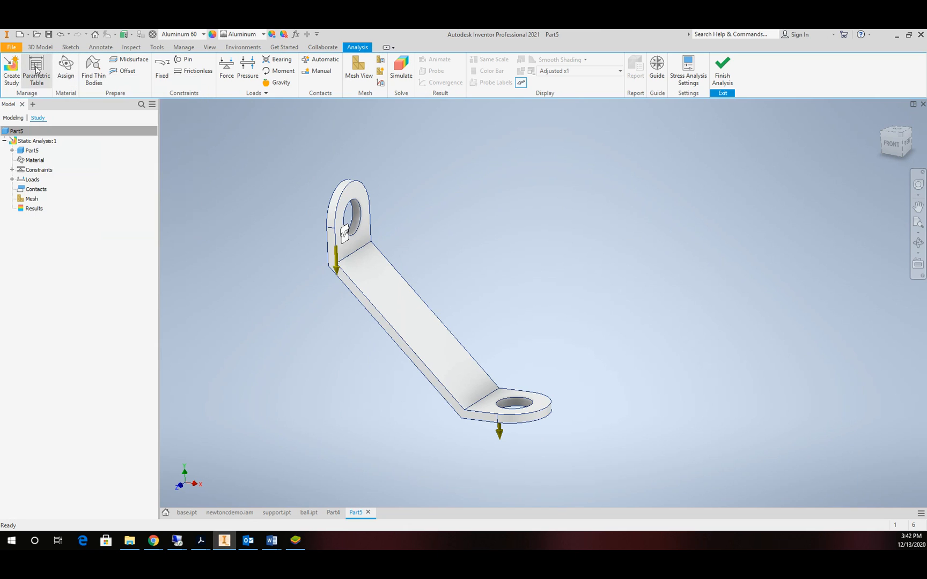
Open the parametric table and add a Mass design constraint reported in lbmass.
click(36, 71)
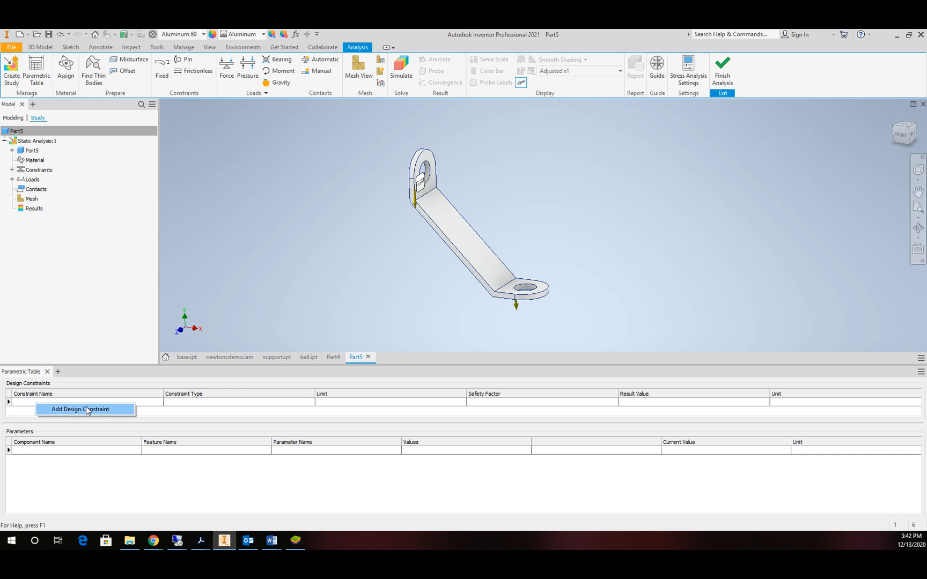
click(80, 410)
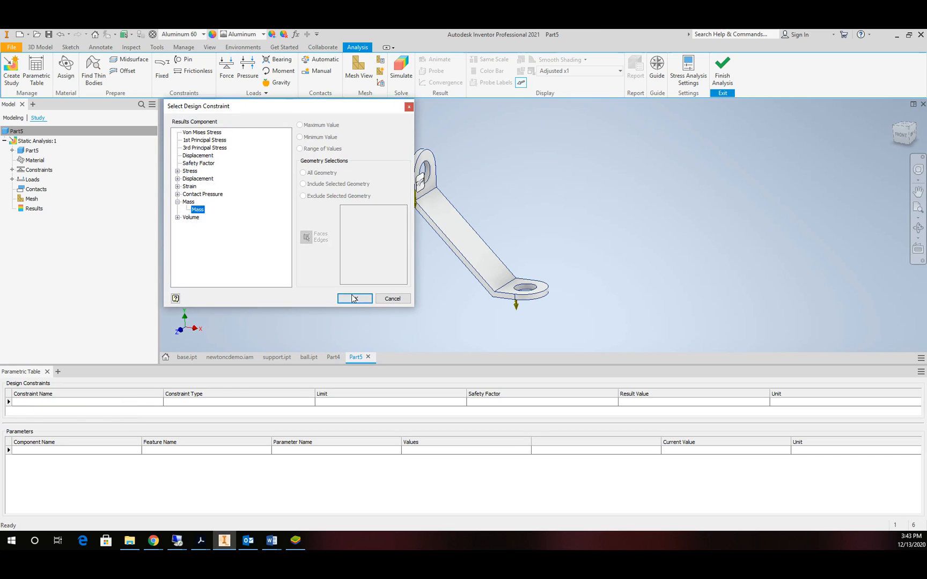
click(353, 299)
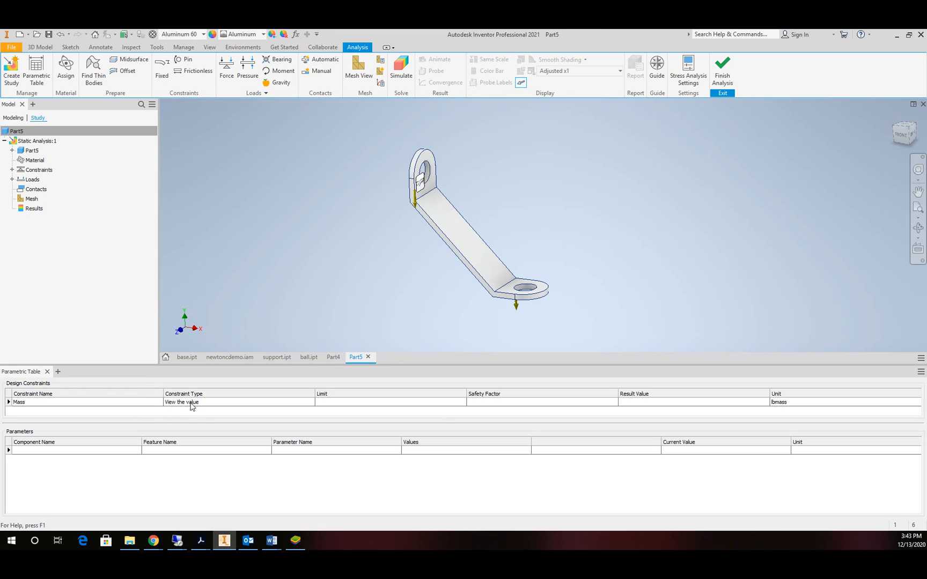
mouse_move(705, 417)
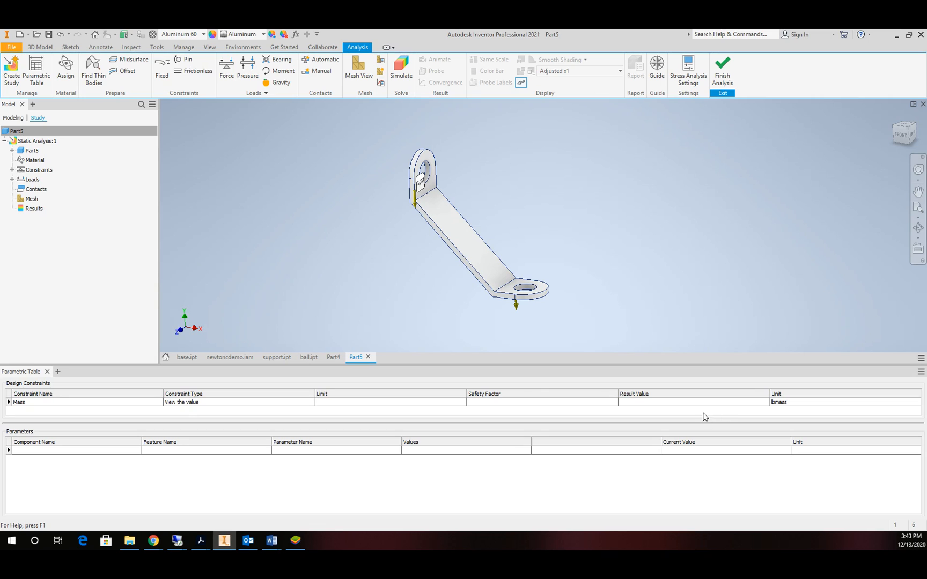
mouse_move(702, 403)
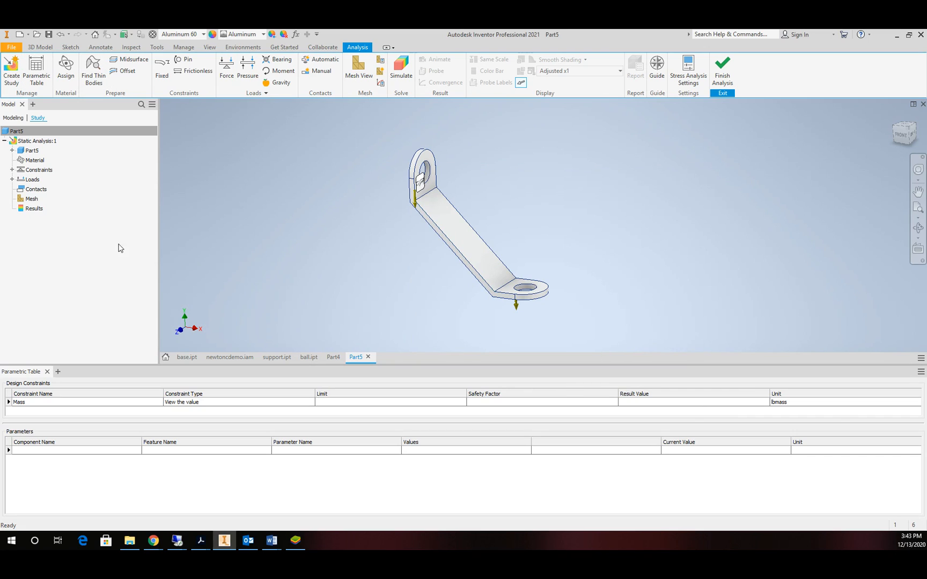
Add a Max Von Mises Stress constraint with a 35 ksi upper limit and safety factor 1.5.
right_click(19, 402)
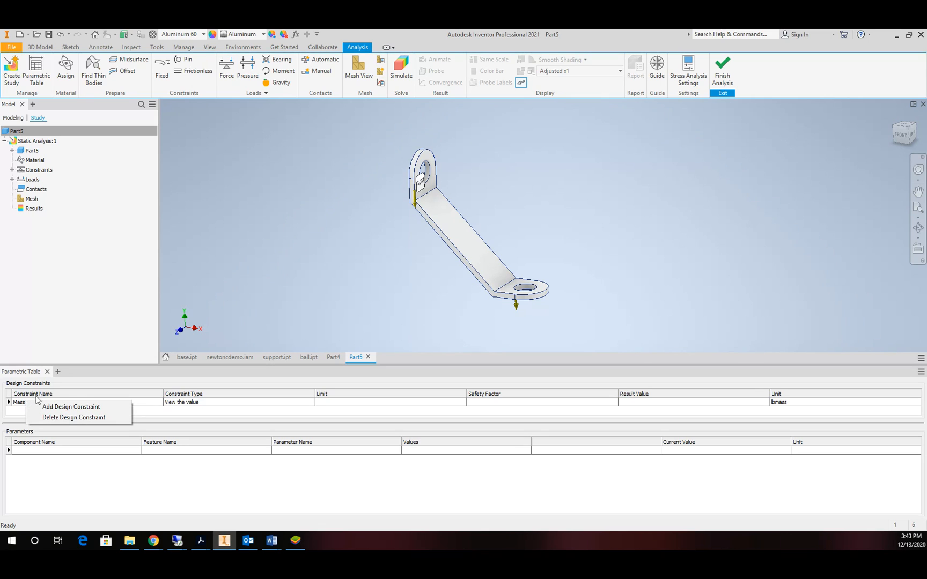
mouse_move(71, 407)
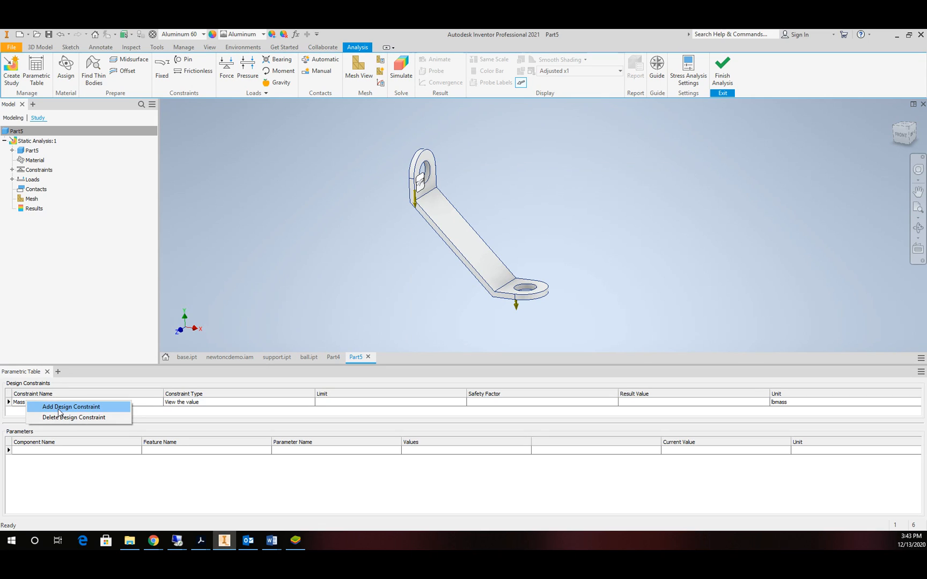
click(70, 407)
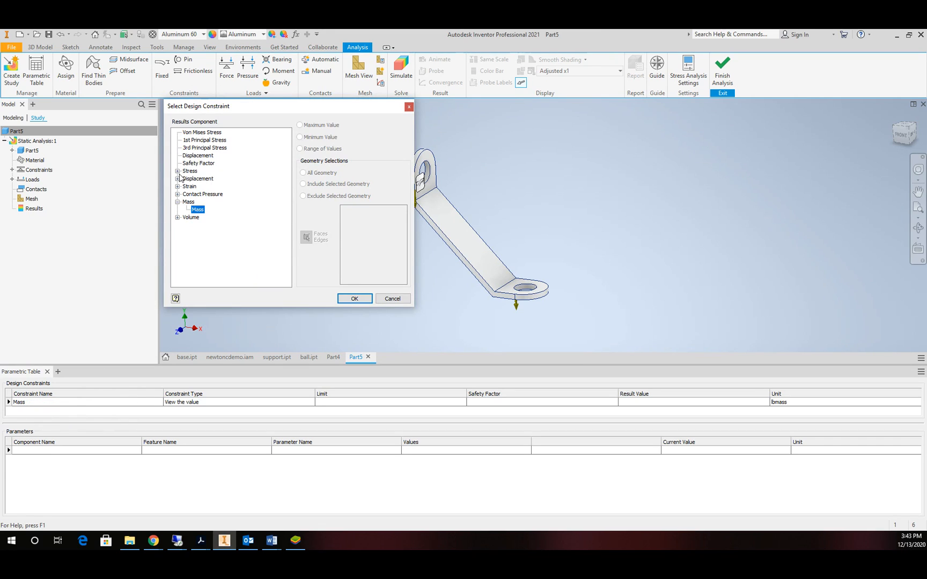
mouse_move(197, 153)
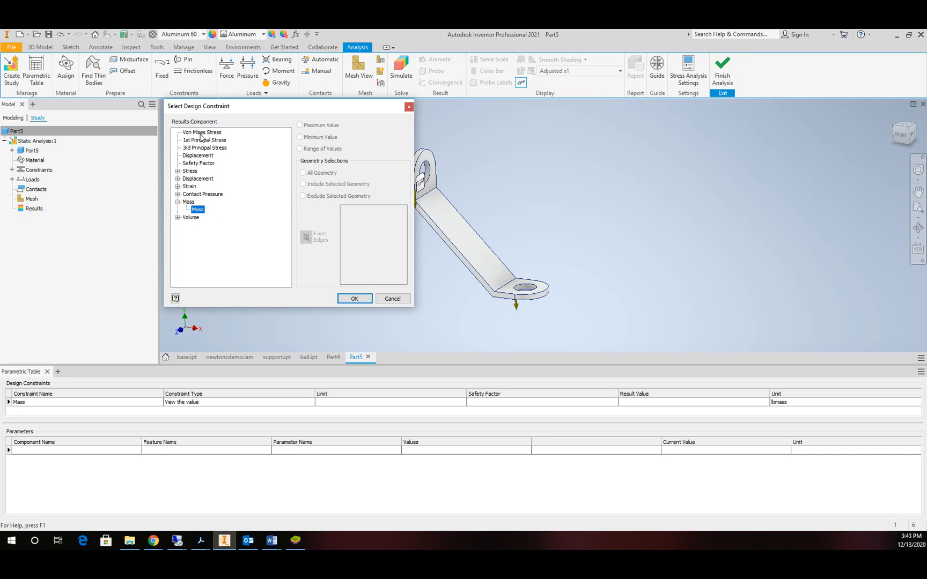
click(202, 132)
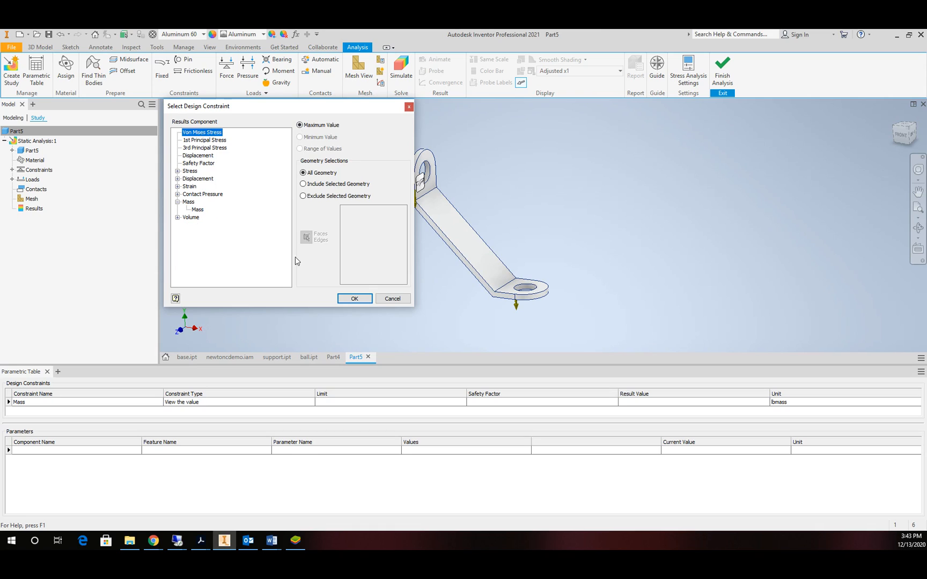
click(354, 299)
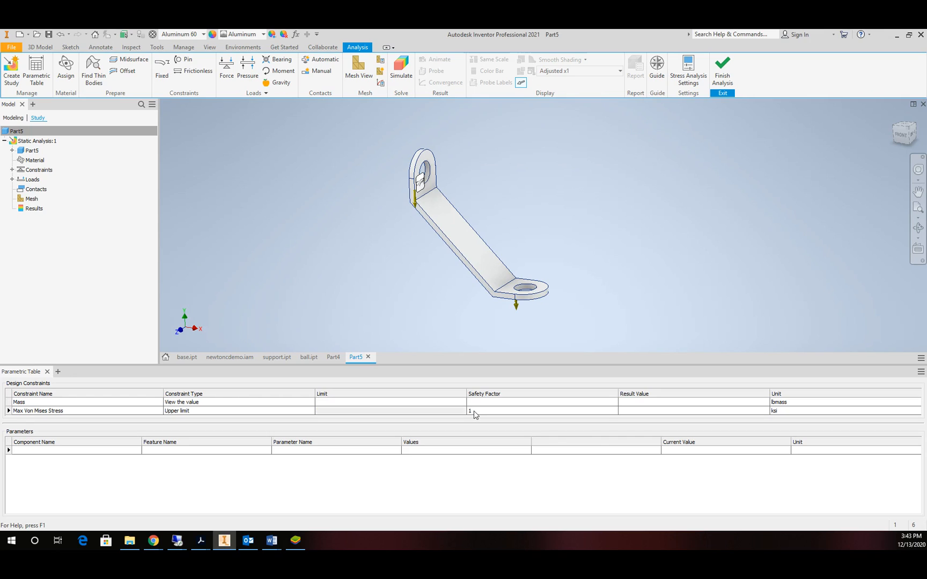
text(35)
text(.5)
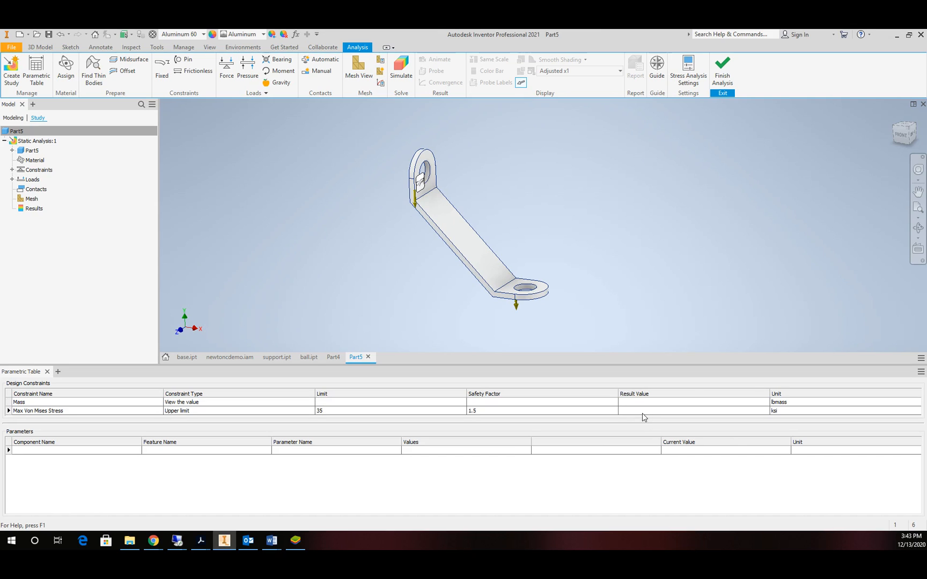
mouse_move(267, 221)
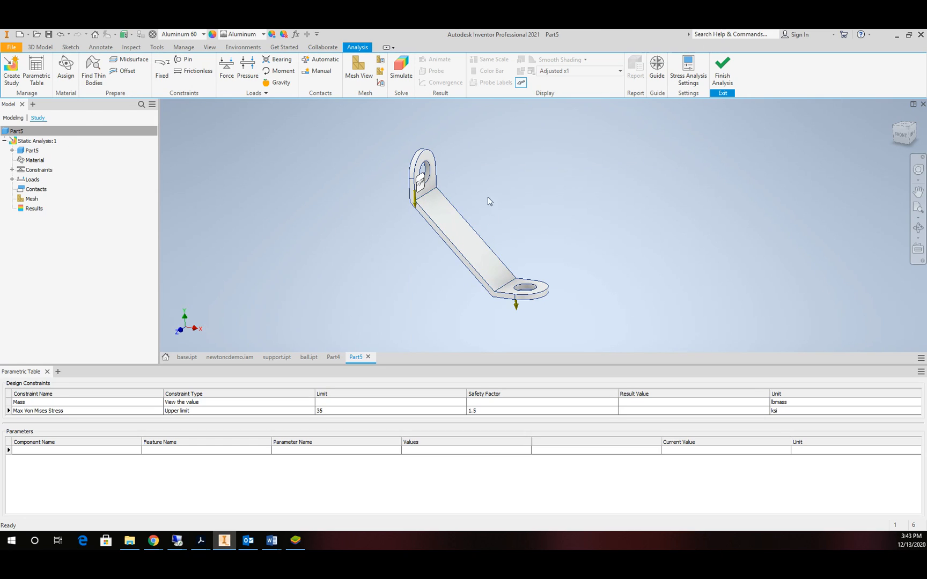
mouse_move(479, 168)
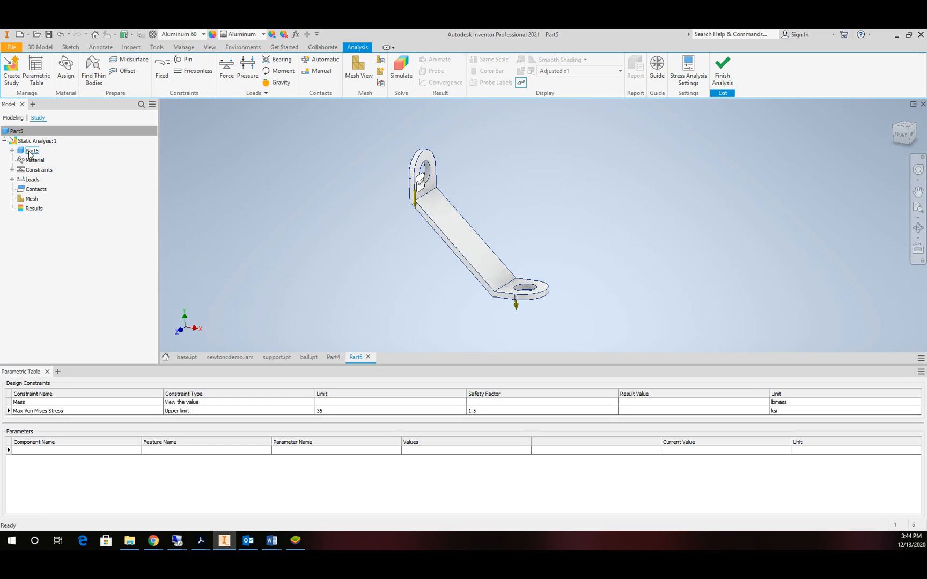
Add Part5's Extrusion1 thickness parameter d2 (0.25 in) to the parametric table.
right_click(30, 150)
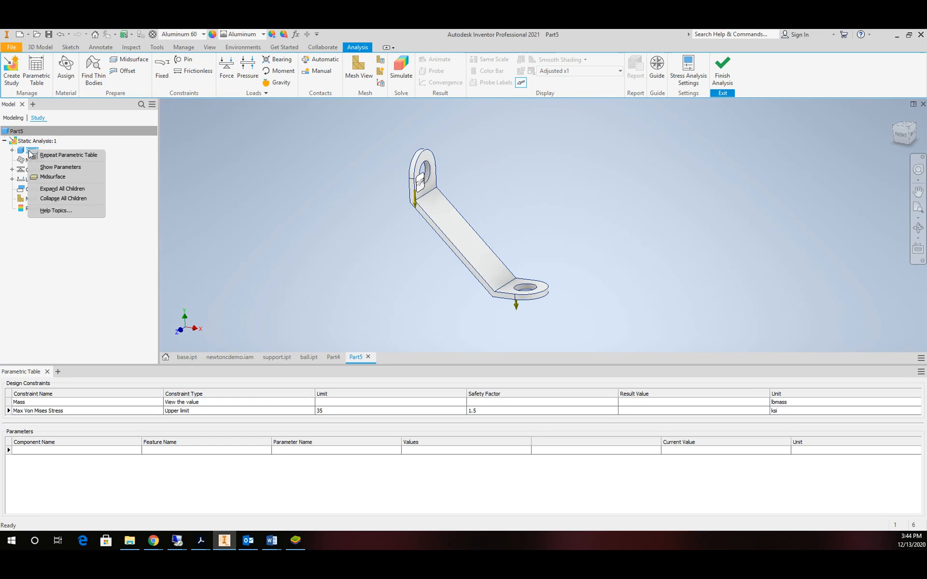
mouse_move(60, 168)
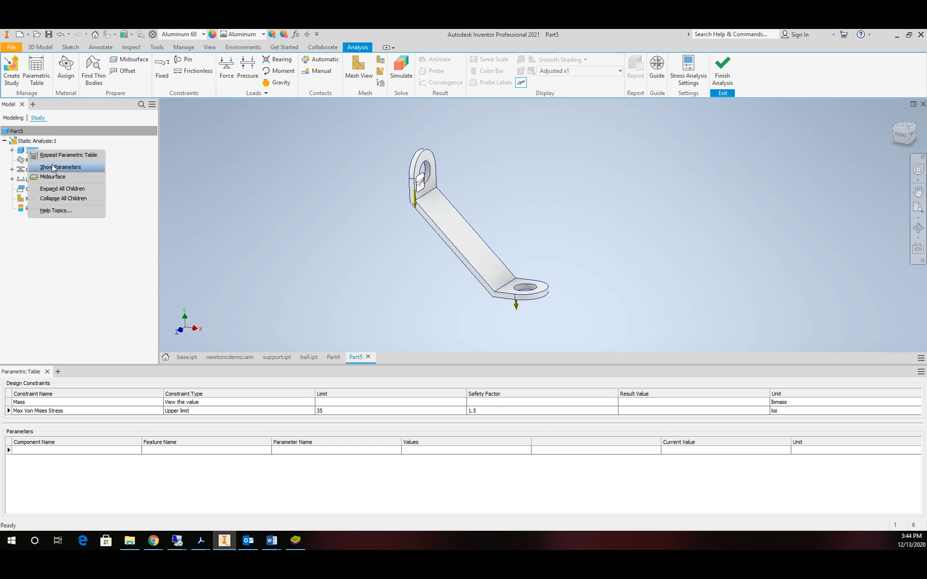
click(62, 167)
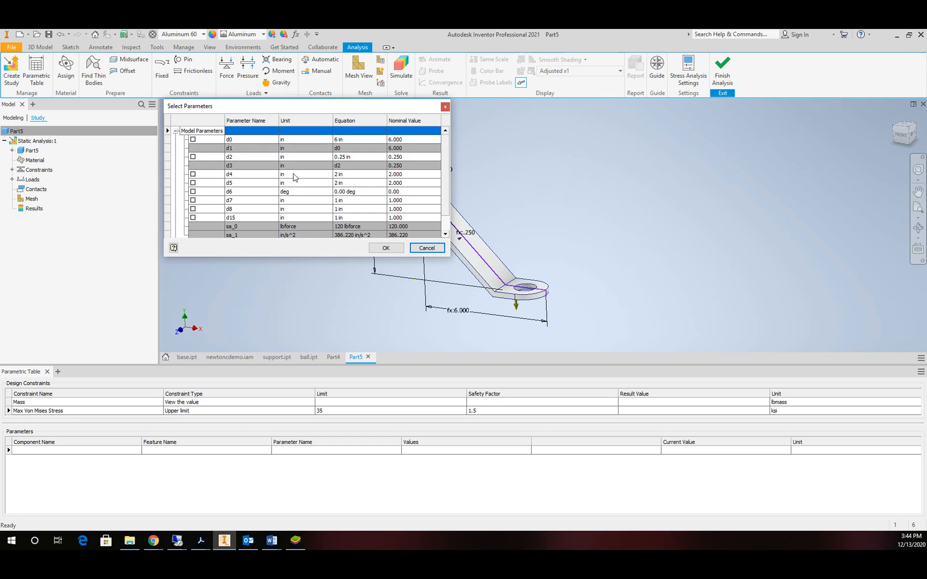
mouse_move(347, 162)
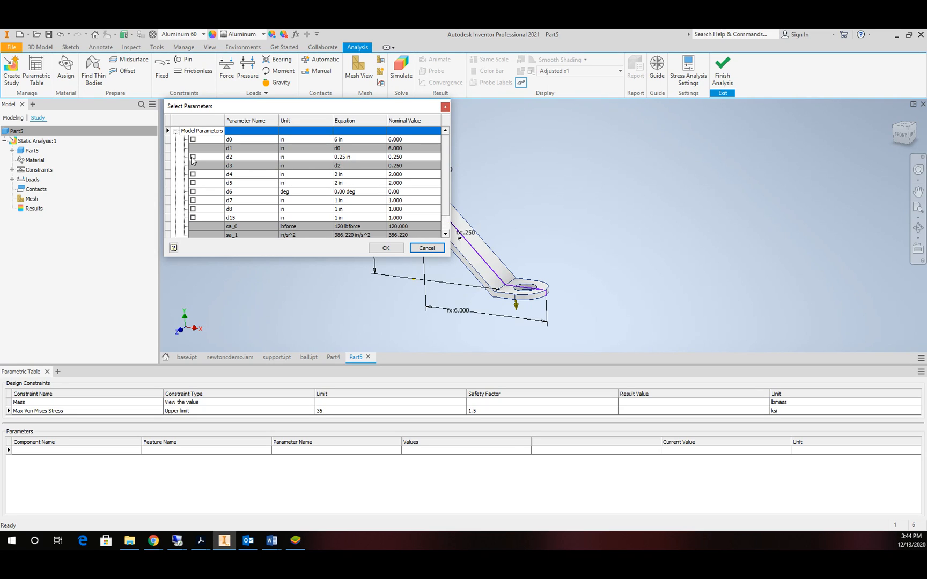
click(192, 157)
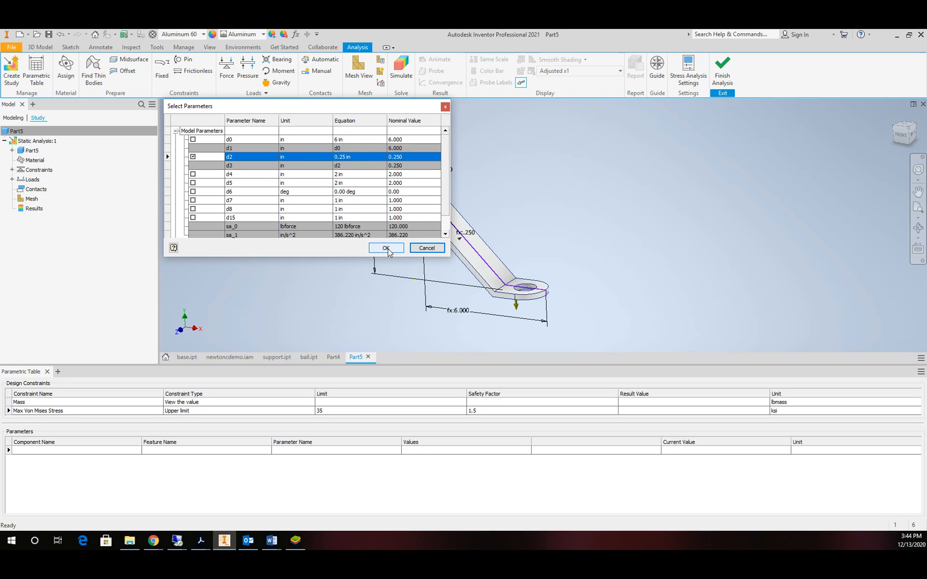
click(385, 248)
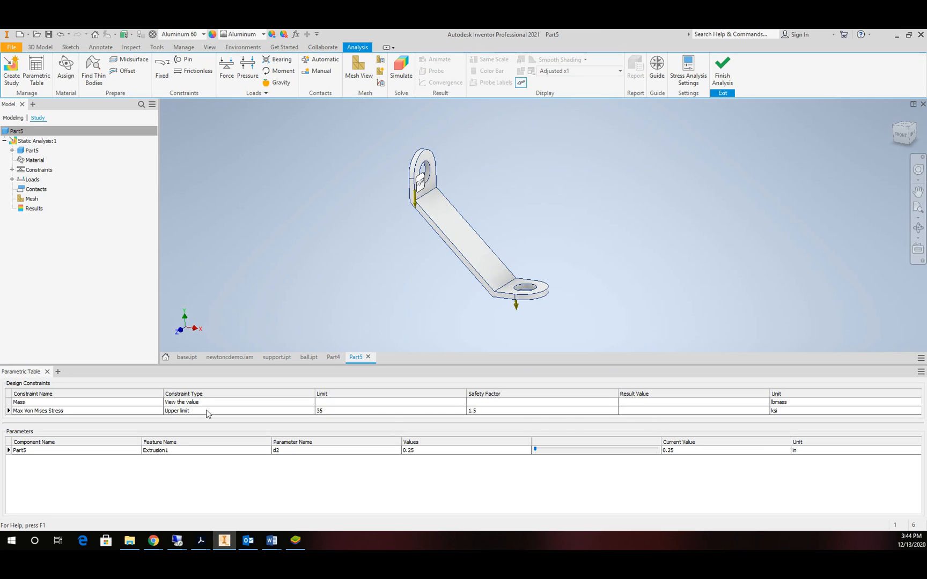
mouse_move(147, 414)
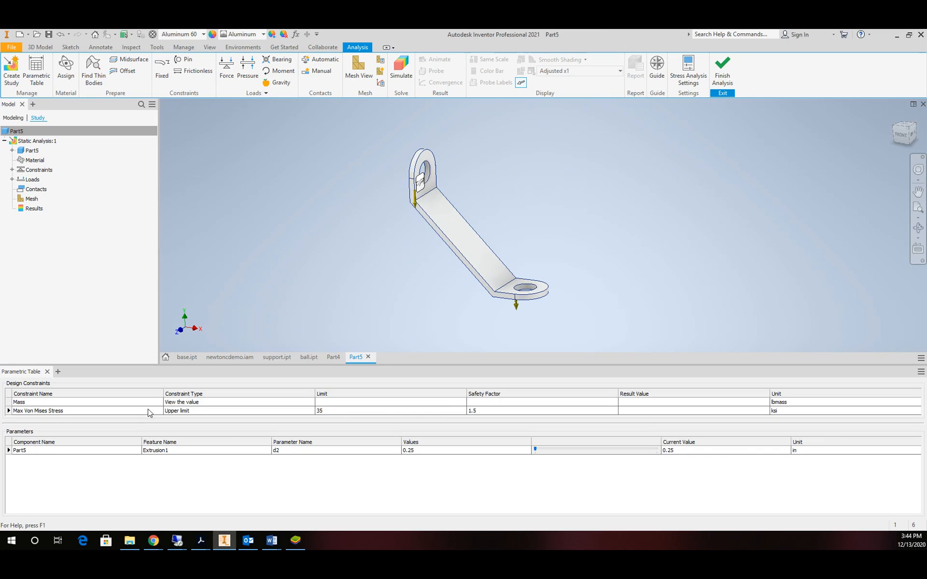
mouse_move(420, 456)
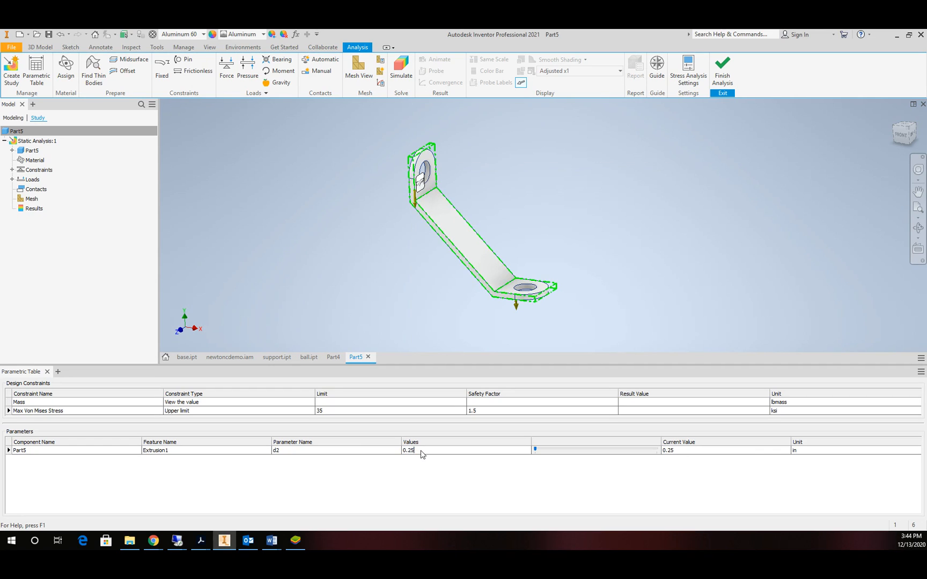
Replace d2's Values entry with the range 0.2-0.3:3.
key(Backspace)
text(-.3:3)
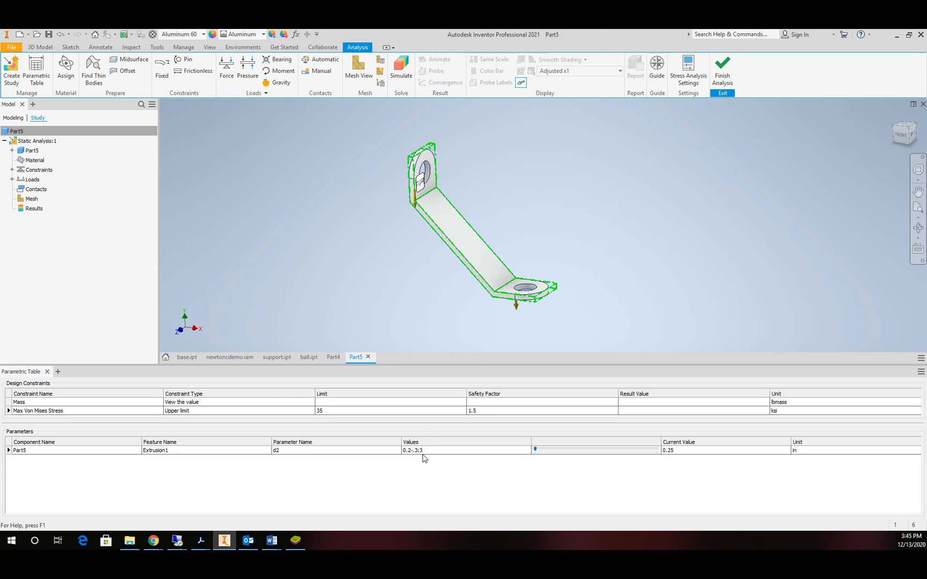
mouse_move(313, 442)
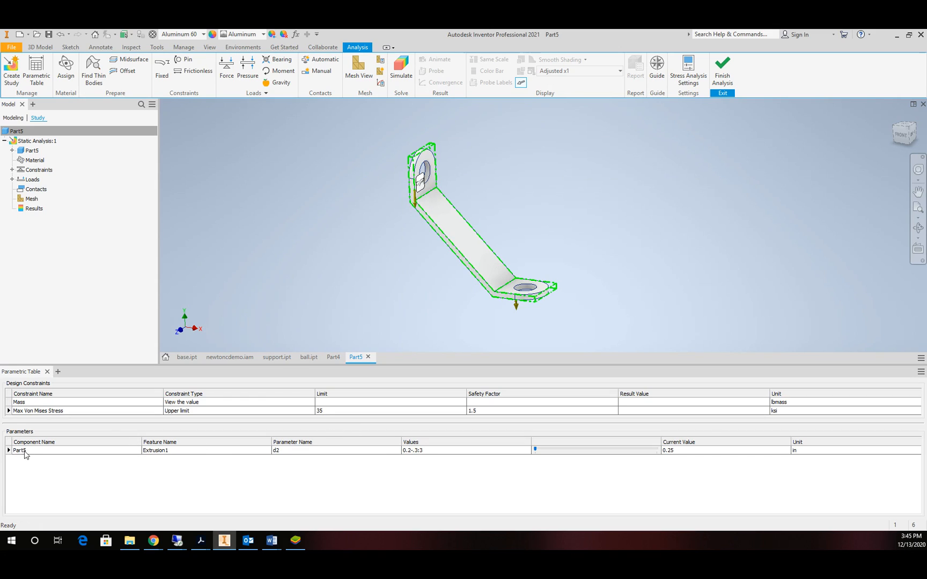
Generate range configurations from the Part5 d2 parameter row.
right_click(19, 450)
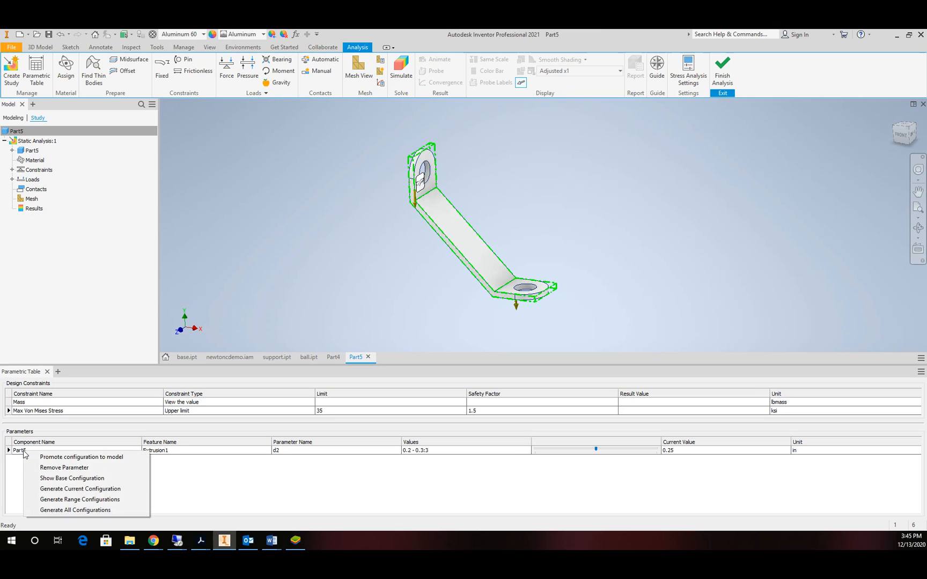
mouse_move(65, 457)
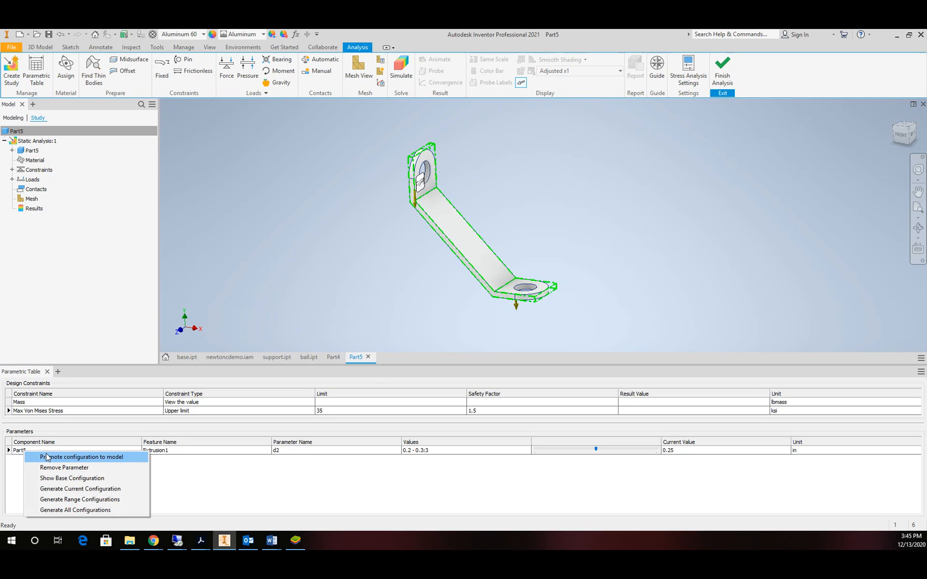
mouse_move(73, 504)
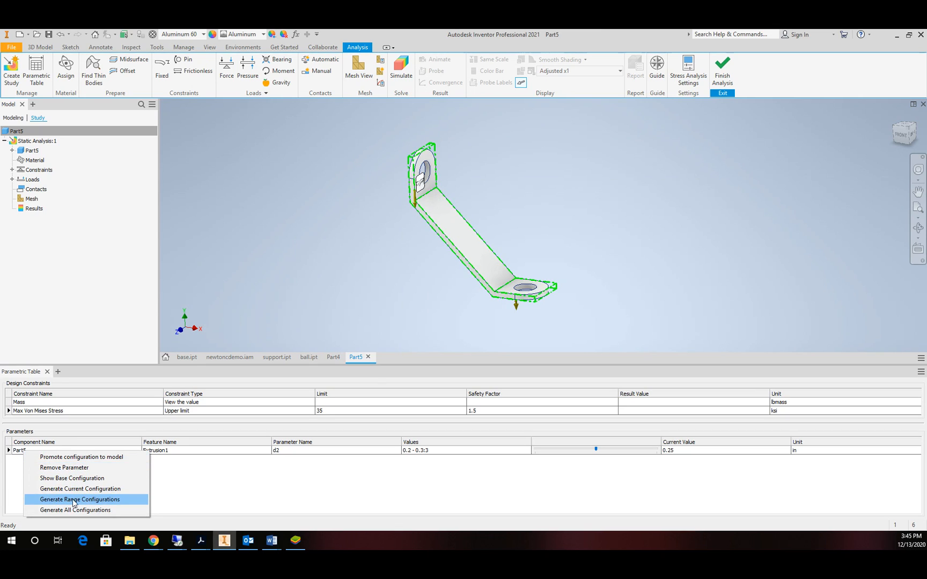
mouse_move(75, 510)
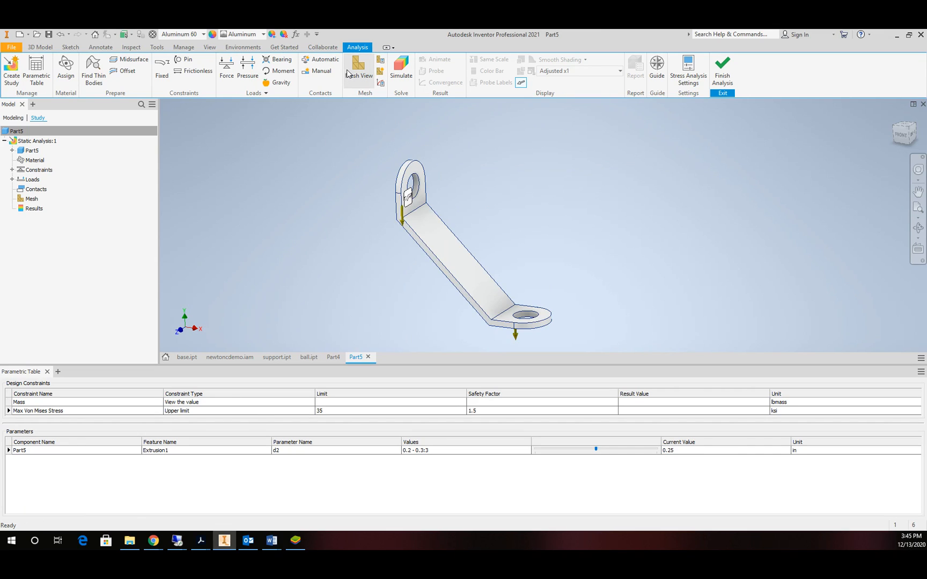
Mesh the bracket and simulate all three thickness configurations, reaching 27.4 ksi maximum von Mises stress.
click(358, 69)
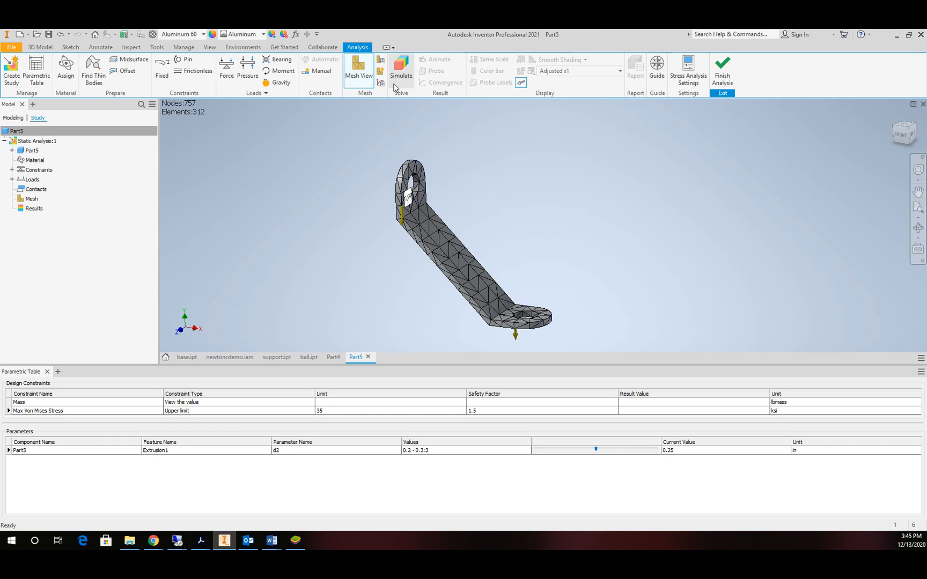
click(401, 68)
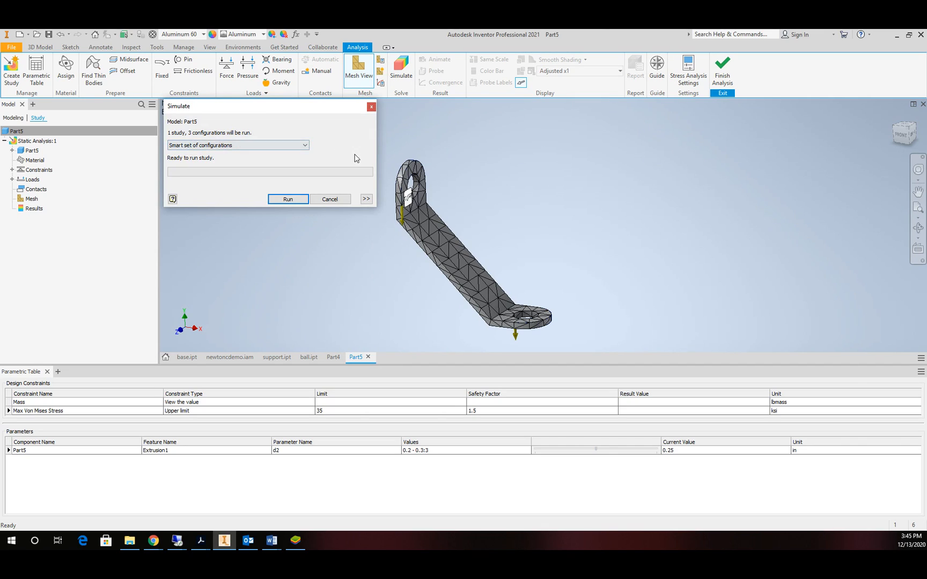
click(288, 199)
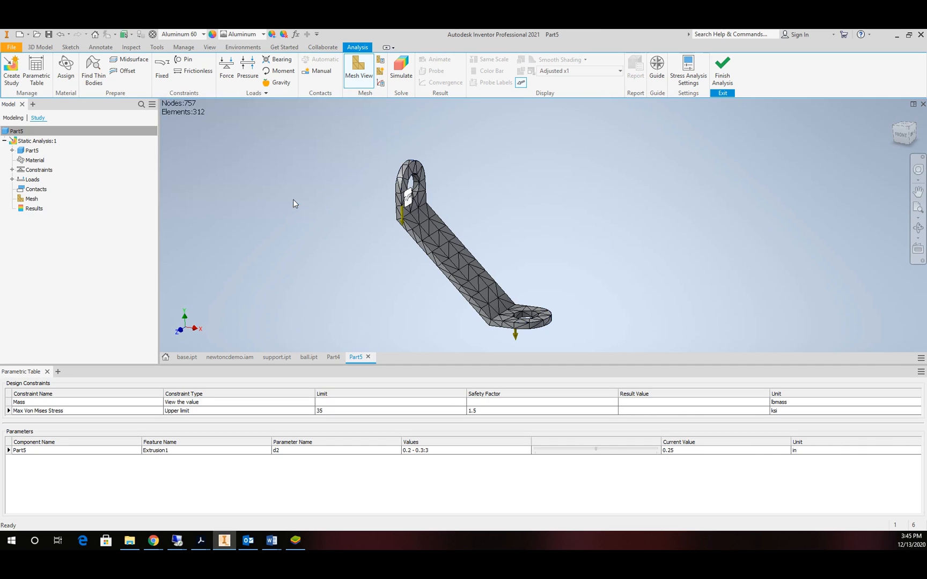
click(400, 68)
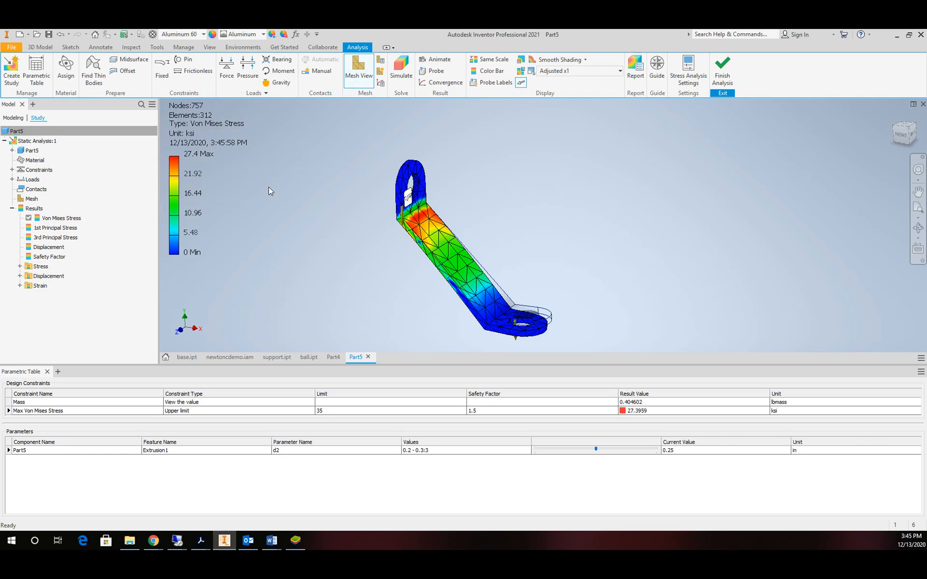
mouse_move(314, 313)
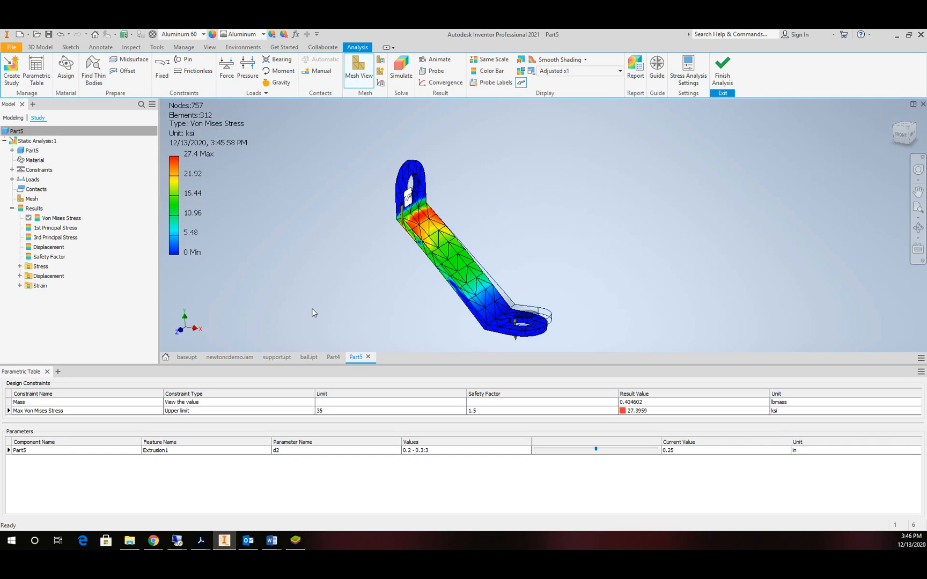
mouse_move(549, 381)
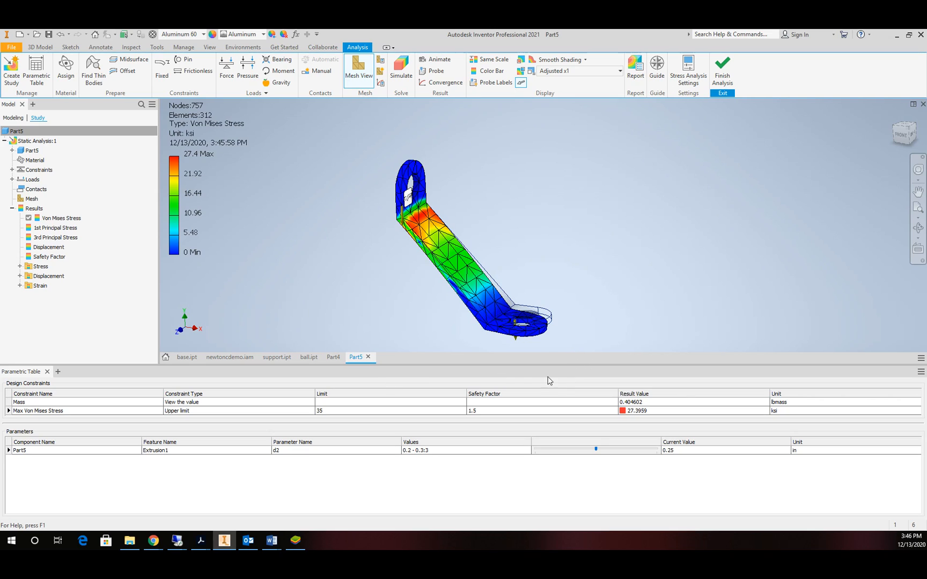
mouse_move(592, 452)
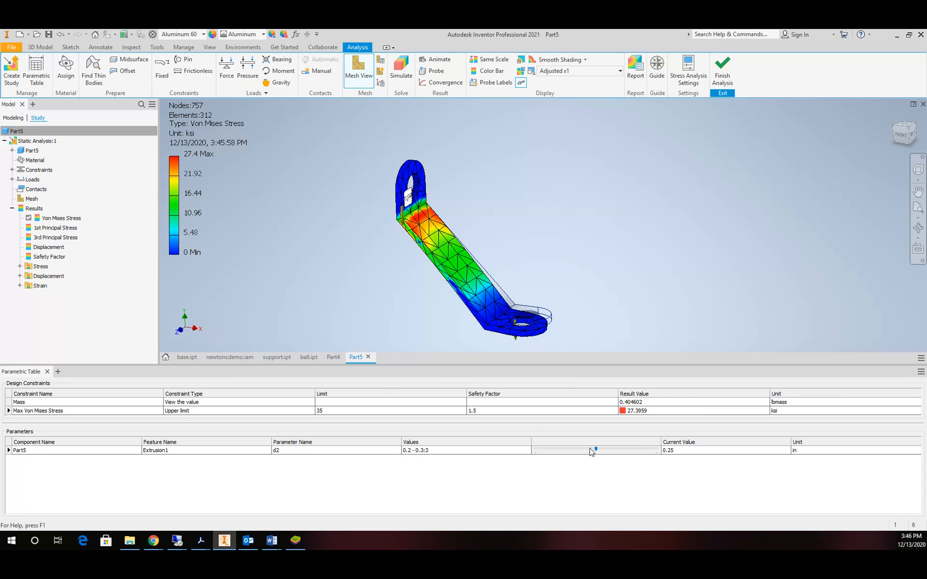
mouse_move(601, 398)
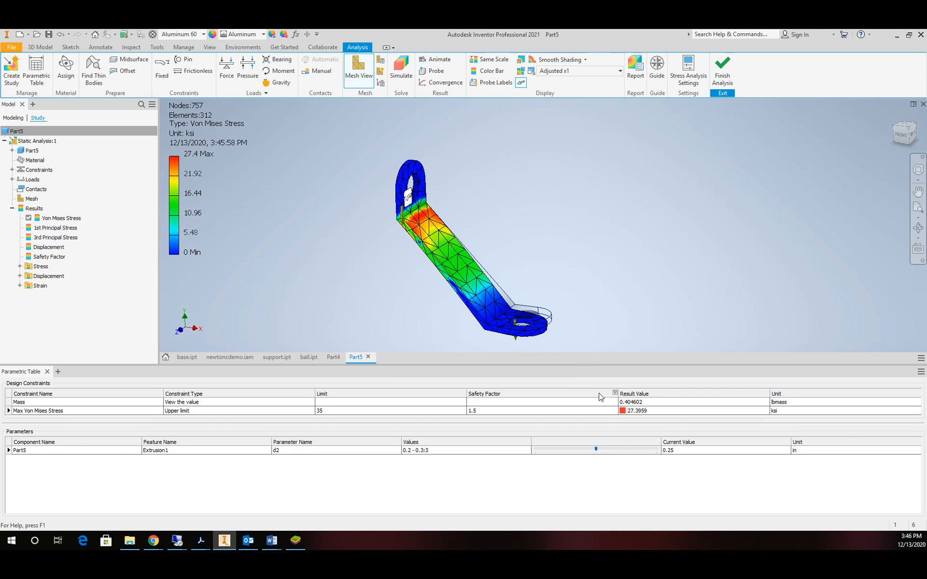
mouse_move(572, 344)
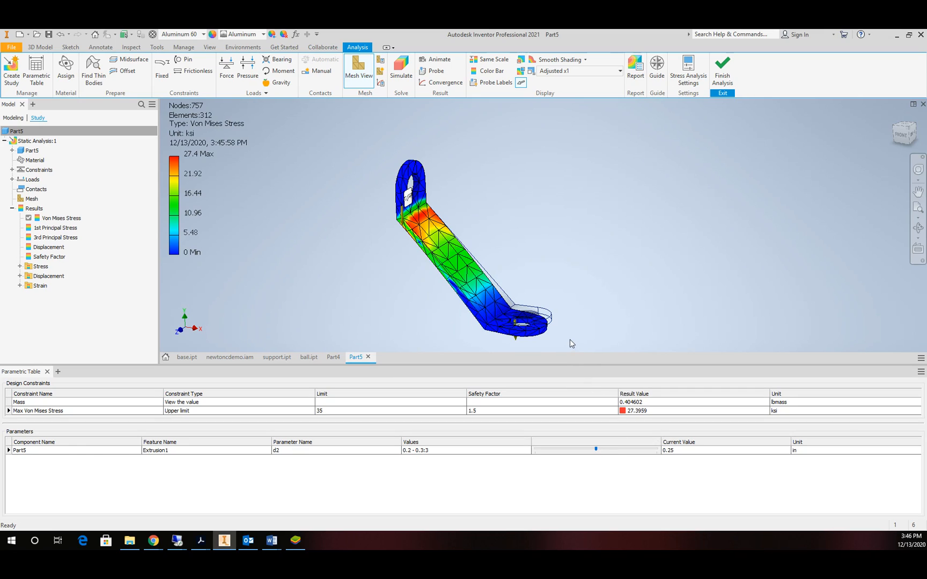
mouse_move(517, 344)
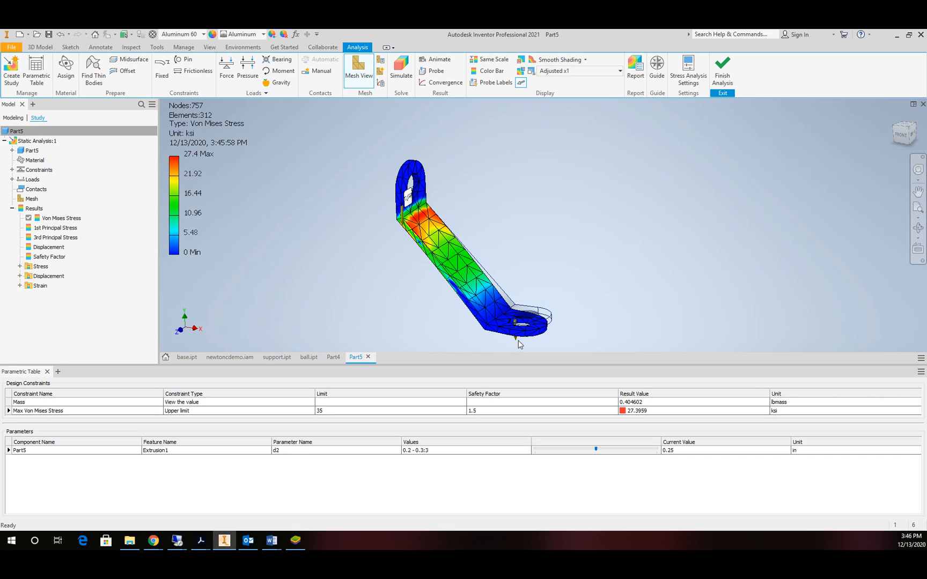
mouse_move(517, 387)
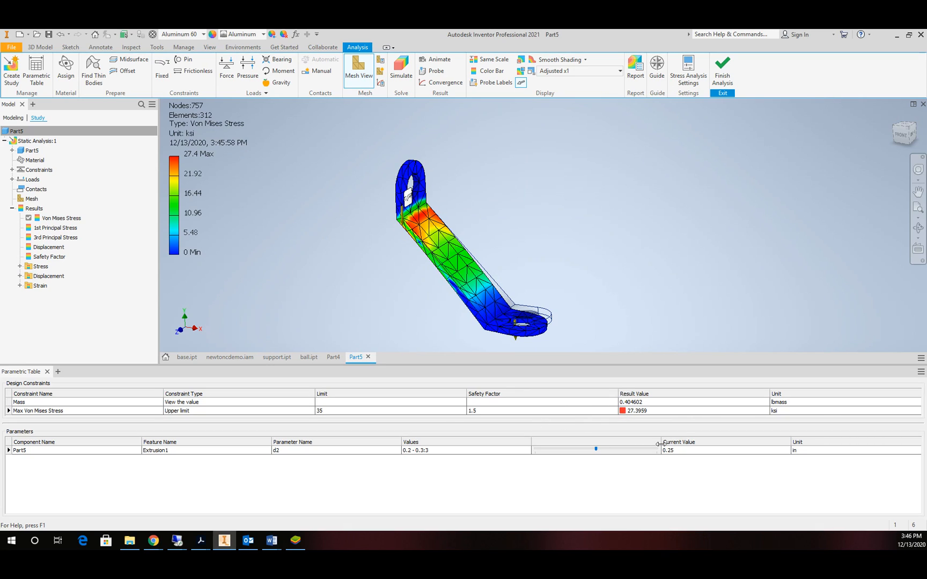
mouse_move(637, 421)
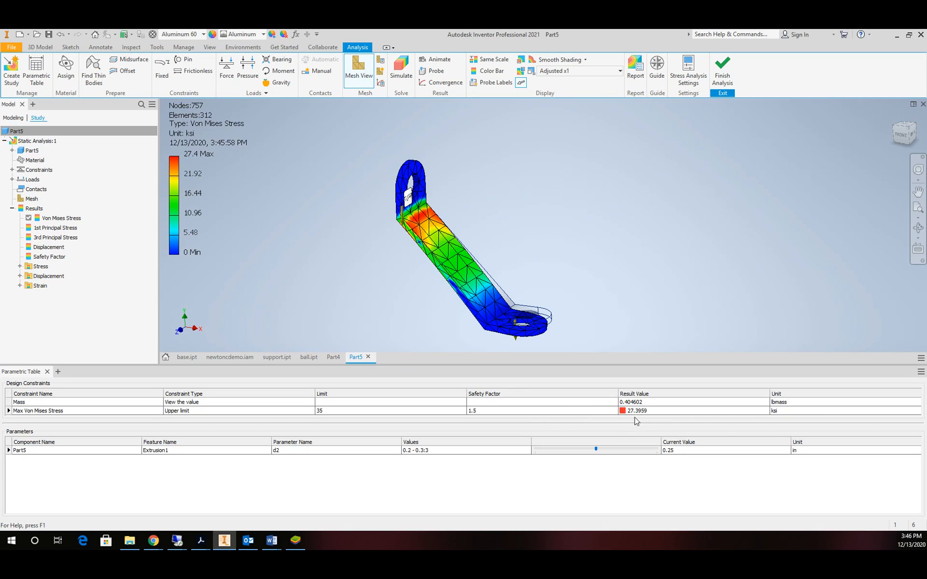
mouse_move(596, 453)
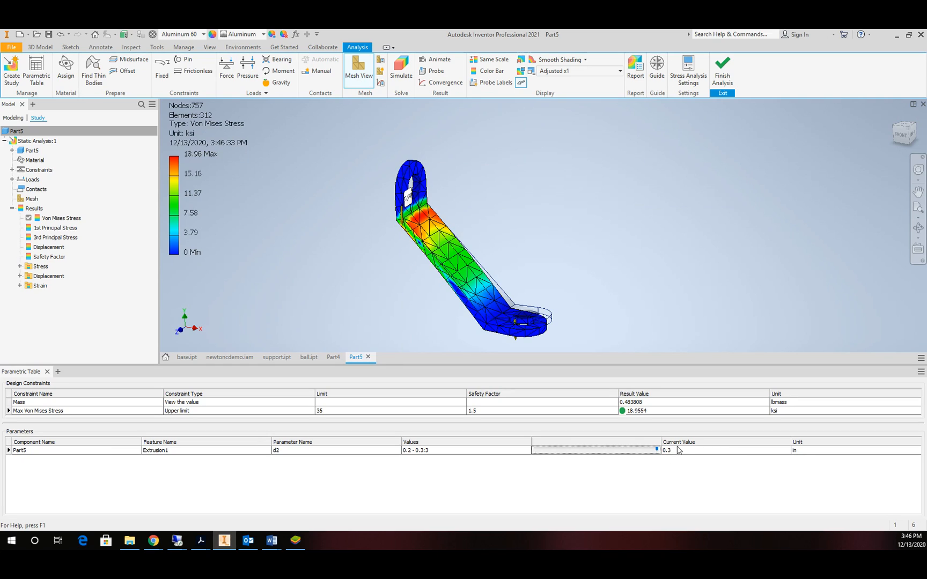
mouse_move(625, 419)
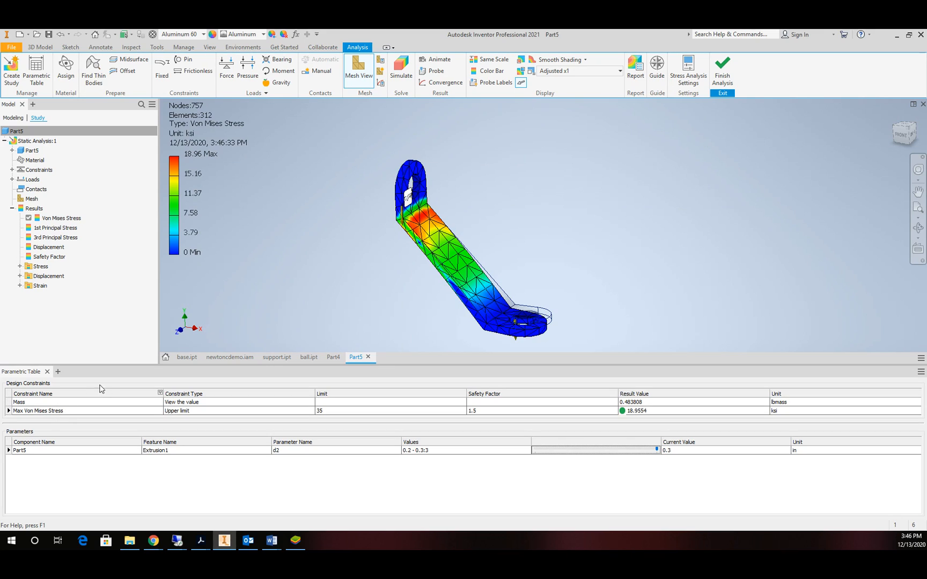
mouse_move(223, 396)
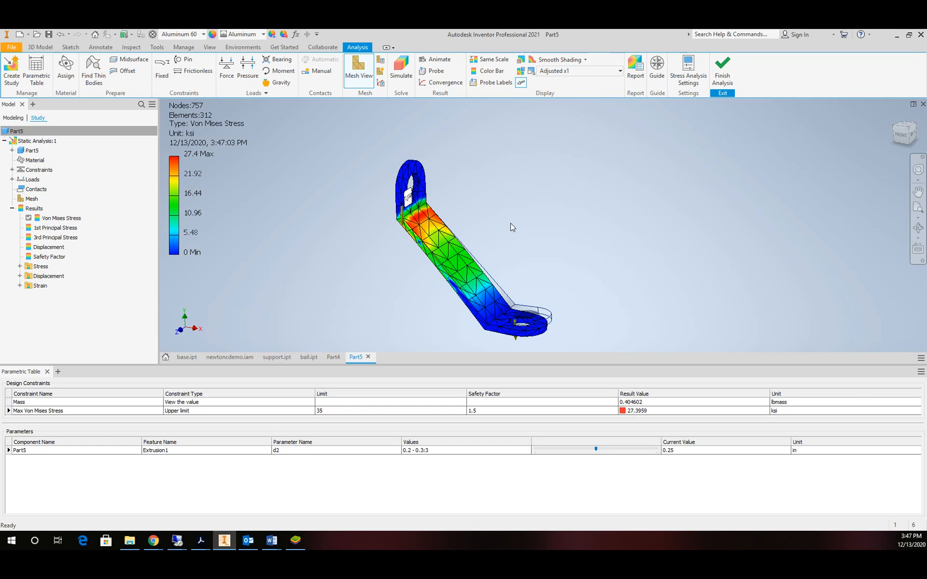
mouse_move(544, 204)
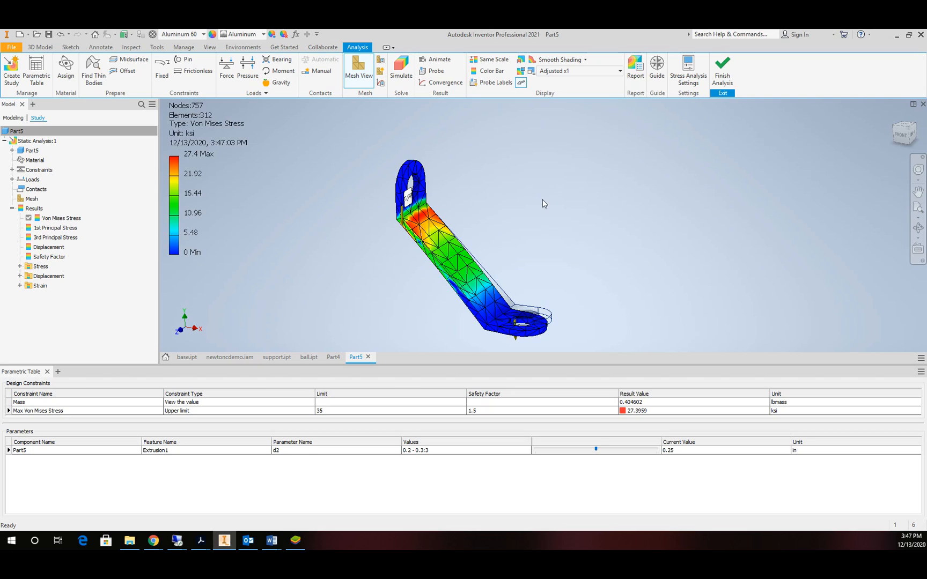
mouse_move(433, 473)
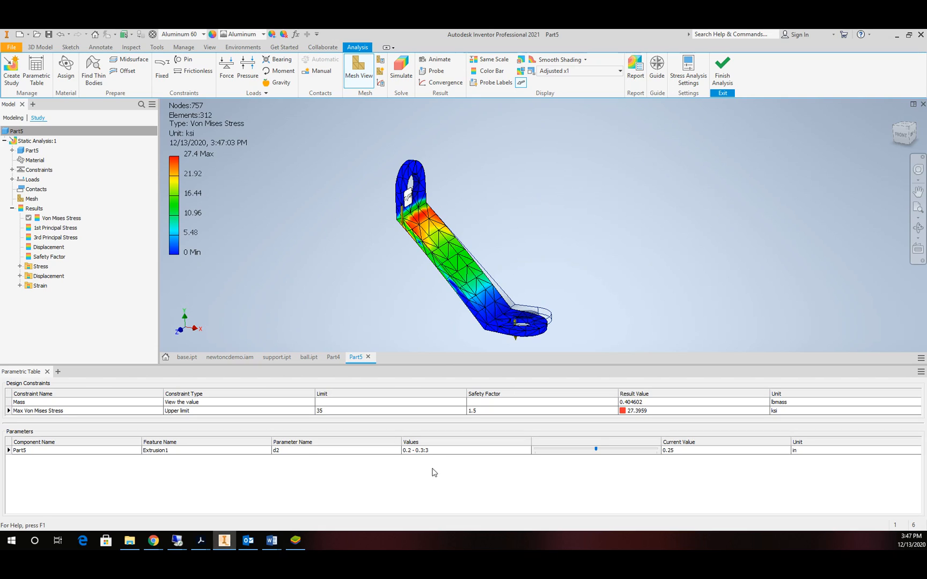
mouse_move(423, 458)
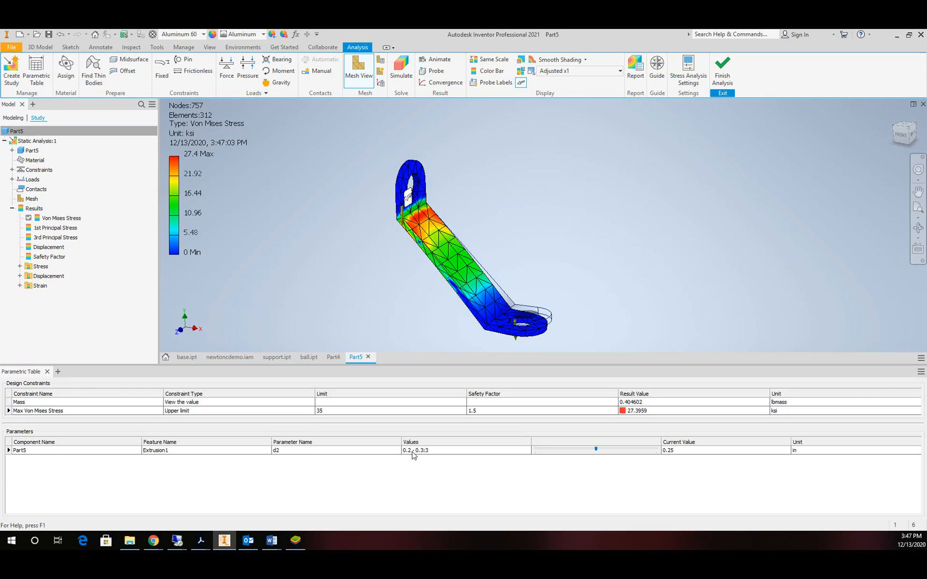
mouse_move(399, 456)
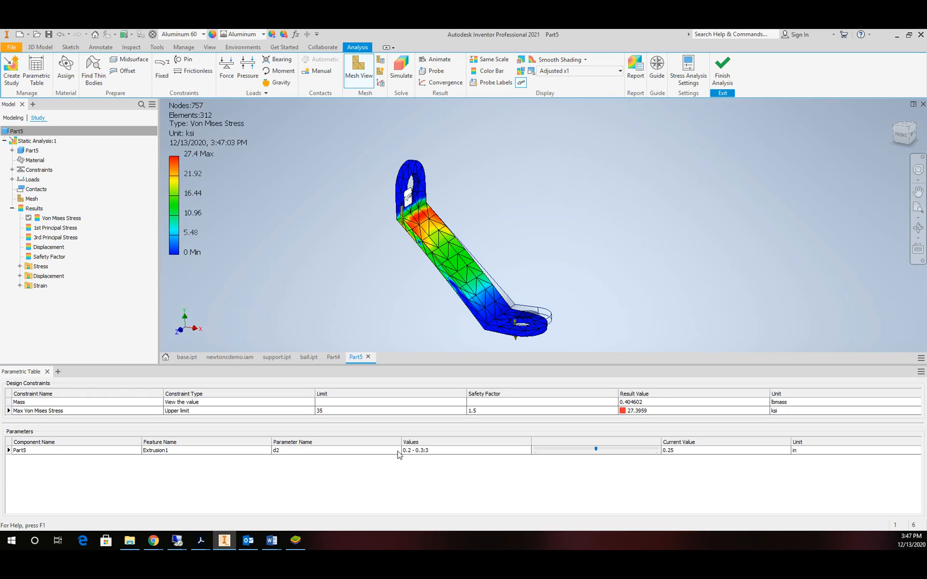
mouse_move(430, 456)
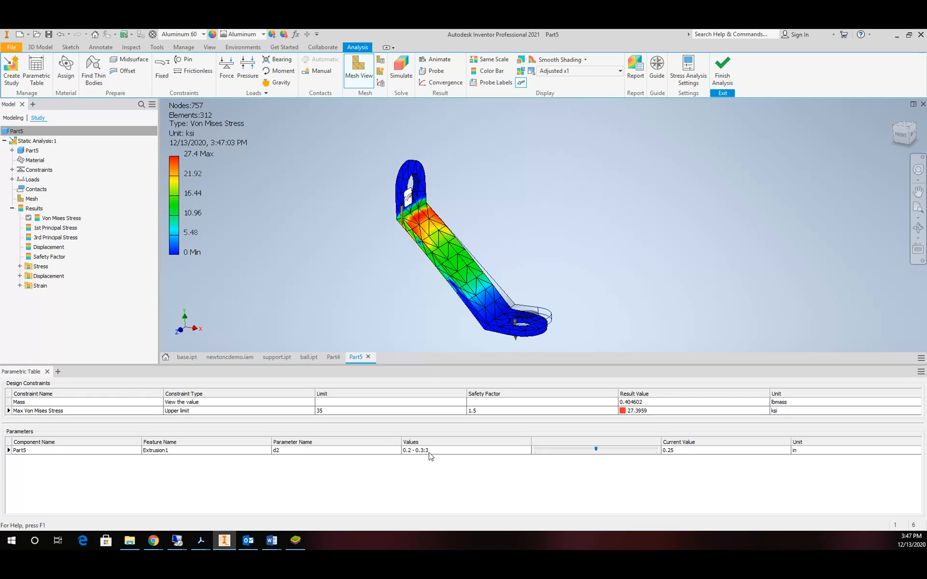
mouse_move(422, 462)
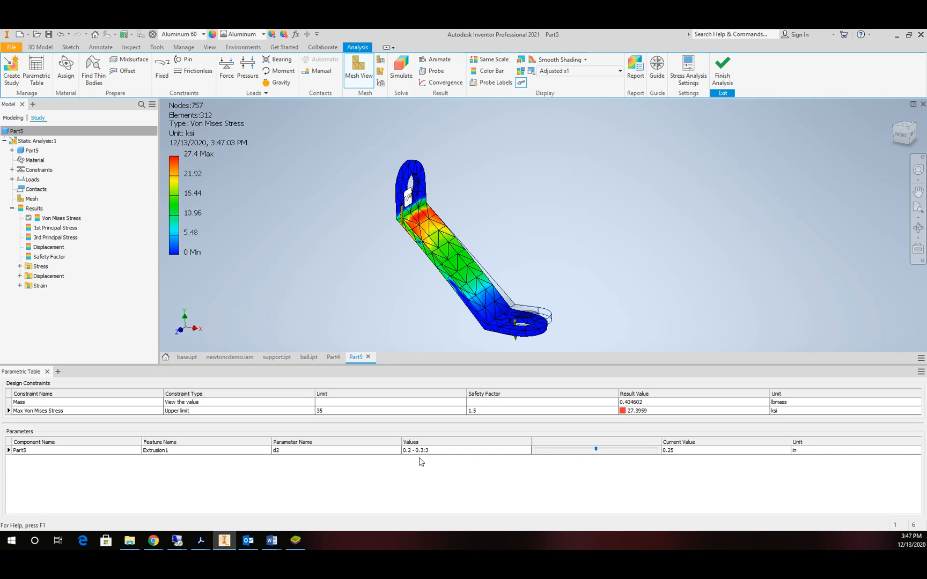
mouse_move(432, 456)
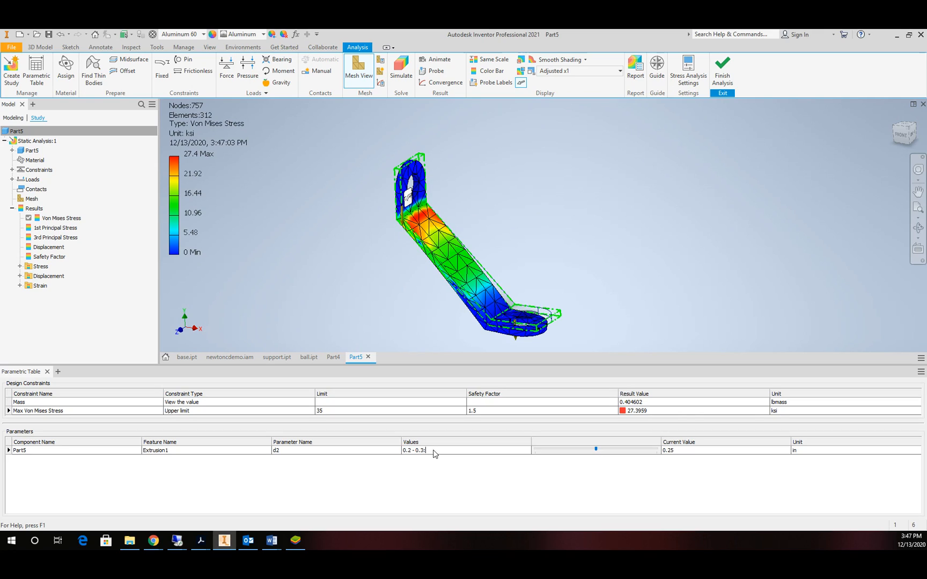
Change d2's value count to 5 so the range reads 0.2 - 0.3:5.
text(5)
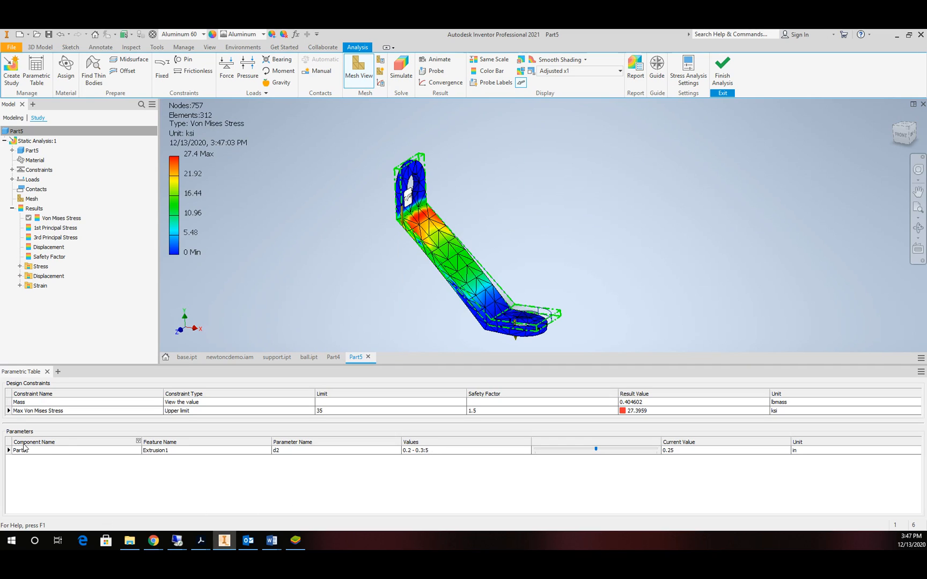
Generate all five d2 configurations and simulate them, showing 22.91 ksi at 0.275 in.
right_click(21, 450)
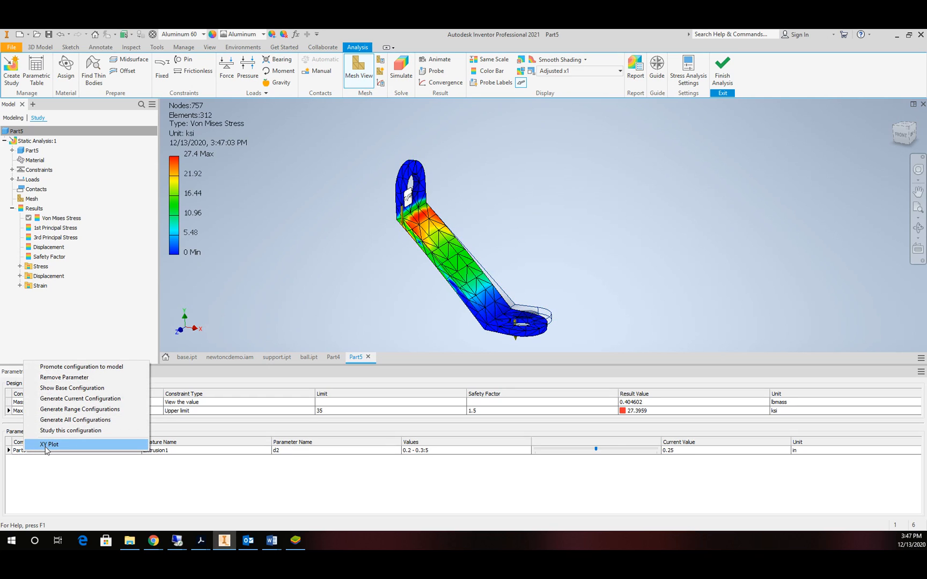
mouse_move(75, 420)
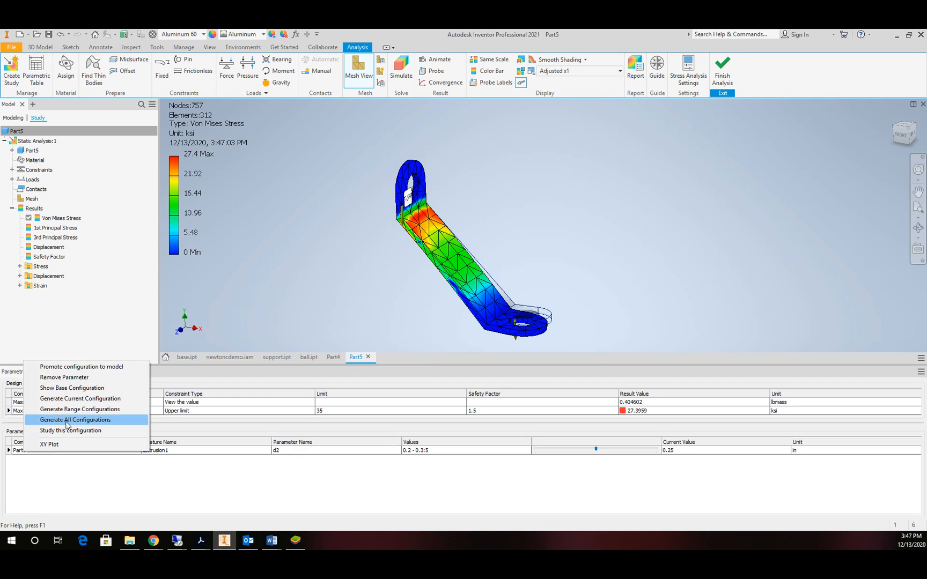
click(73, 420)
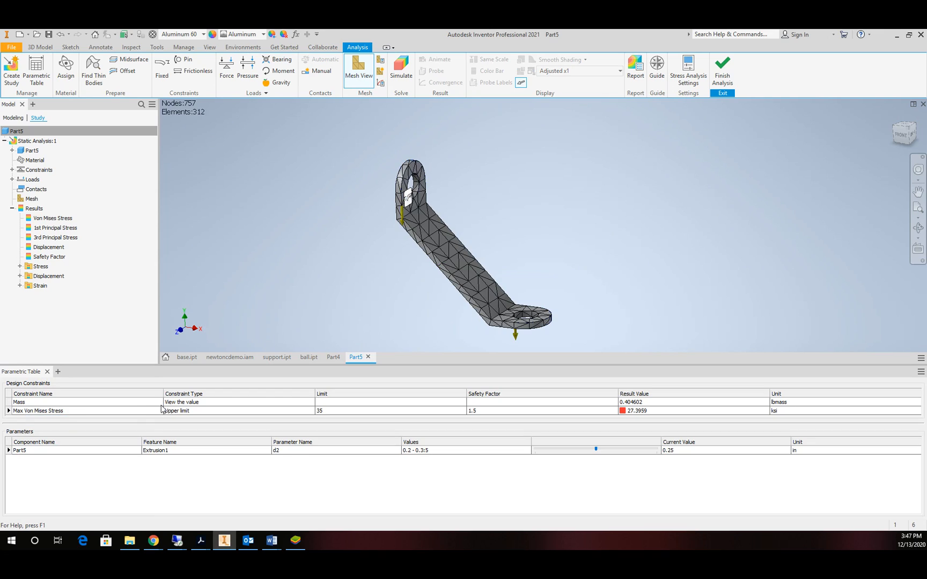
mouse_move(379, 99)
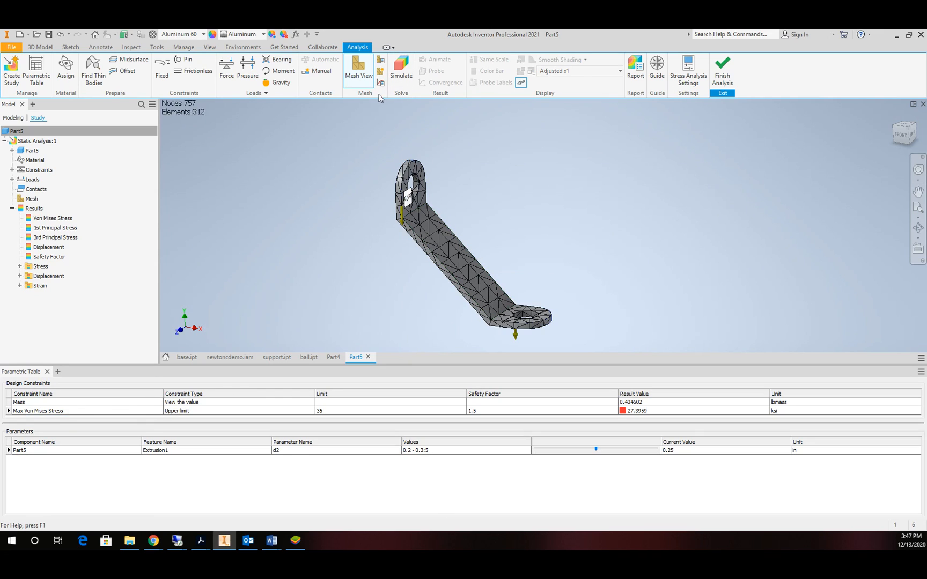
click(401, 68)
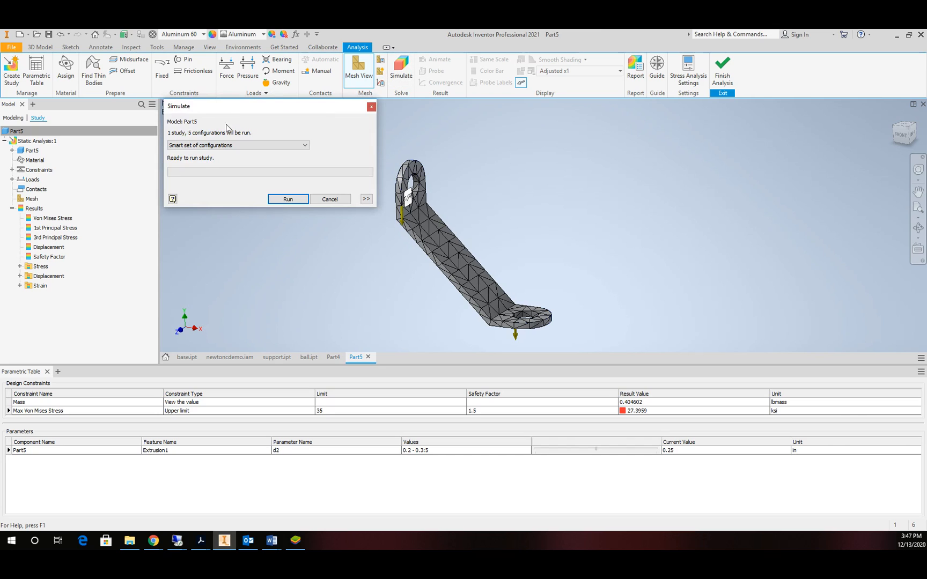
click(287, 198)
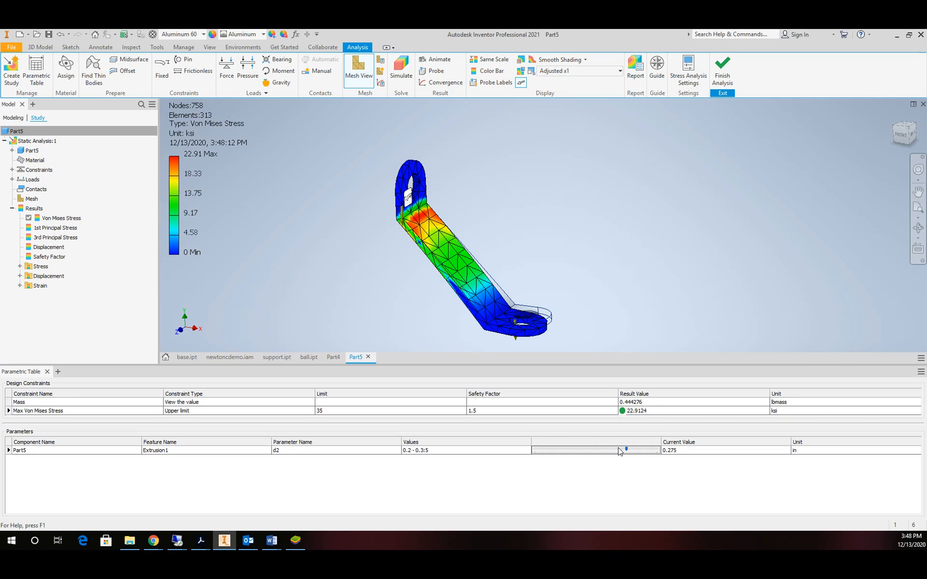
mouse_move(670, 466)
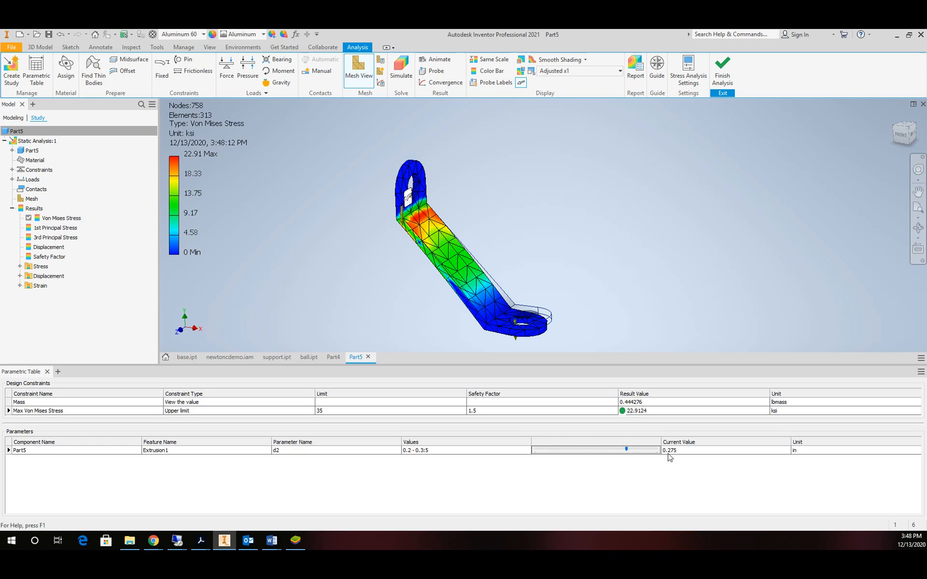
mouse_move(636, 414)
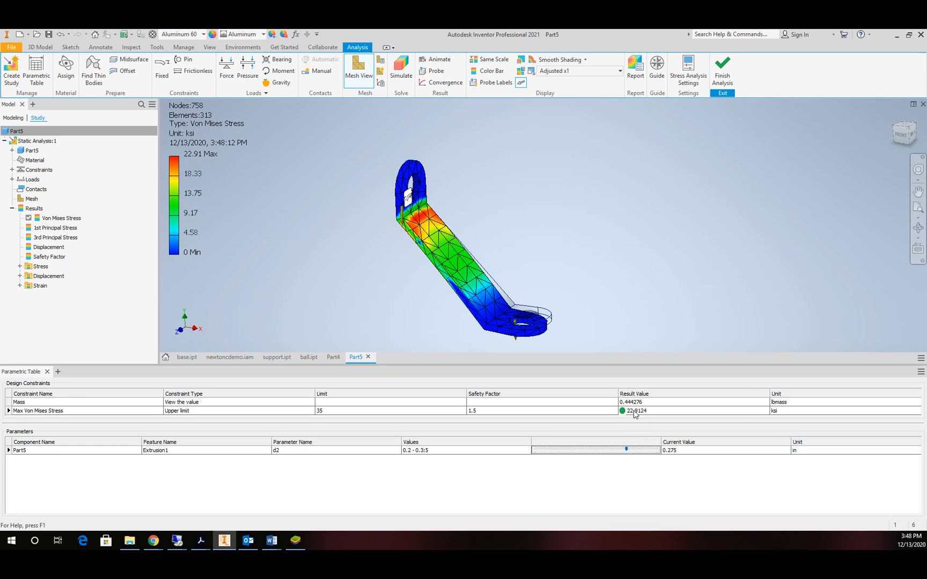
mouse_move(632, 454)
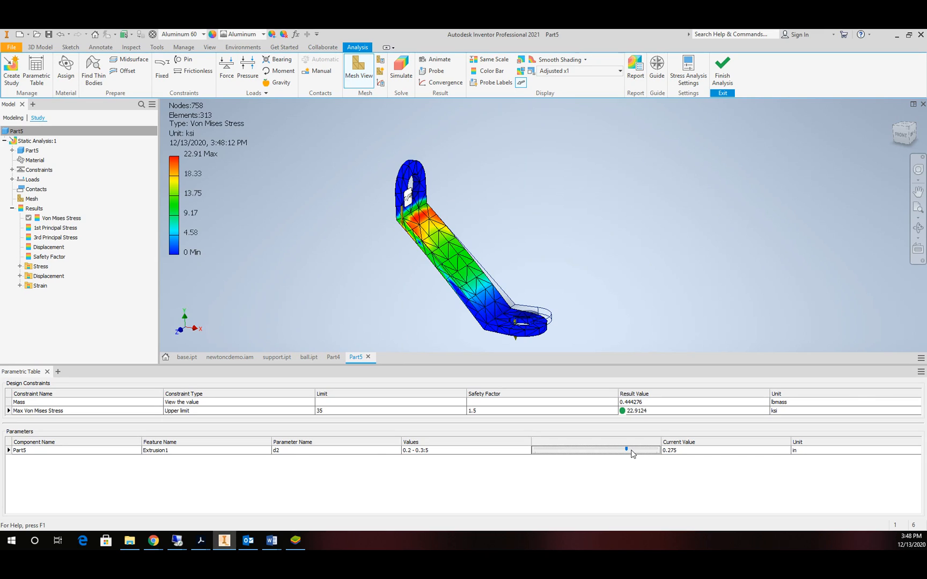
mouse_move(644, 456)
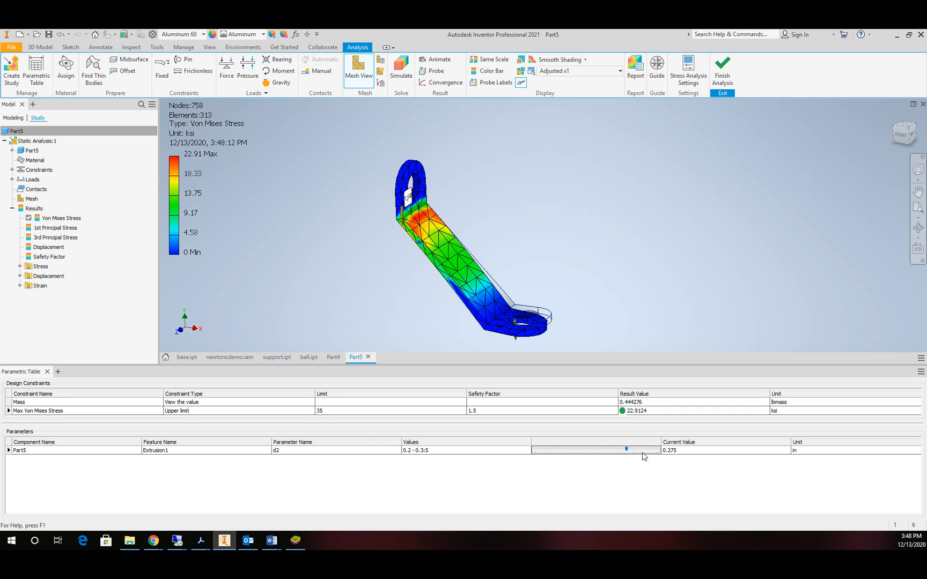
mouse_move(429, 455)
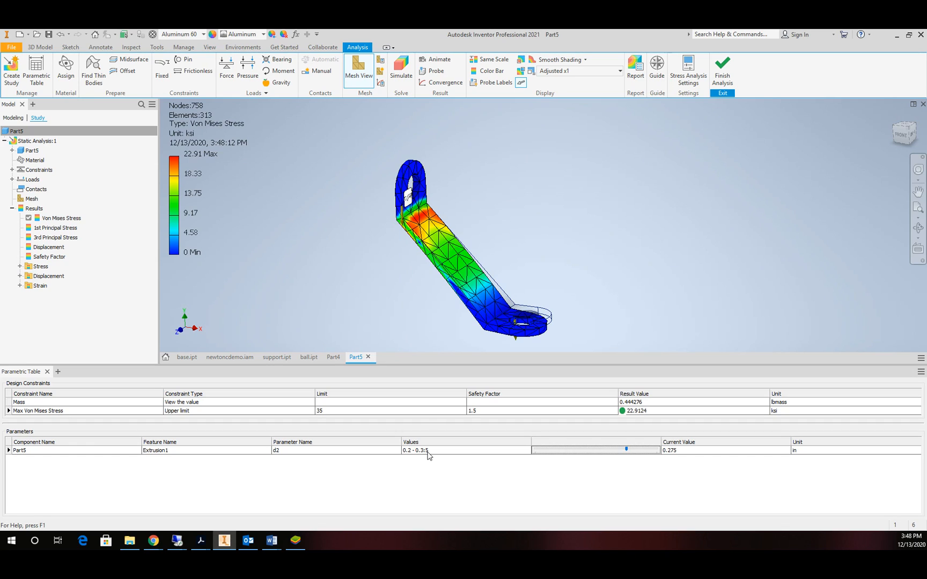
mouse_move(462, 435)
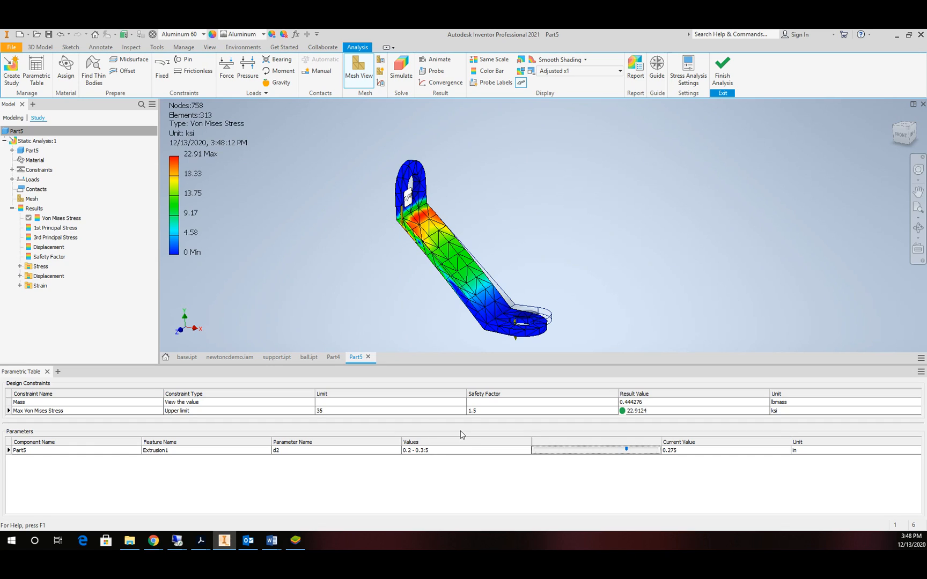